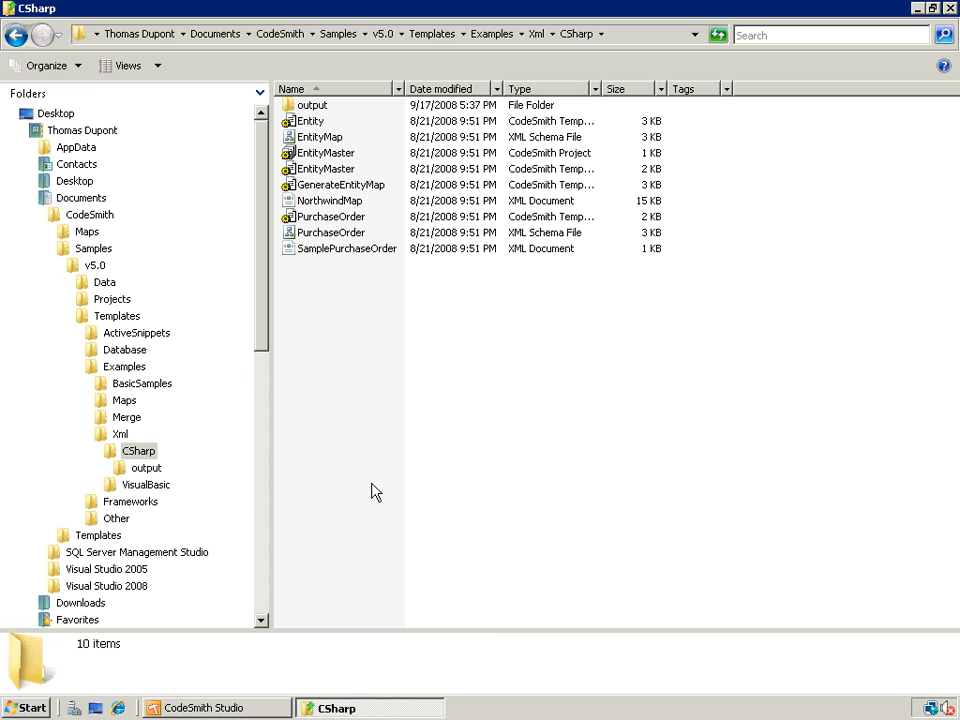
{"action": "mouse_move", "coordinate": [360, 324]}
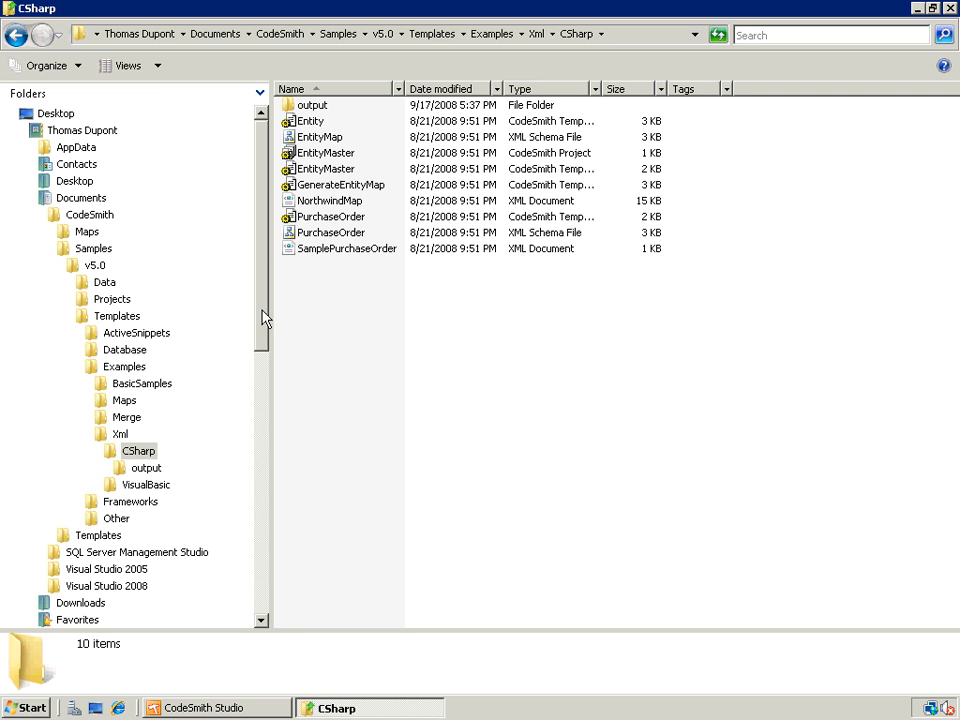
Step: Export the Xml CSharp sample templates from the CodeSmith repository into XmlProperties via TortoiseSVN
{"action": "scroll", "scroll_direction": "down", "scroll_amount": 3}
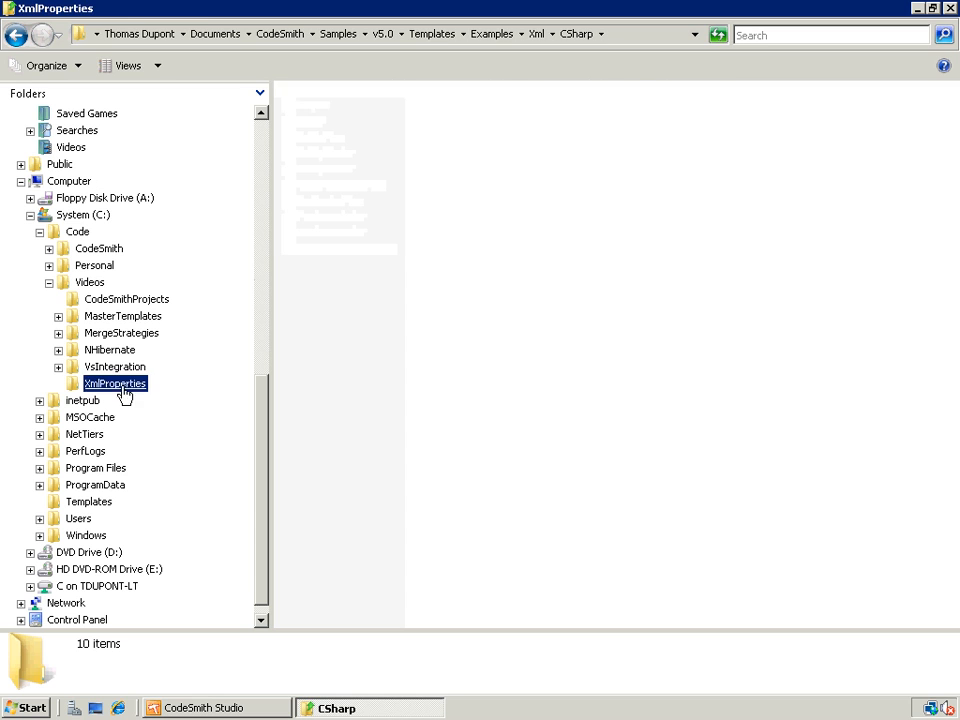
{"action": "right_click", "coordinate": [616, 250]}
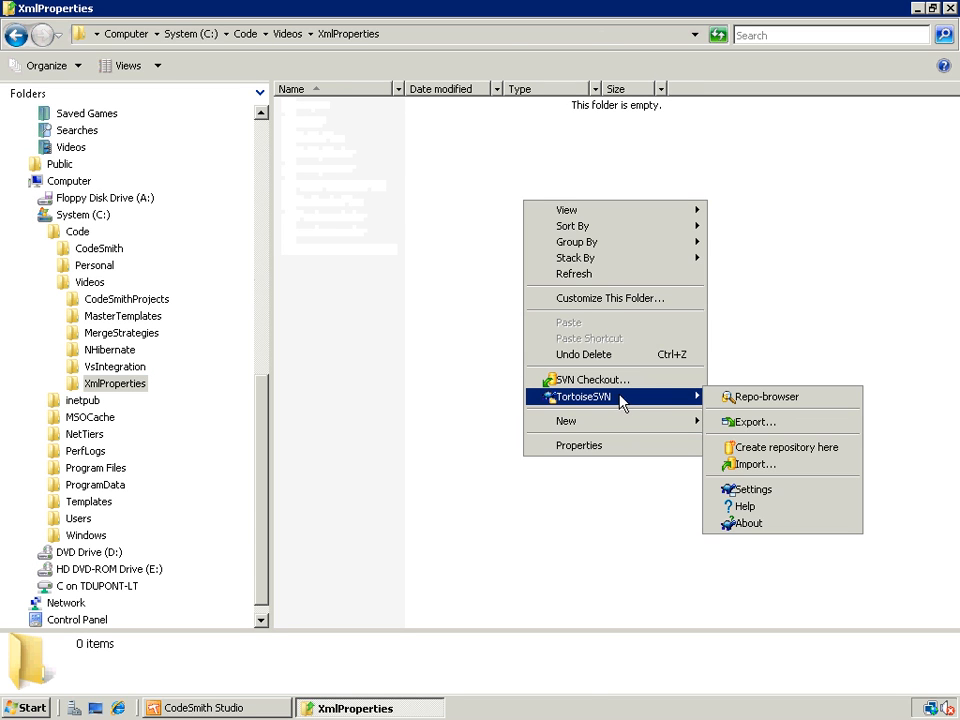
{"action": "left_click", "coordinate": [752, 420]}
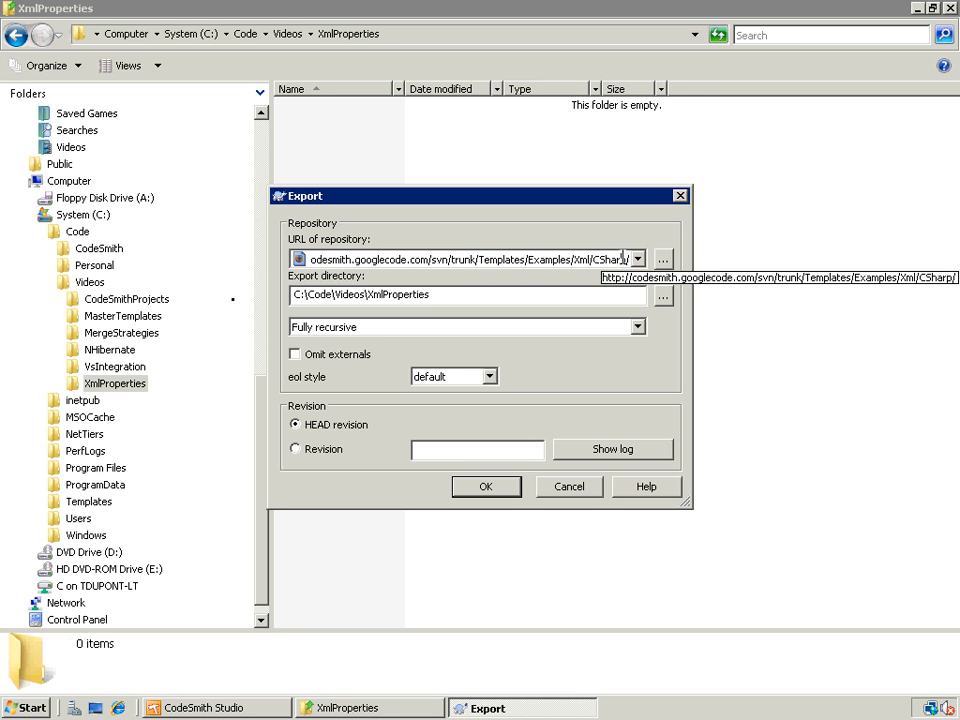
{"action": "left_click", "coordinate": [486, 486]}
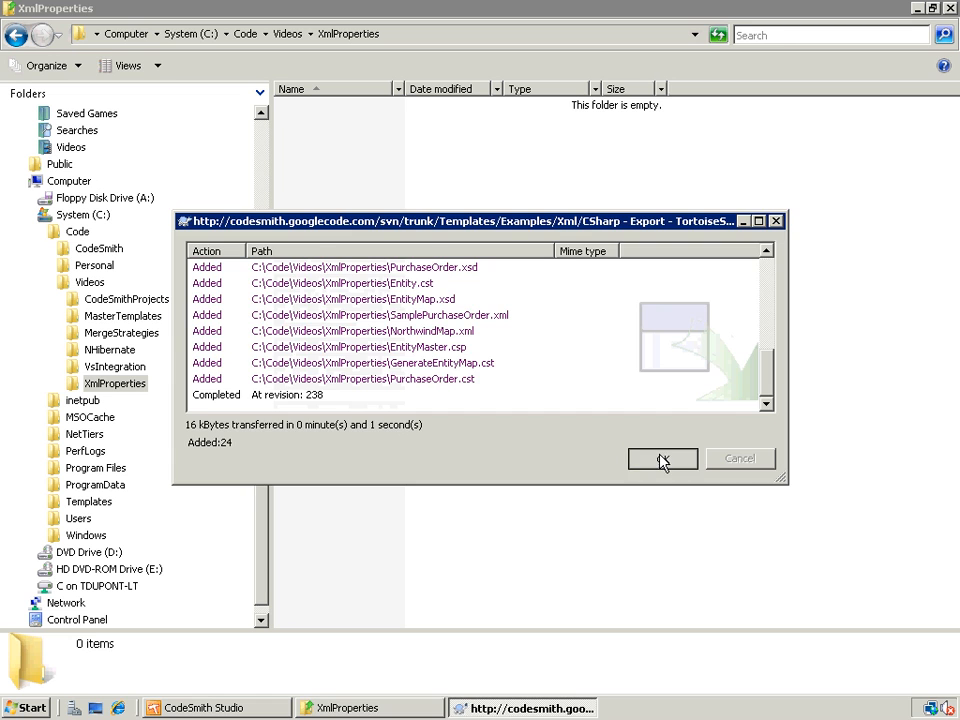
{"action": "left_click", "coordinate": [662, 458]}
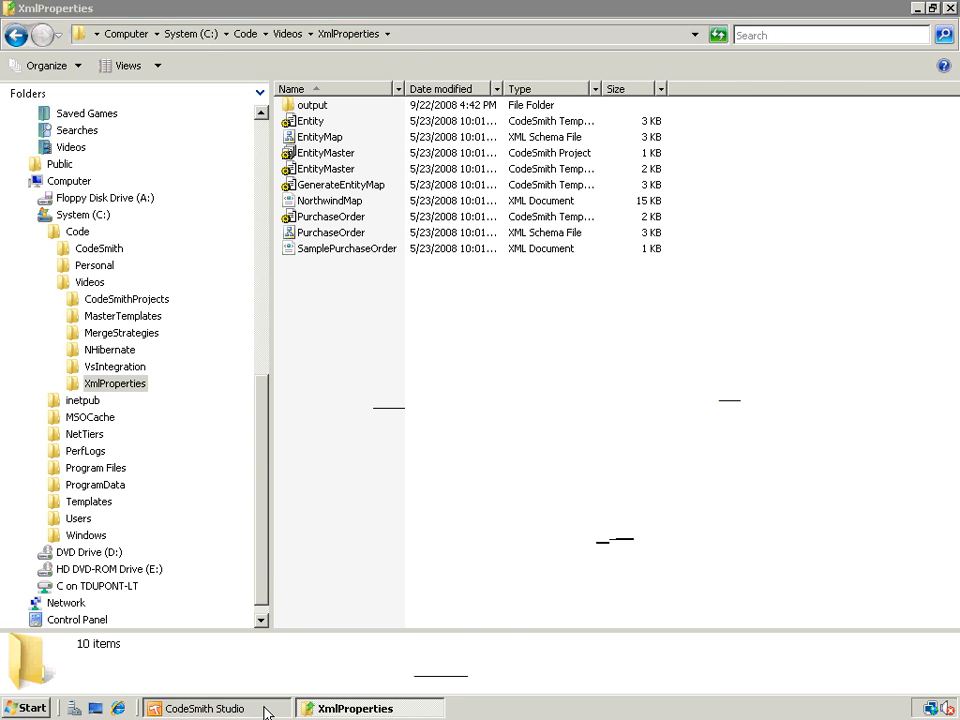
Step: Switch to CodeSmith Studio and expand the XmlProperties folder in Template Explorer
{"action": "left_click", "coordinate": [204, 708]}
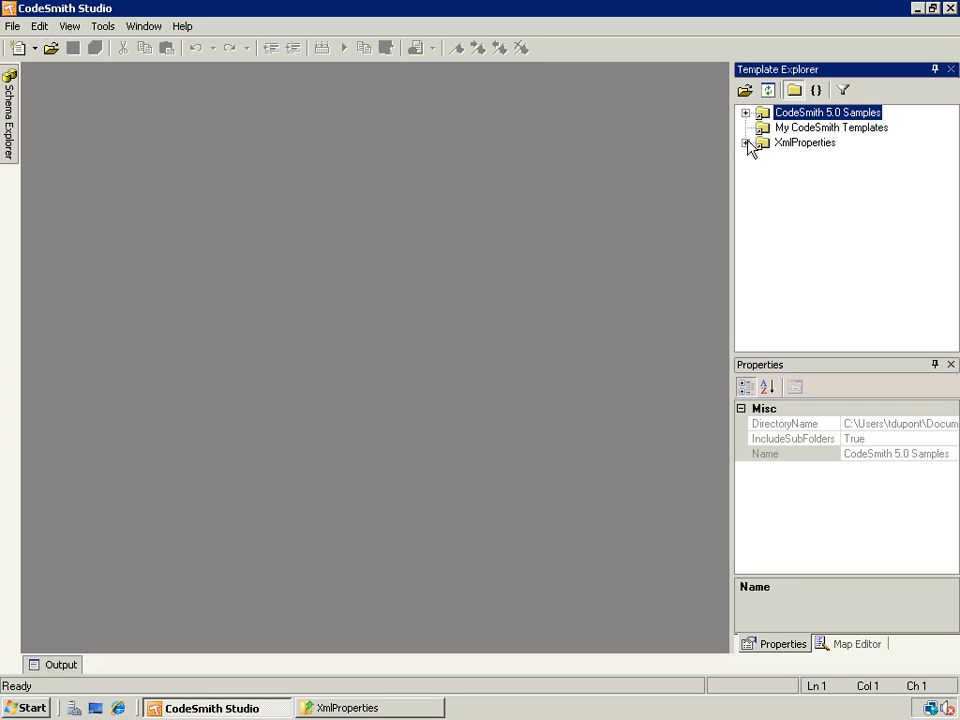
{"action": "left_click", "coordinate": [746, 144]}
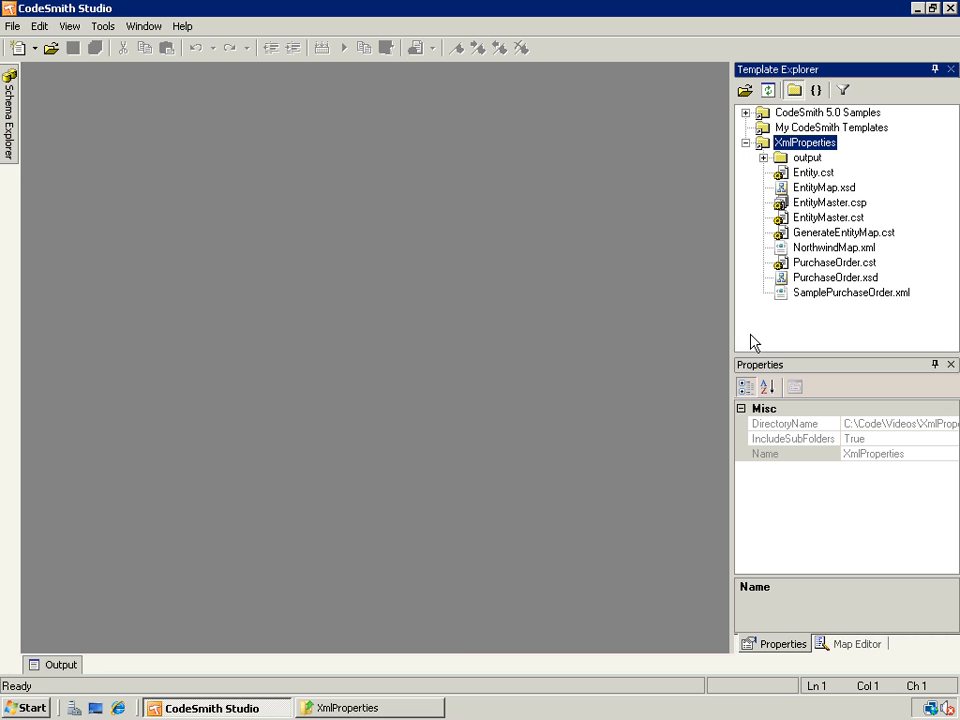
{"action": "mouse_move", "coordinate": [348, 708]}
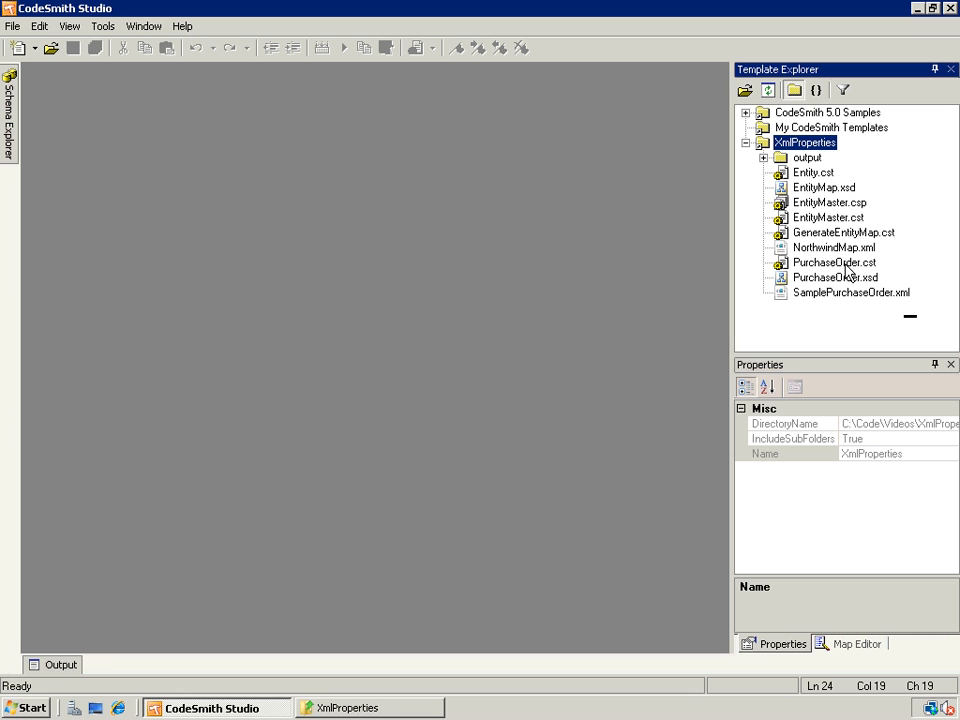
{"action": "mouse_move", "coordinate": [928, 236]}
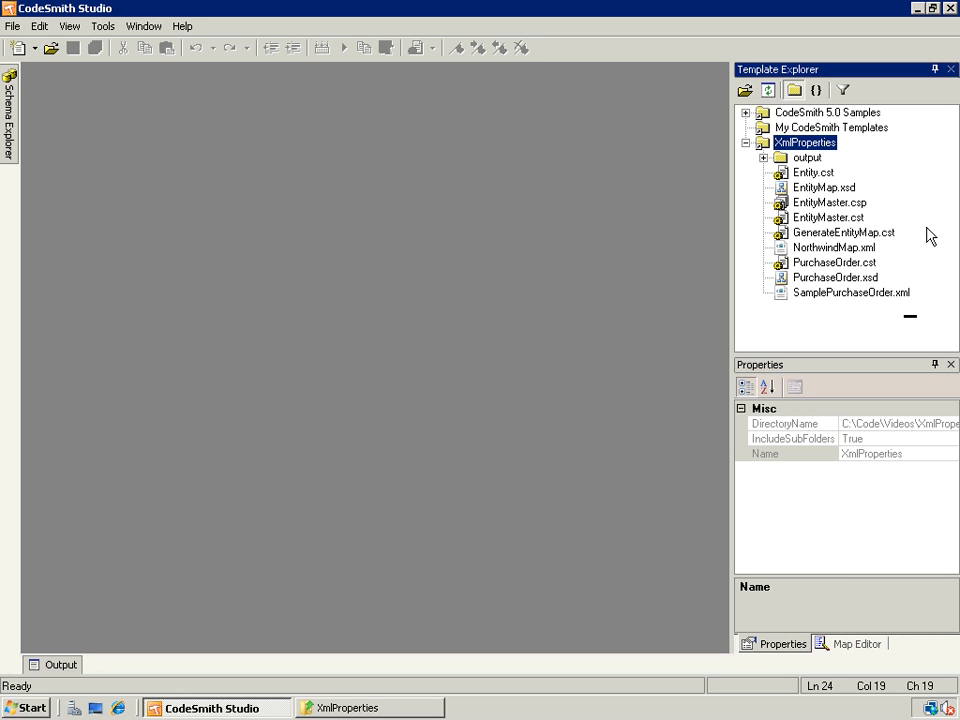
{"action": "mouse_move", "coordinate": [920, 218]}
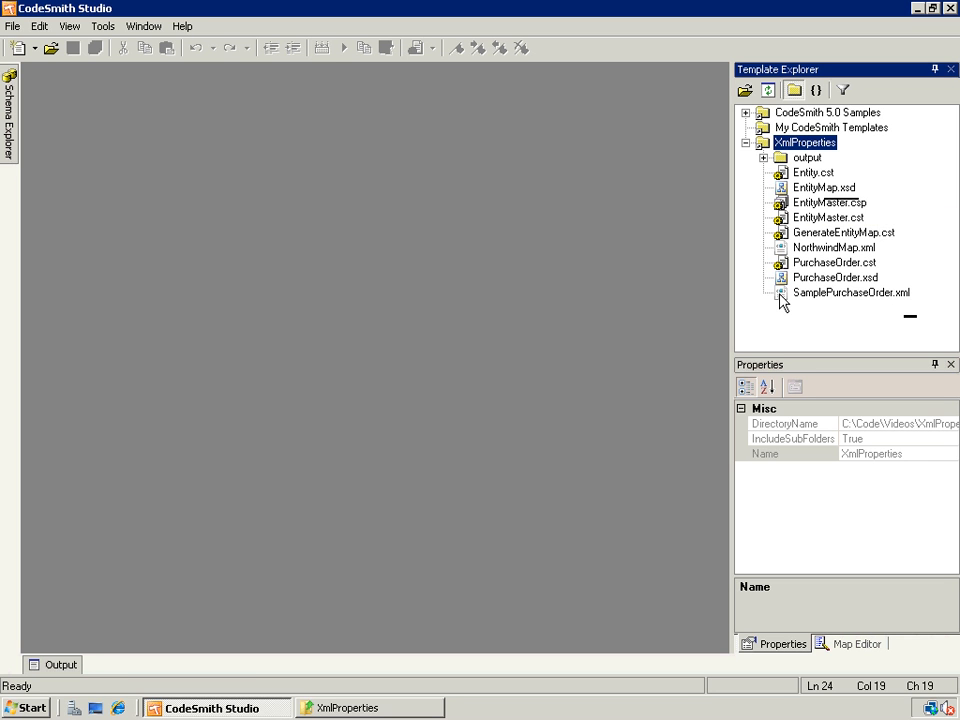
Step: Open SamplePurchaseOrder.xml and place PurchaseOrder.xsd beside it in a new vertical tab group
{"action": "double_click", "coordinate": [852, 292]}
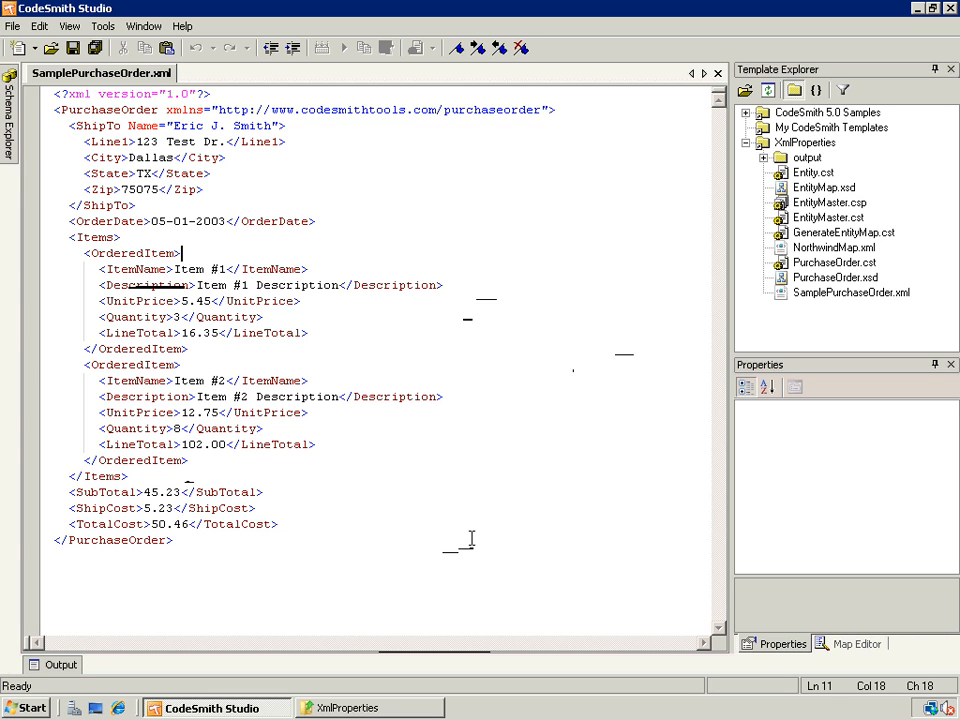
{"action": "mouse_move", "coordinate": [784, 296]}
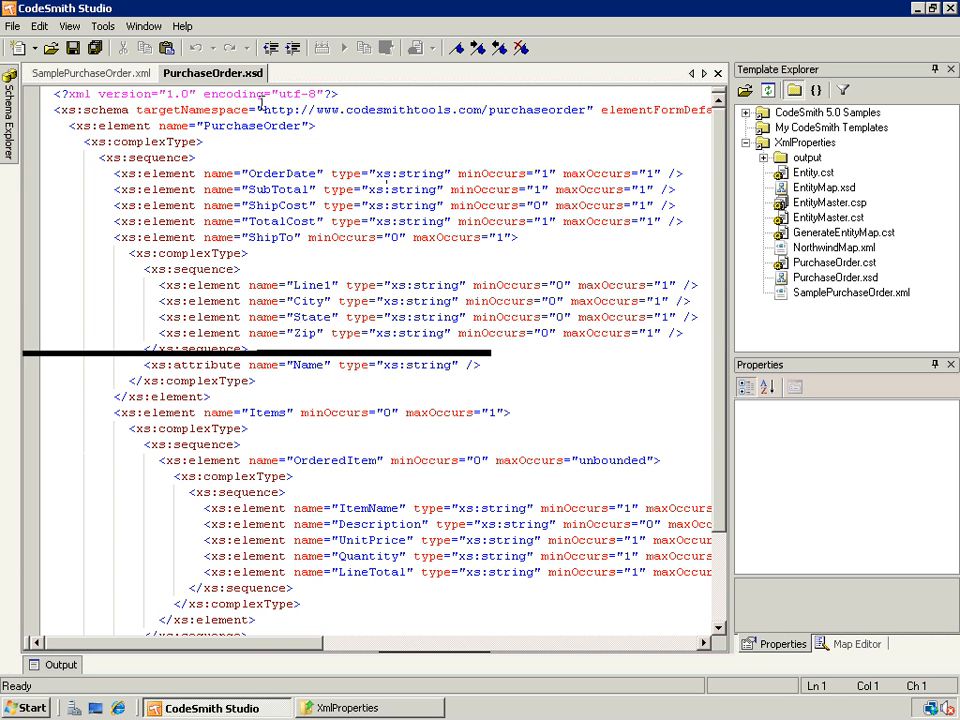
{"action": "right_click", "coordinate": [212, 72]}
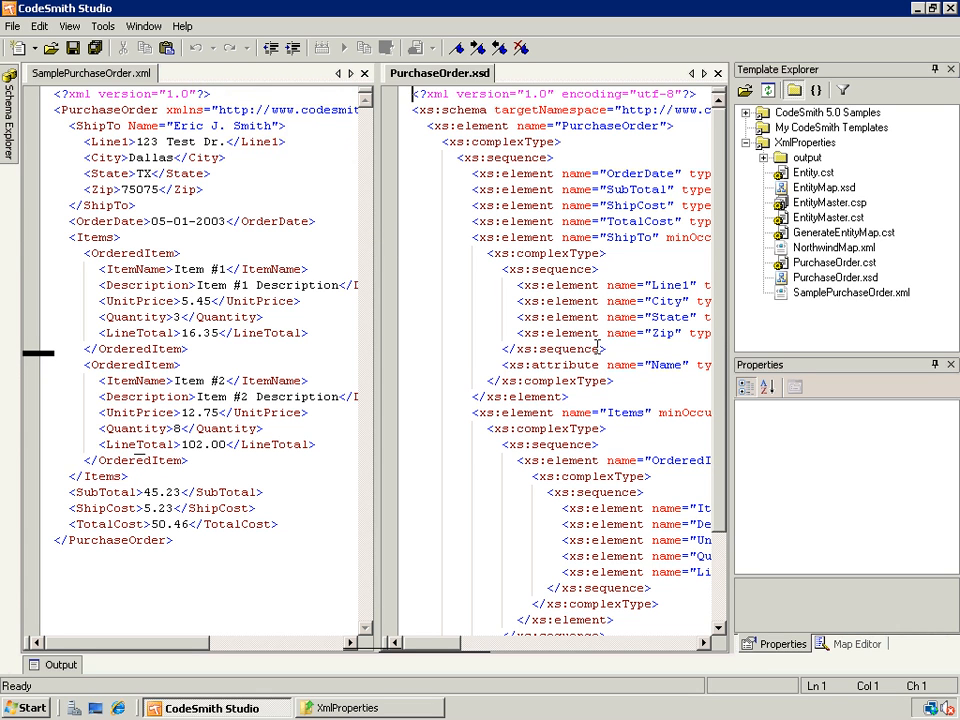
{"action": "mouse_move", "coordinate": [536, 394]}
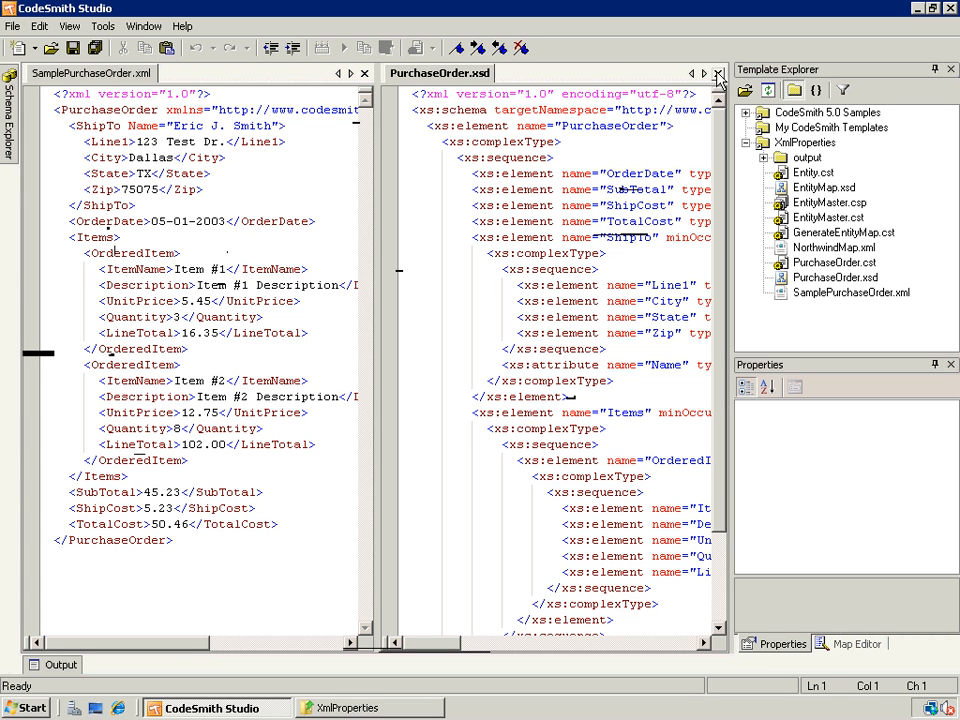
Step: Open PurchaseOrder.cst, inspect its XmlProperty directive and bring up the XML file picker for MyPurchaseOrder
{"action": "left_click", "coordinate": [718, 72]}
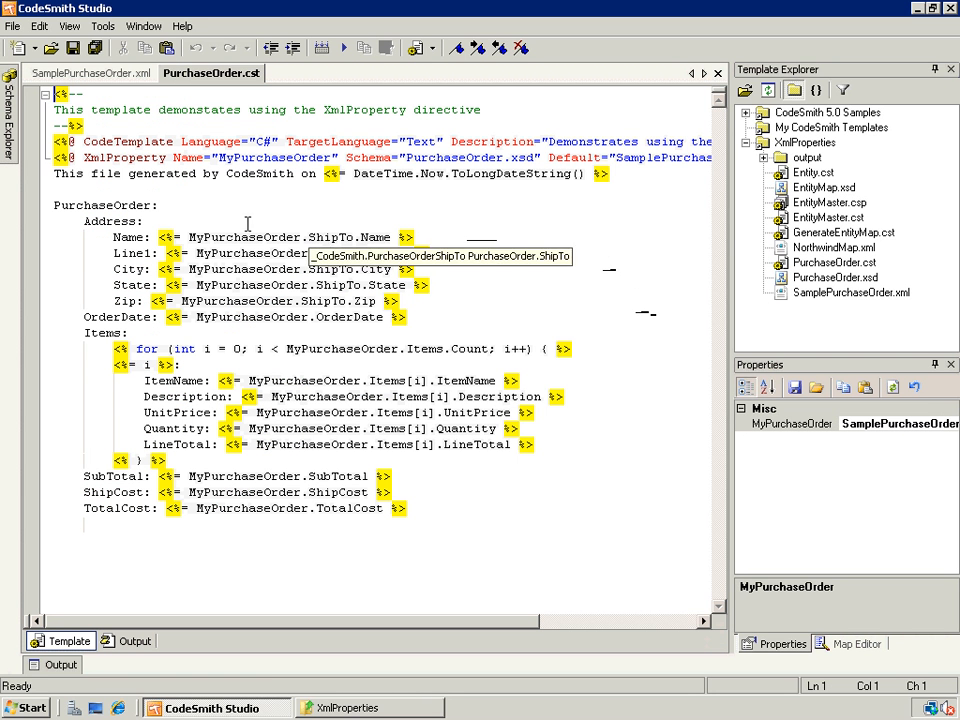
{"action": "double_click", "coordinate": [124, 158]}
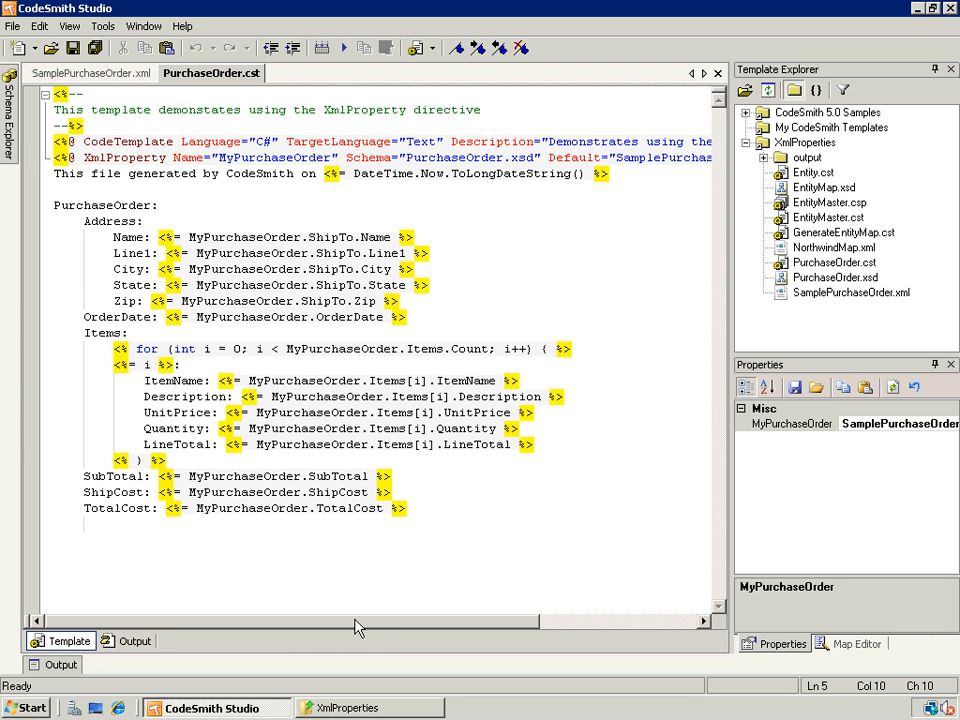
{"action": "scroll", "scroll_direction": "right", "scroll_amount": 3}
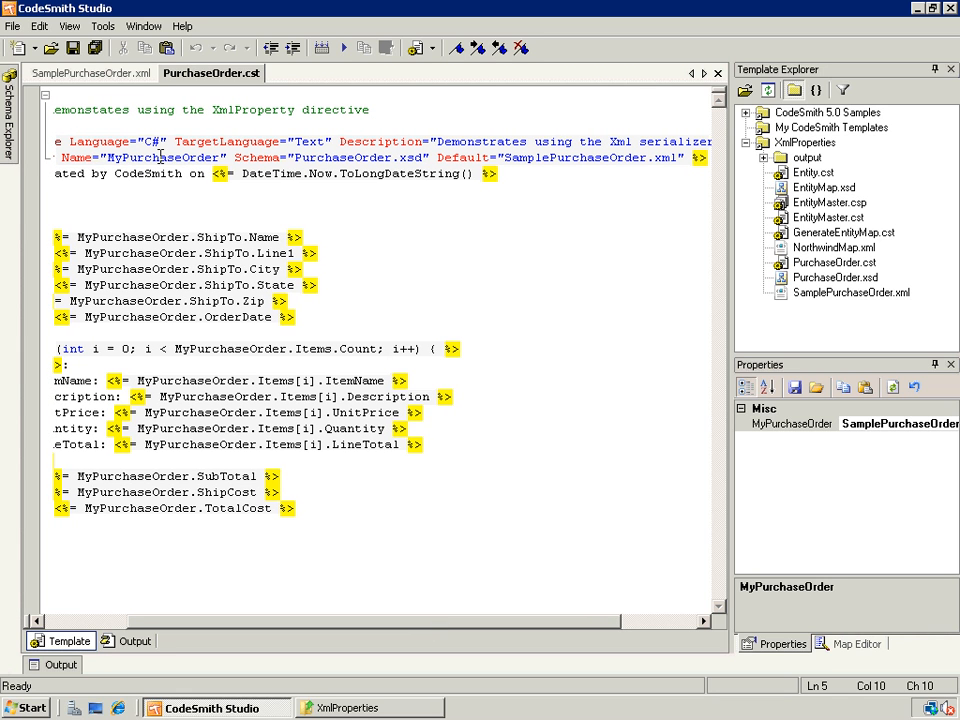
{"action": "mouse_move", "coordinate": [288, 156]}
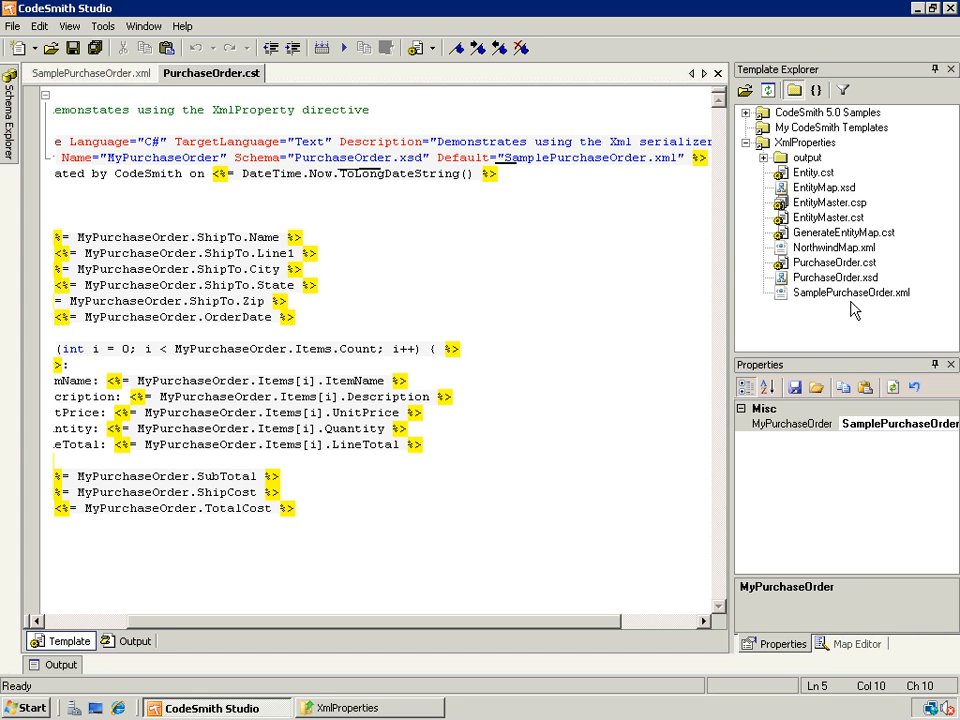
{"action": "left_click", "coordinate": [898, 424]}
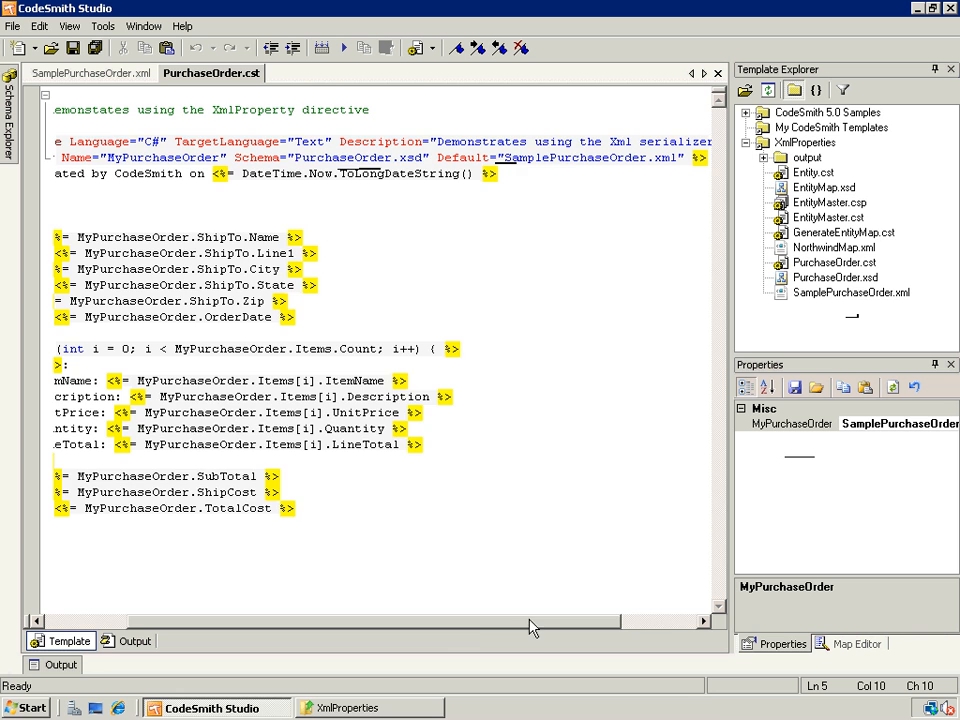
{"action": "scroll", "scroll_direction": "left", "scroll_amount": 3}
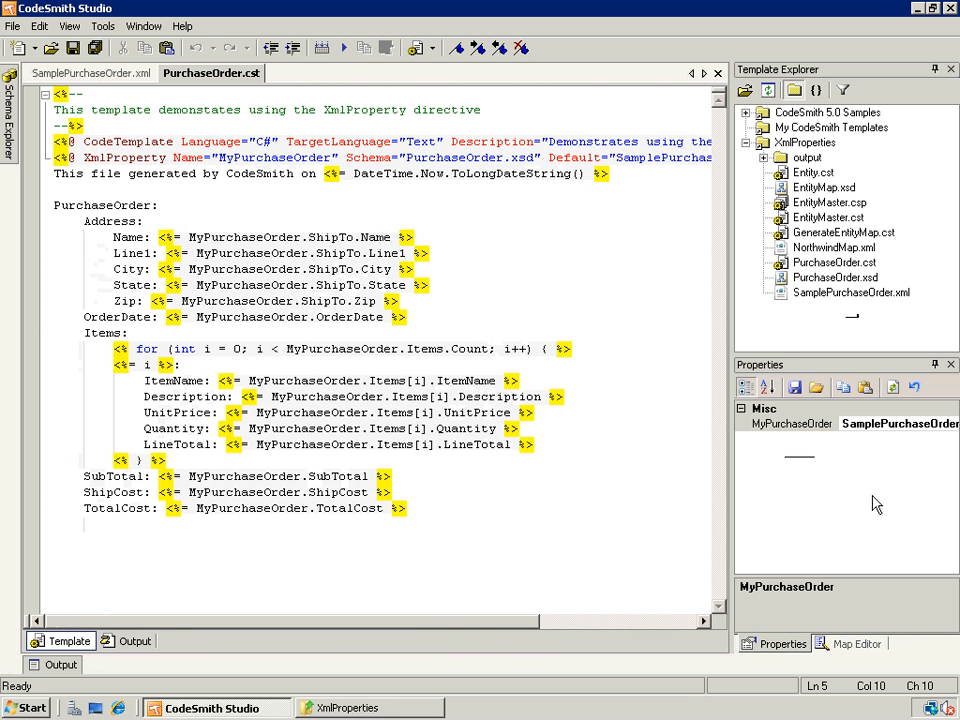
{"action": "left_click", "coordinate": [790, 424]}
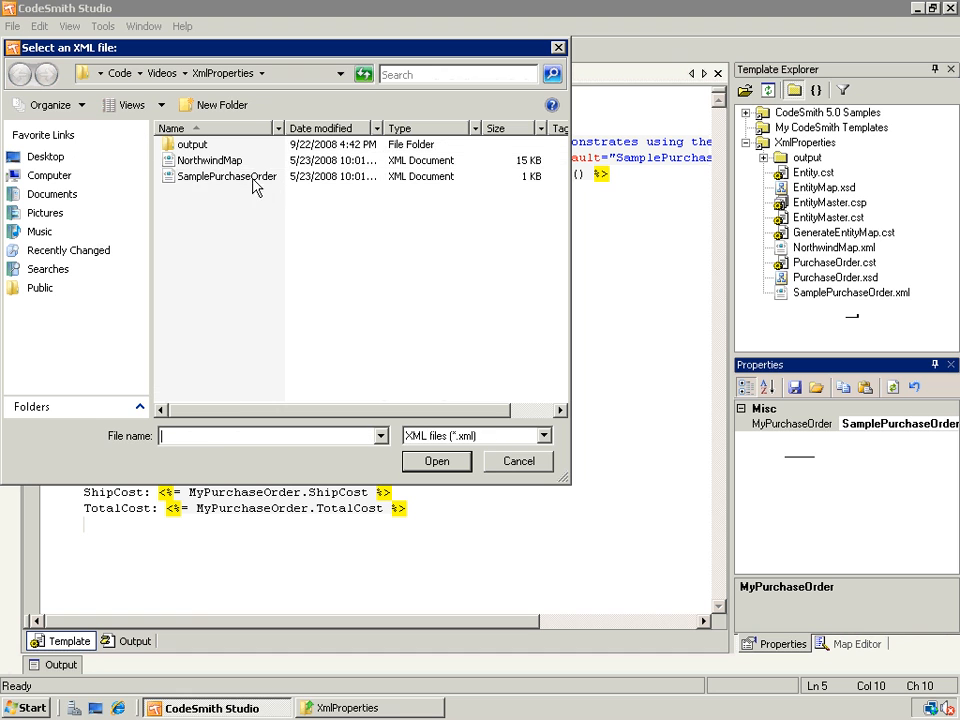
Step: Try NorthwindMap.xml for MyPurchaseOrder and dismiss the schema mismatch error
{"action": "left_click", "coordinate": [208, 160]}
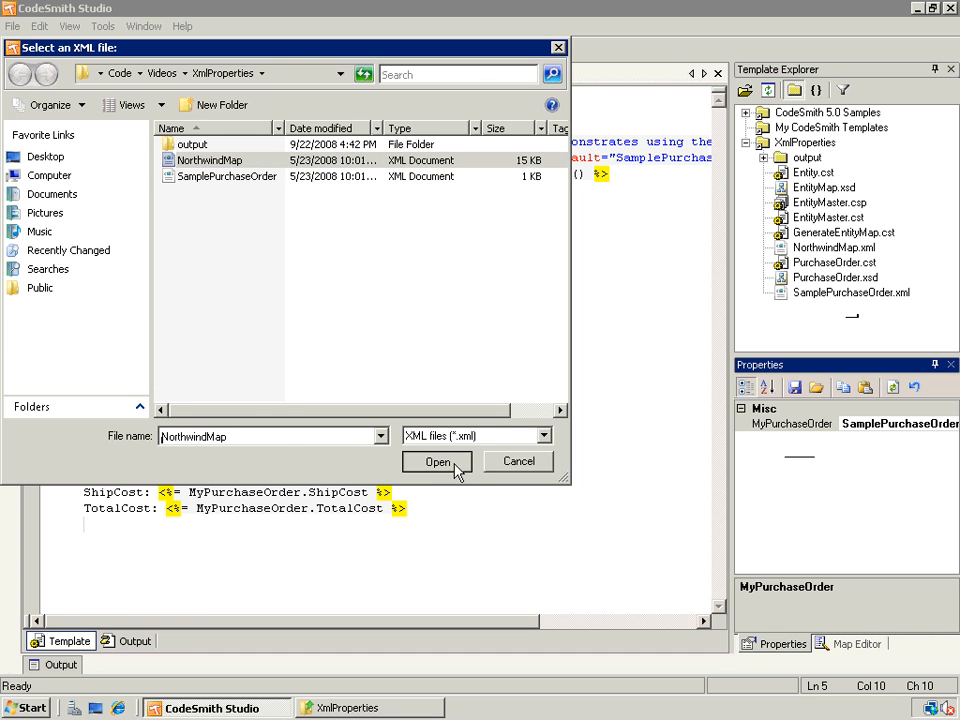
{"action": "left_click", "coordinate": [436, 460]}
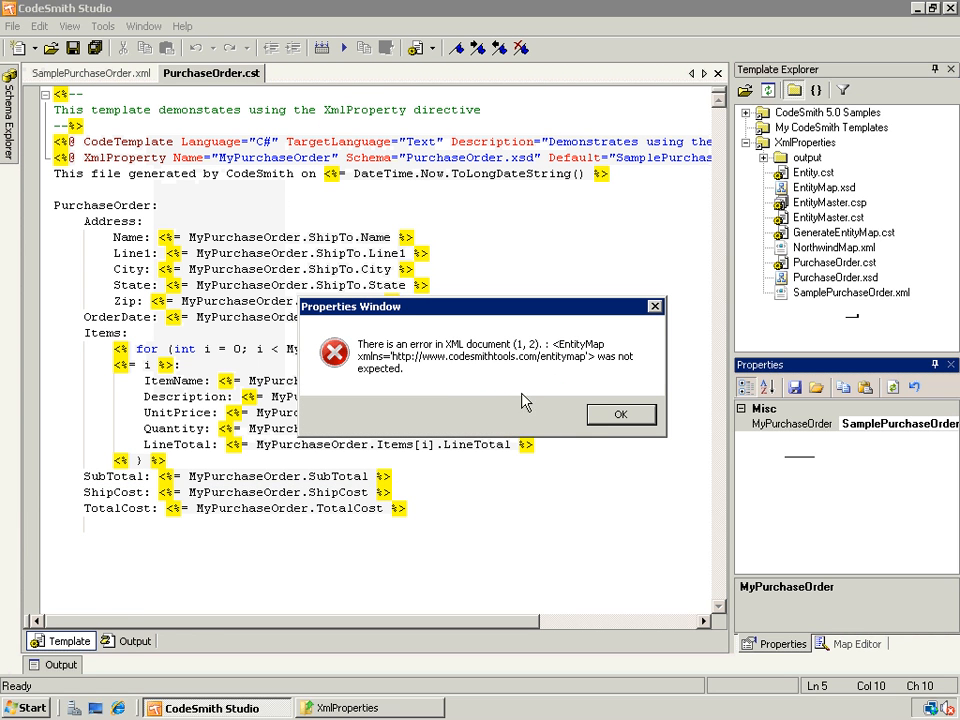
{"action": "left_click", "coordinate": [620, 414]}
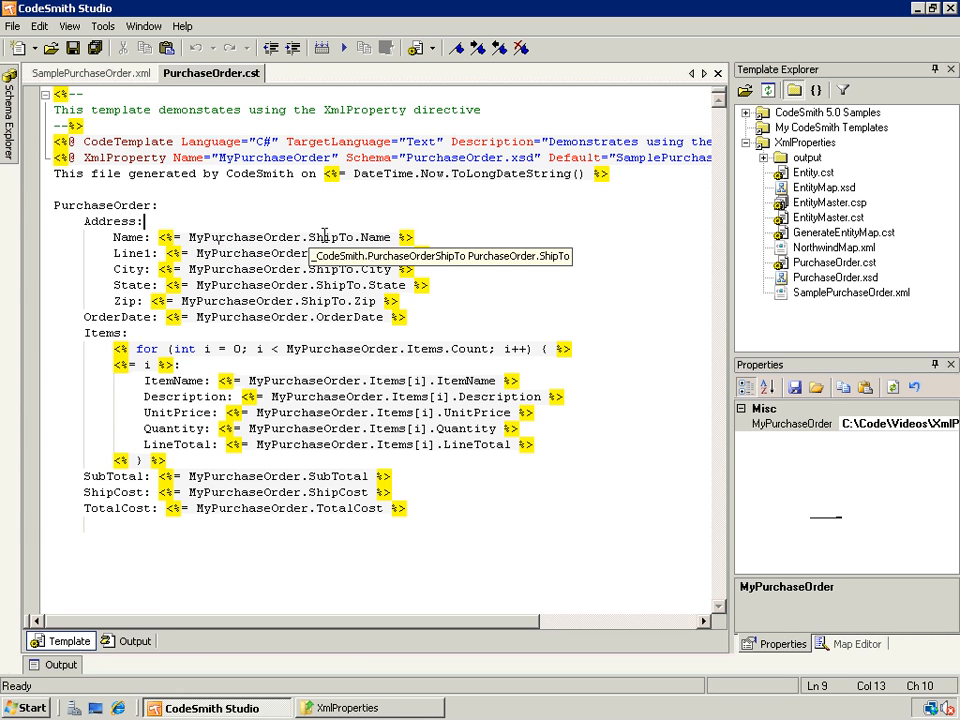
{"action": "mouse_move", "coordinate": [364, 224]}
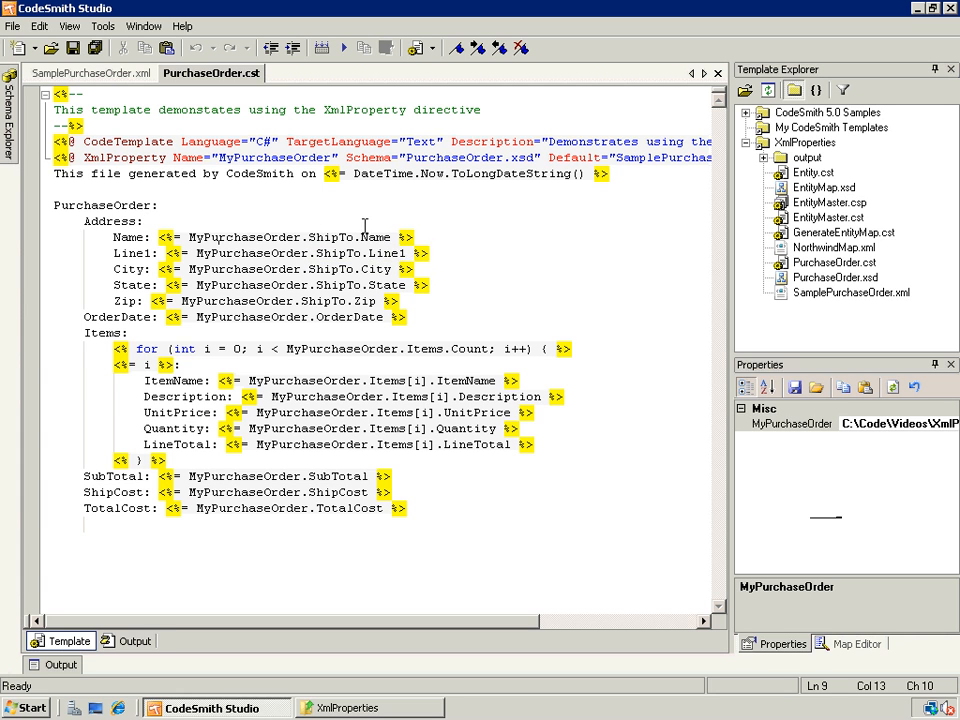
{"action": "mouse_move", "coordinate": [376, 236]}
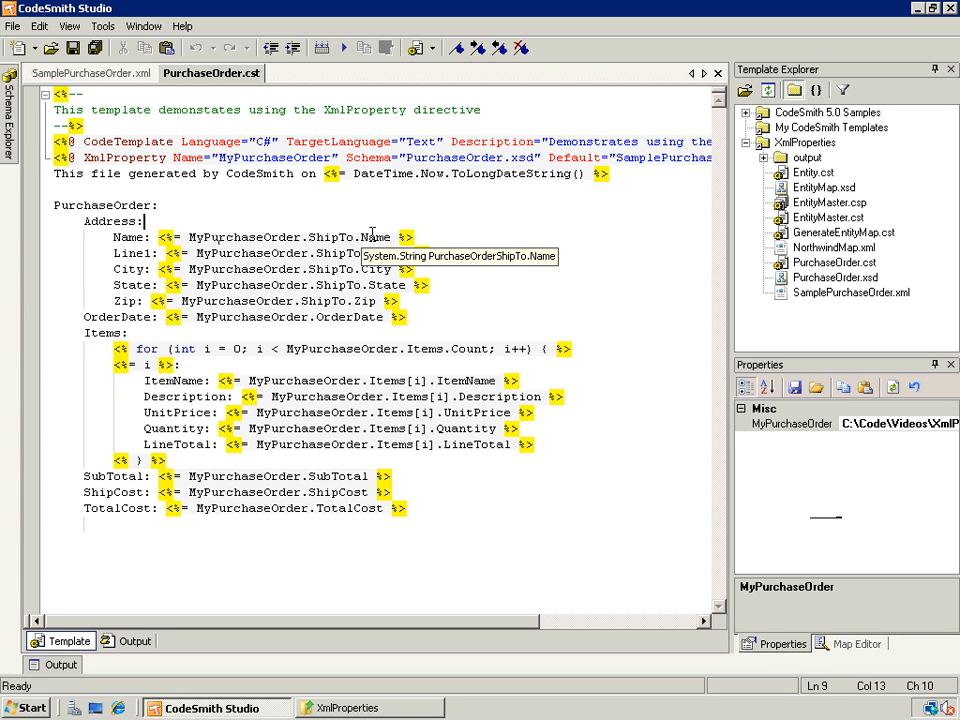
{"action": "mouse_move", "coordinate": [428, 348]}
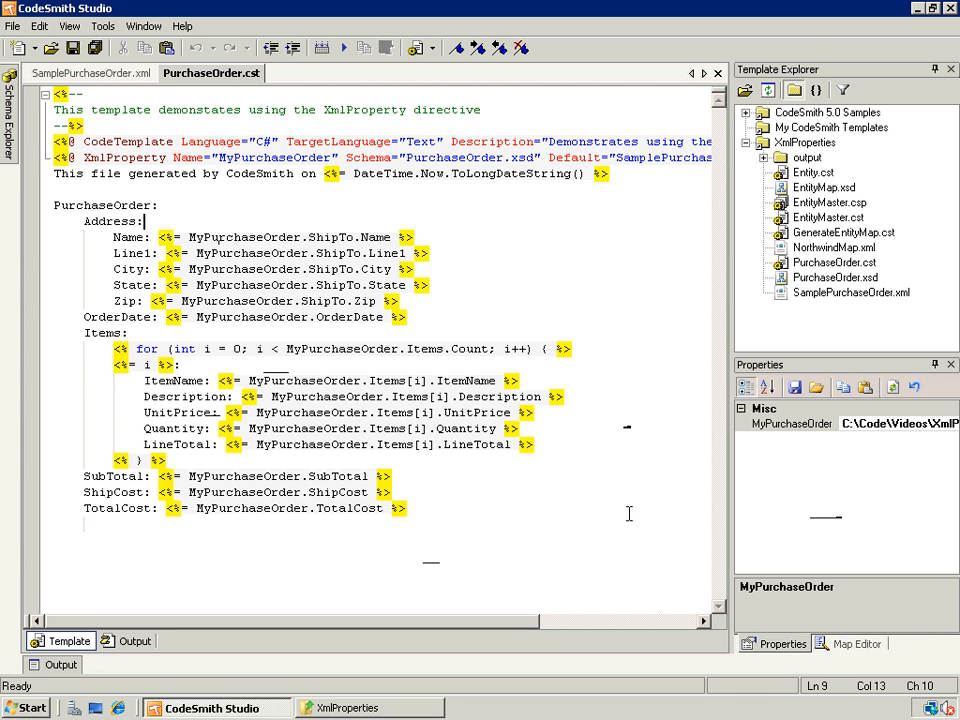
{"action": "mouse_move", "coordinate": [594, 530]}
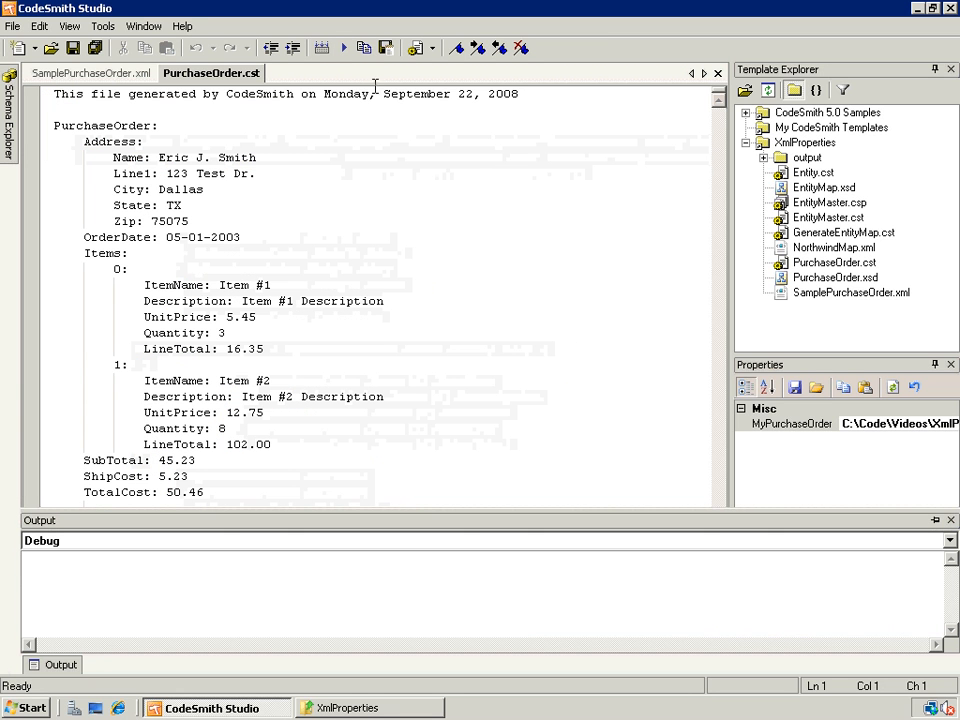
Step: Show the generated purchase order output beside SamplePurchaseOrder.xml in a vertical tab group
{"action": "right_click", "coordinate": [212, 72]}
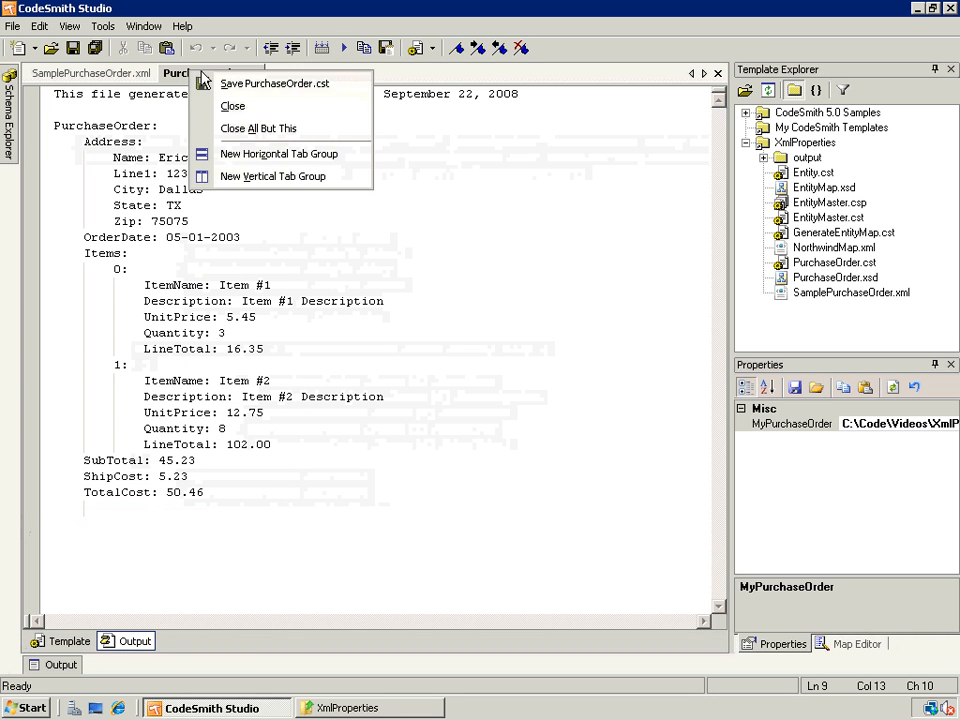
{"action": "left_click", "coordinate": [272, 176]}
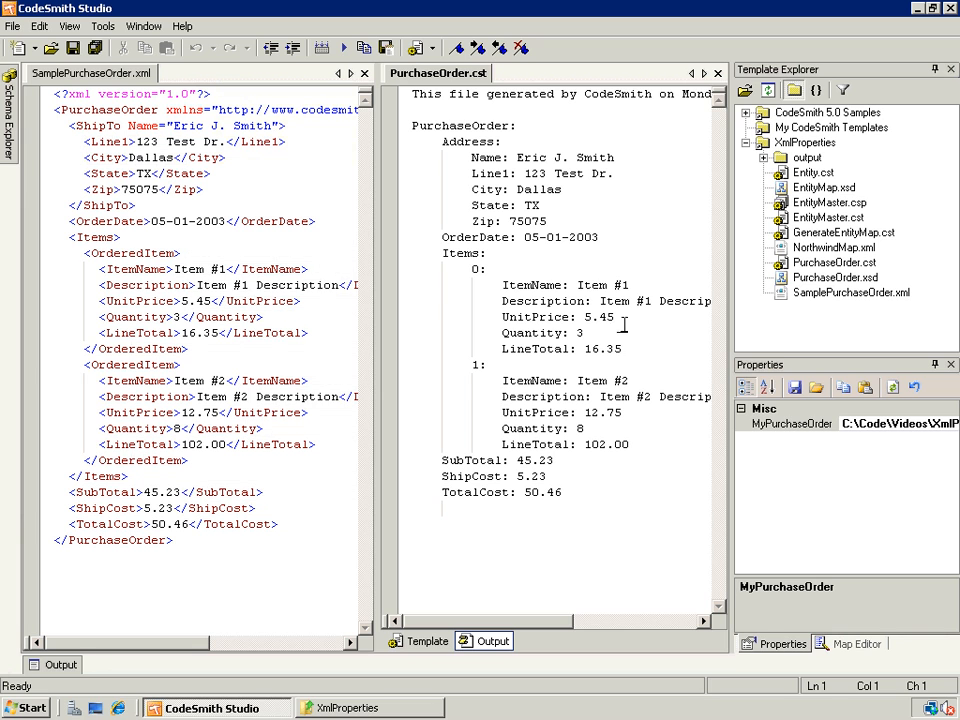
{"action": "mouse_move", "coordinate": [224, 344]}
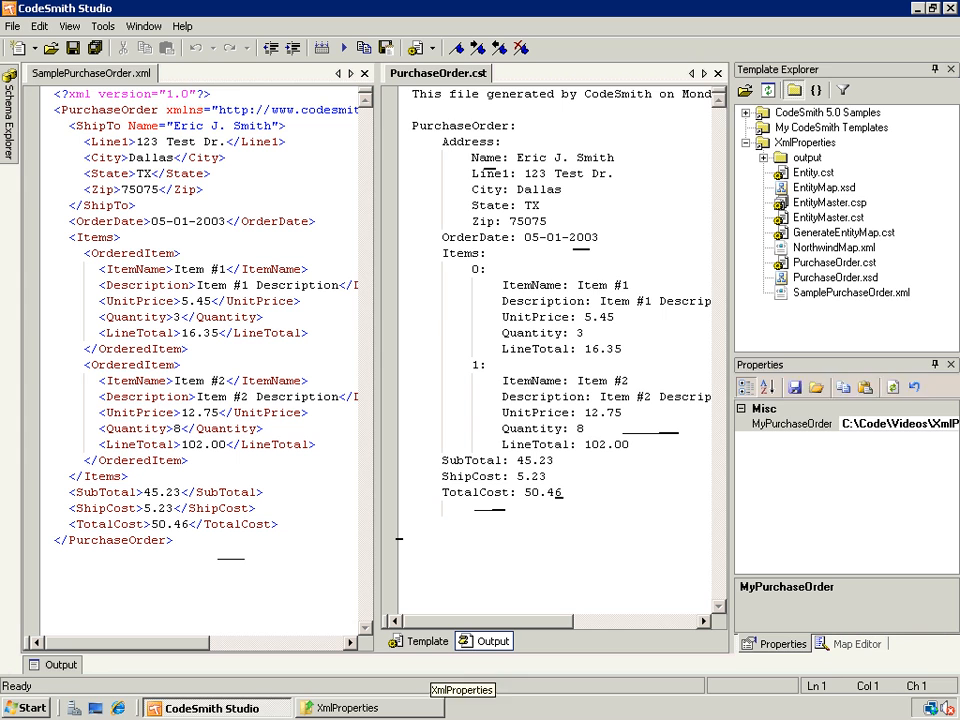
Step: Close PurchaseOrder.cst and SamplePurchaseOrder.xml, then open EntityMaster.cst
{"action": "left_click", "coordinate": [716, 72]}
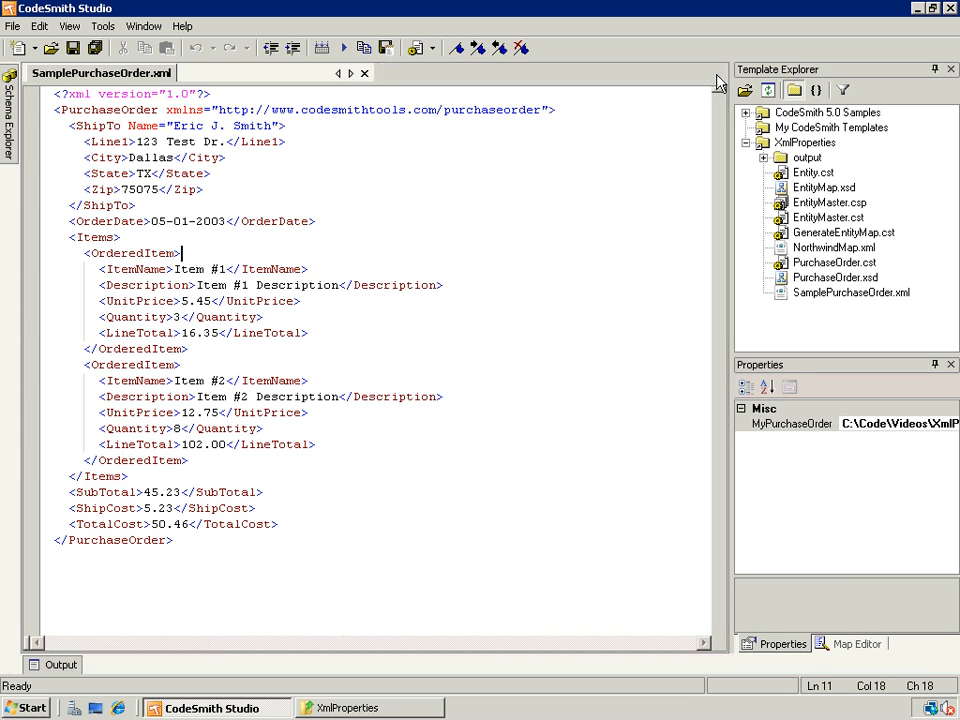
{"action": "left_click", "coordinate": [364, 72]}
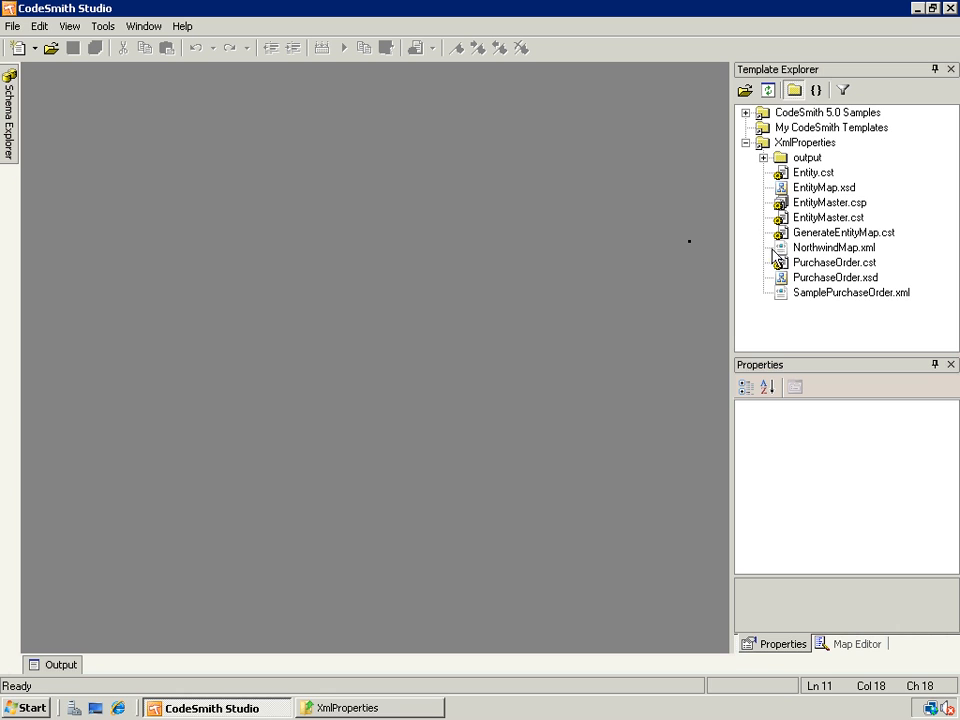
{"action": "mouse_move", "coordinate": [780, 258]}
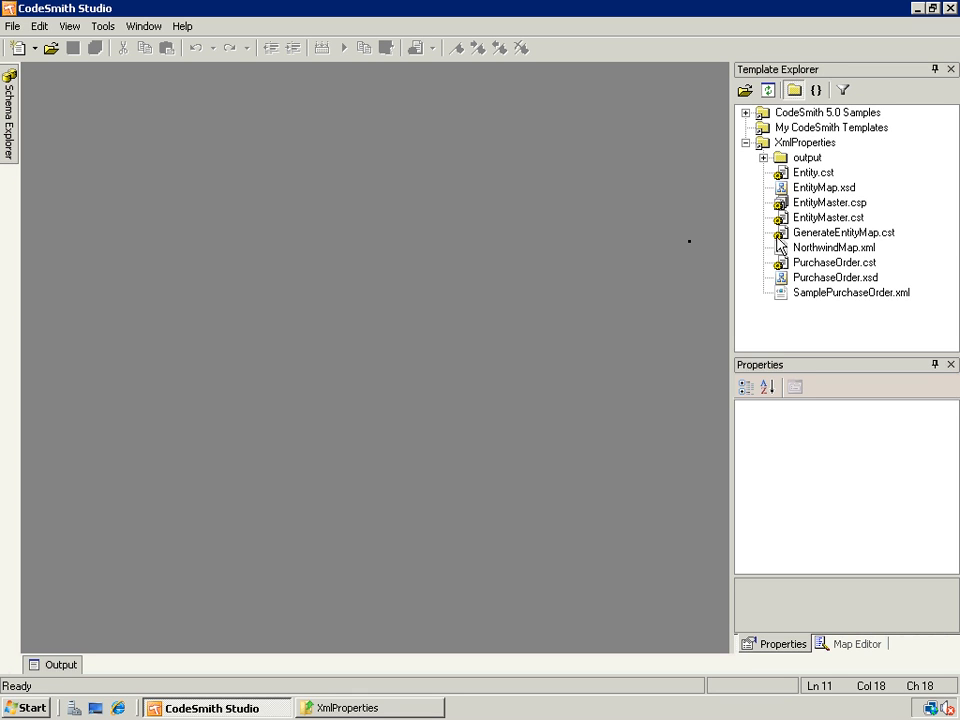
{"action": "mouse_move", "coordinate": [776, 240]}
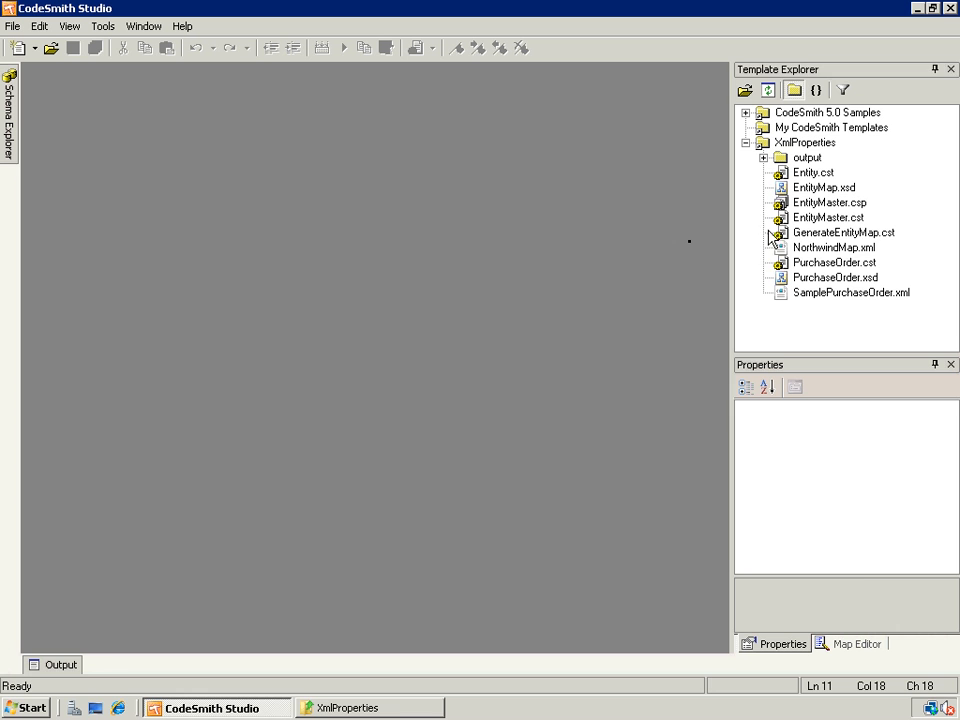
{"action": "double_click", "coordinate": [828, 216]}
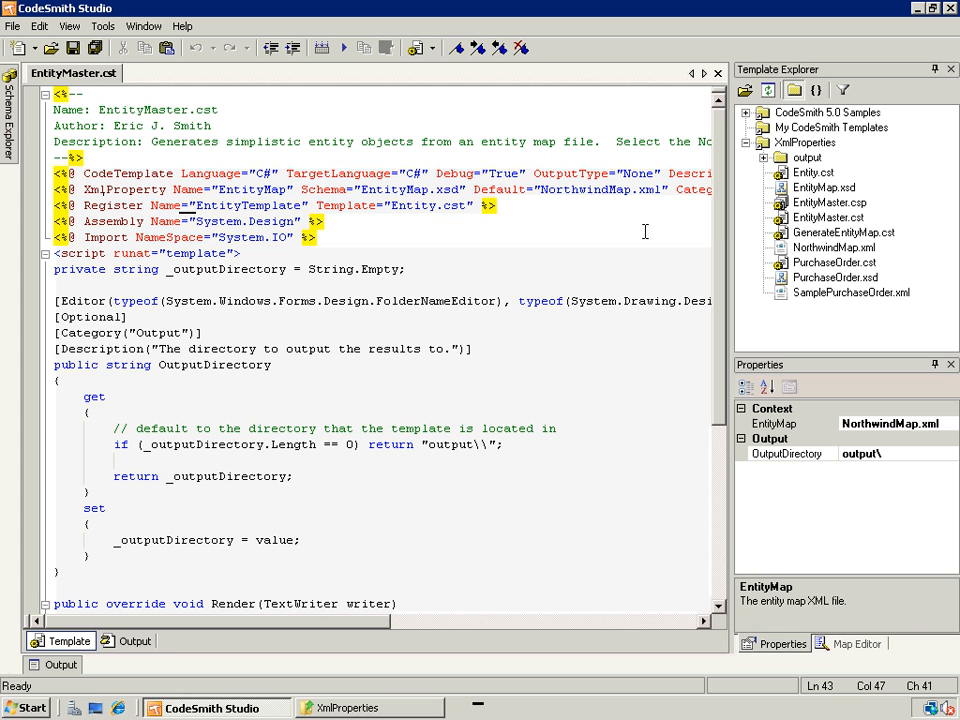
{"action": "mouse_move", "coordinate": [628, 274]}
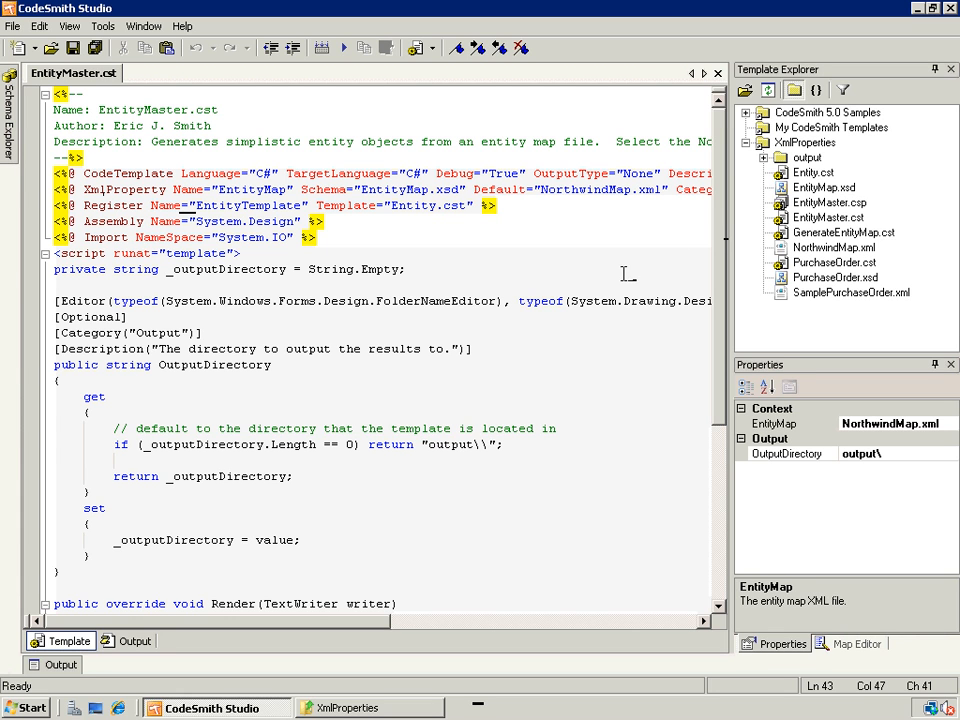
{"action": "mouse_move", "coordinate": [252, 366]}
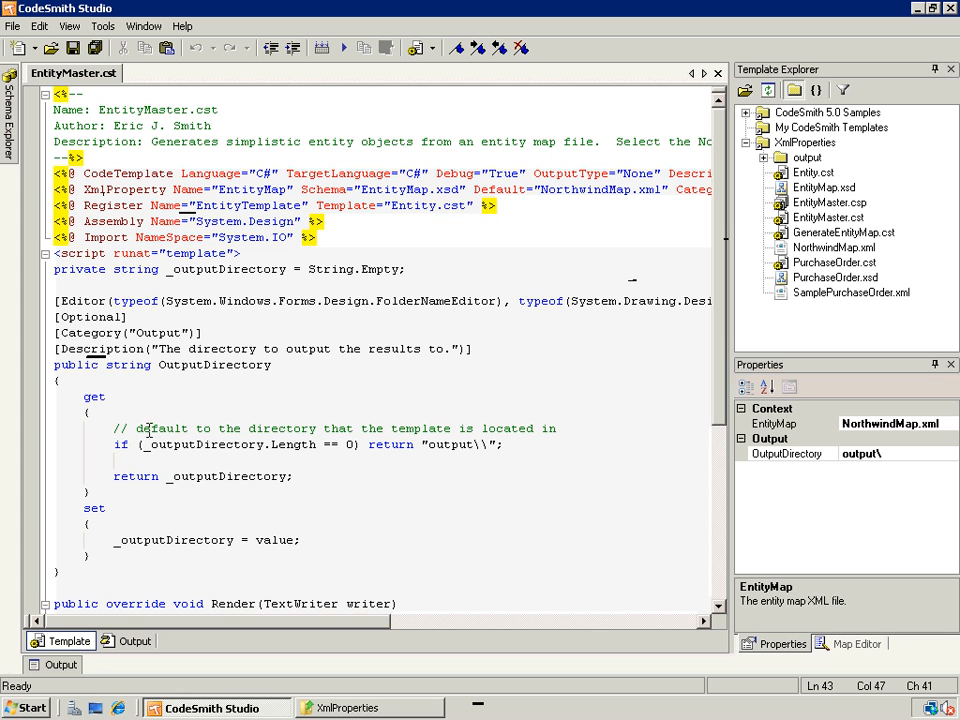
{"action": "mouse_move", "coordinate": [238, 270]}
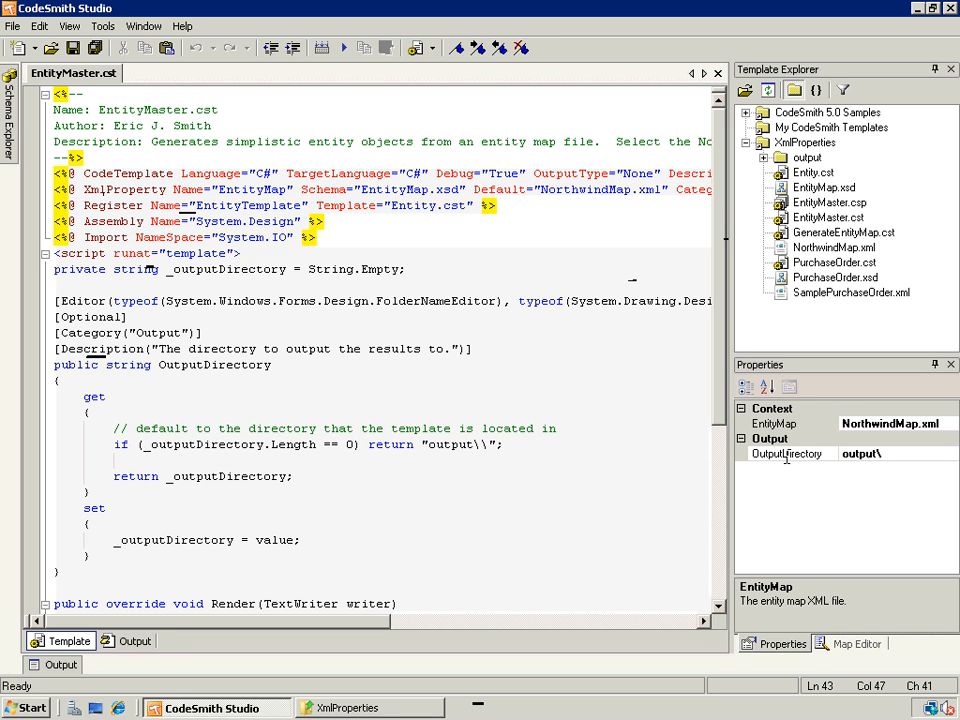
{"action": "scroll", "scroll_direction": "down", "scroll_amount": 3}
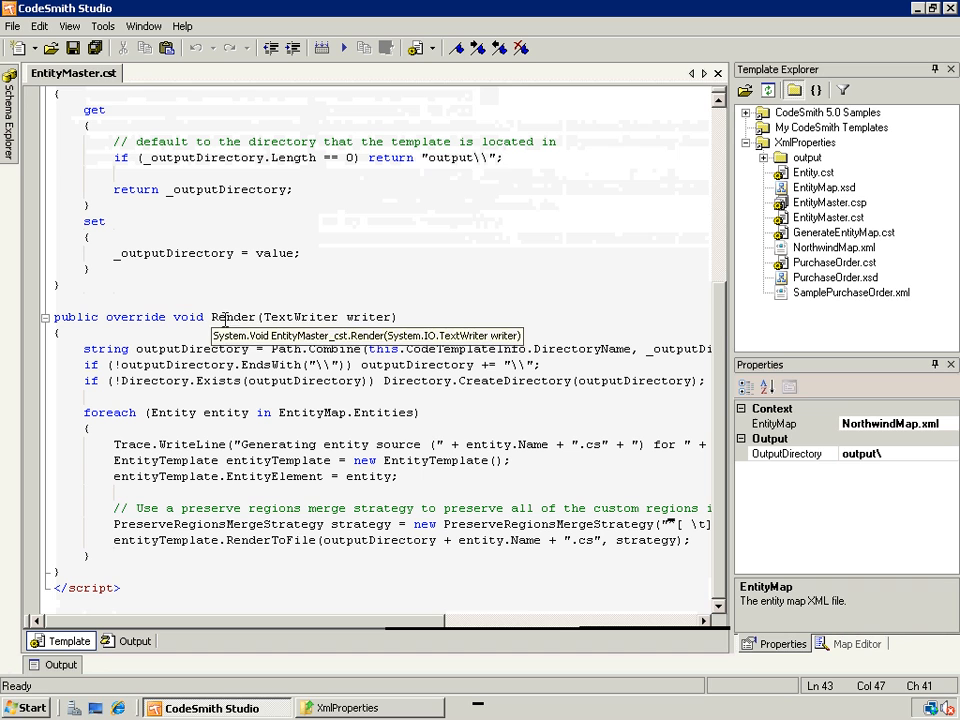
{"action": "mouse_move", "coordinate": [468, 324]}
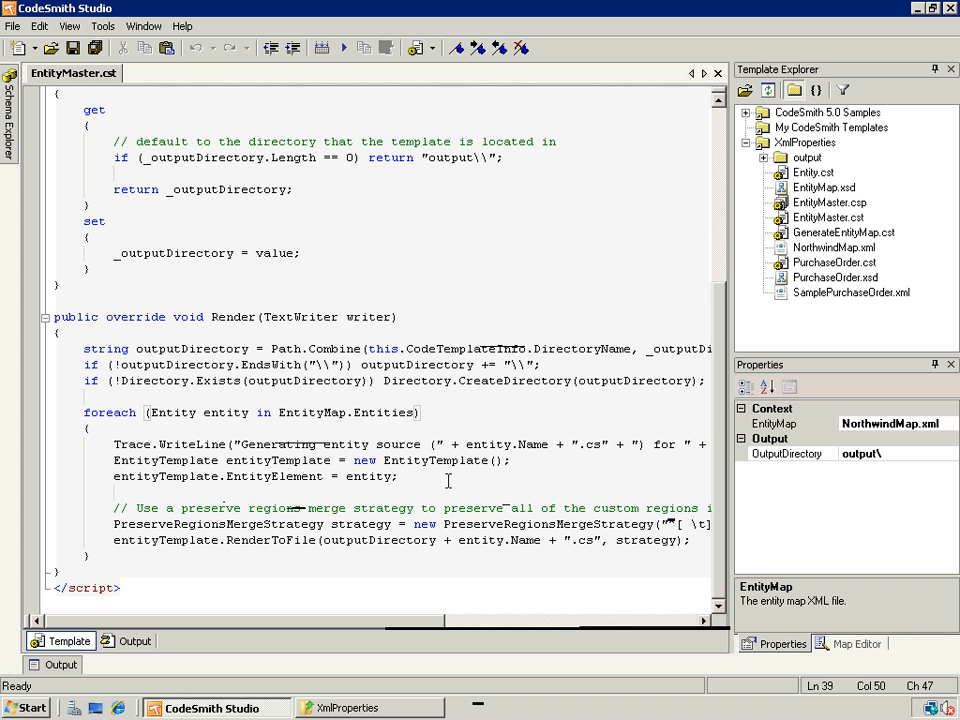
{"action": "mouse_move", "coordinate": [240, 540]}
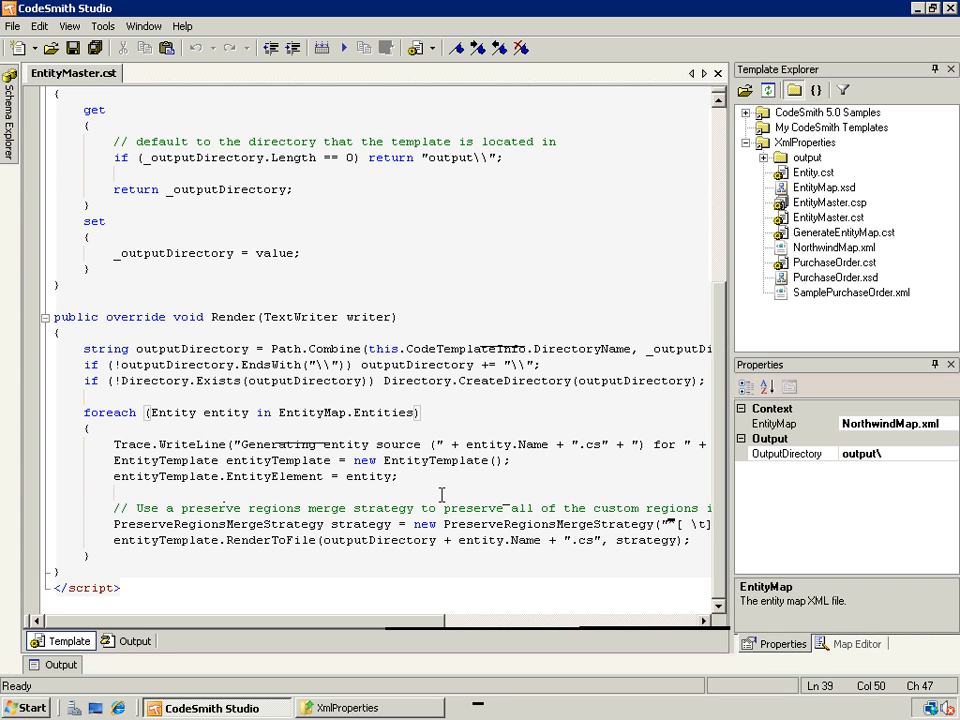
{"action": "mouse_move", "coordinate": [270, 540]}
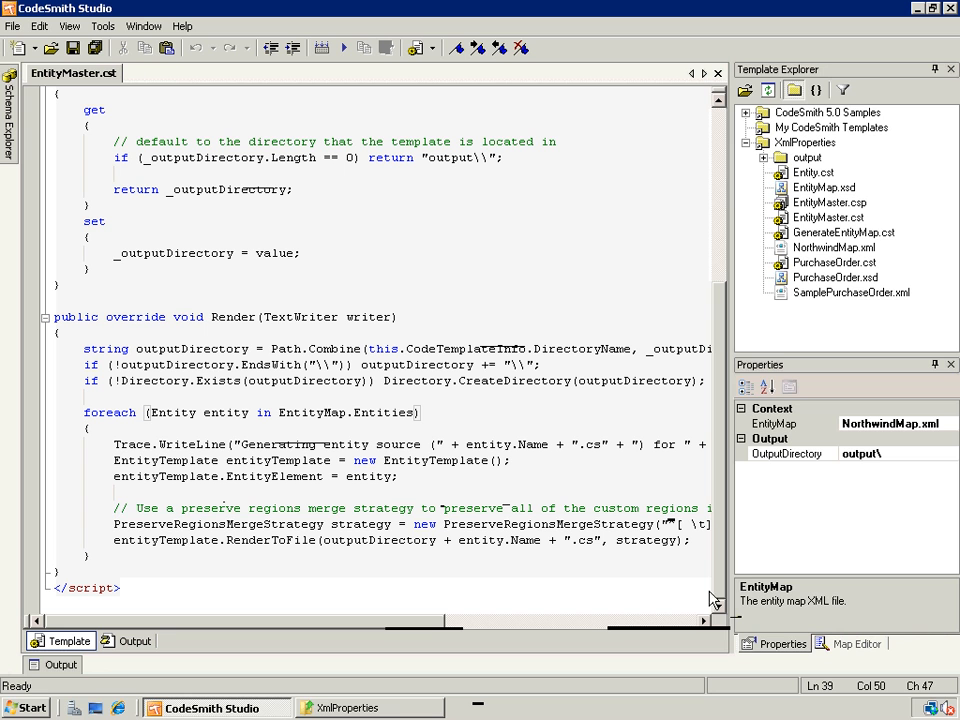
{"action": "mouse_move", "coordinate": [752, 544]}
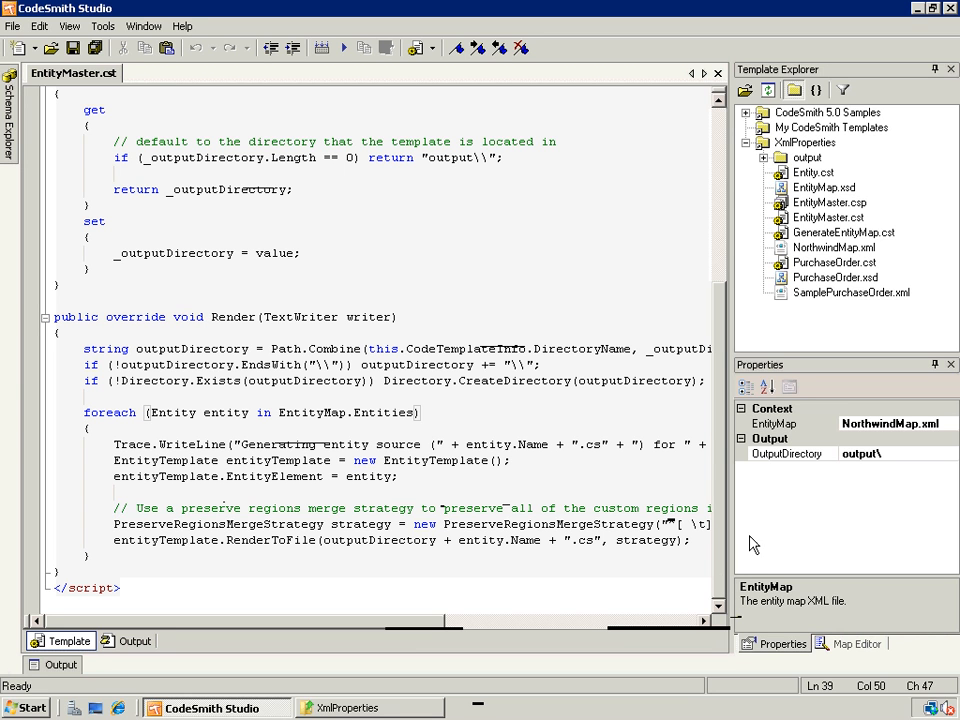
Step: Open Entity.cst and read through its EntityElement property and OnPreRender method
{"action": "double_click", "coordinate": [812, 172]}
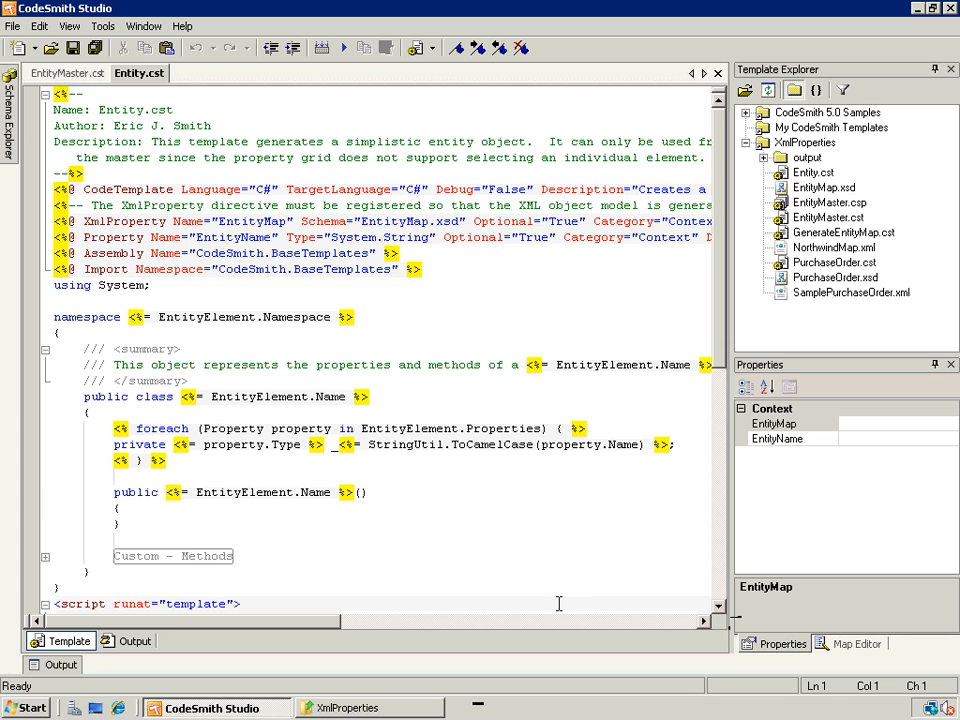
{"action": "mouse_move", "coordinate": [136, 220]}
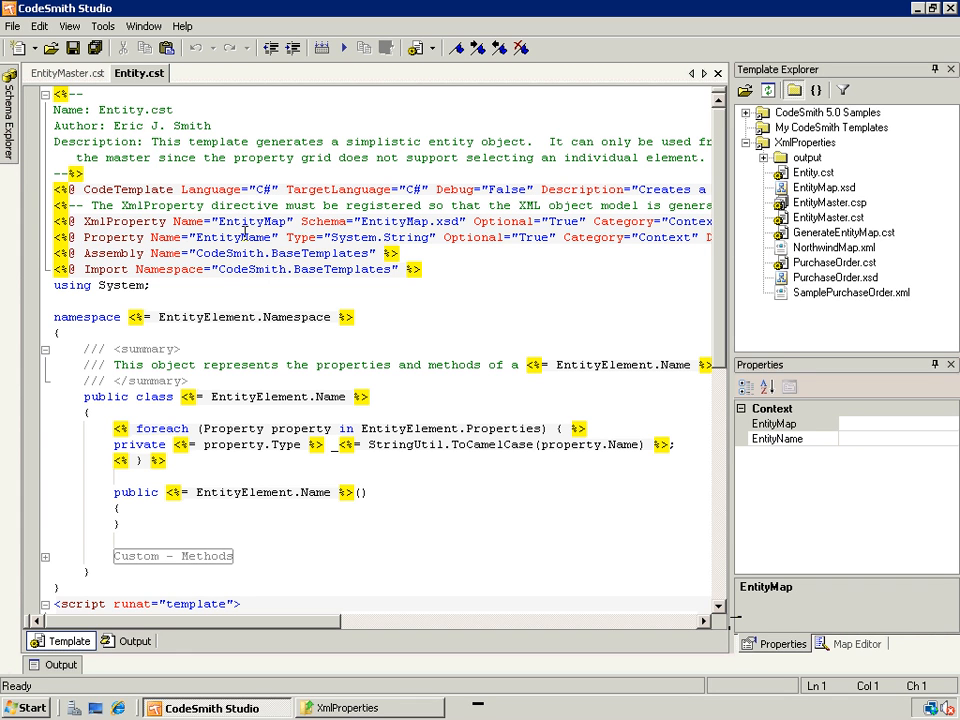
{"action": "mouse_move", "coordinate": [168, 176]}
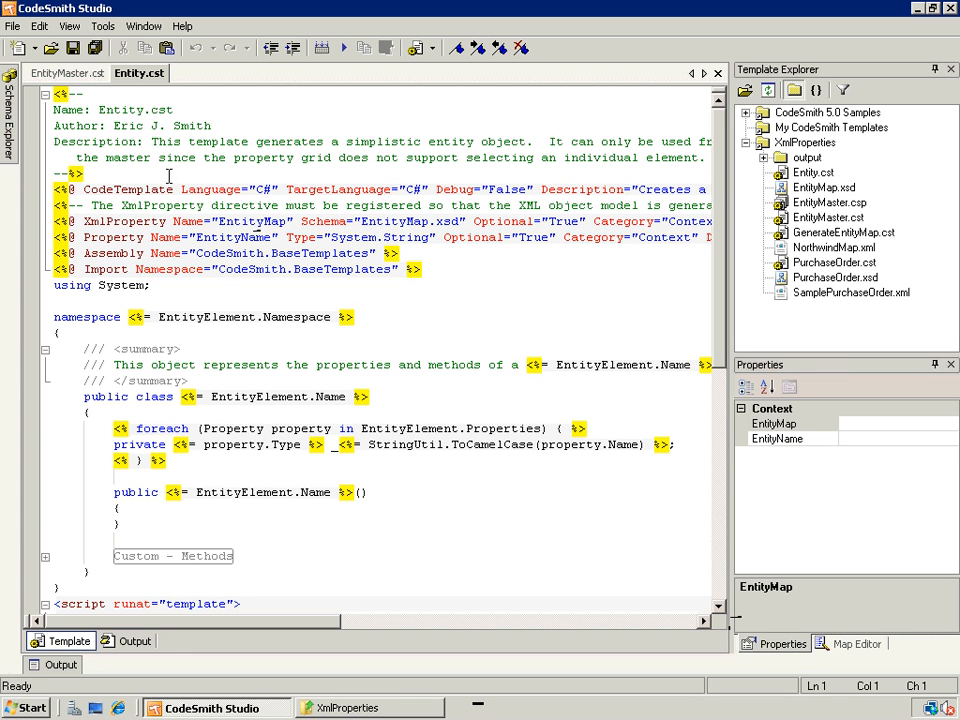
{"action": "scroll", "scroll_direction": "down", "scroll_amount": 3}
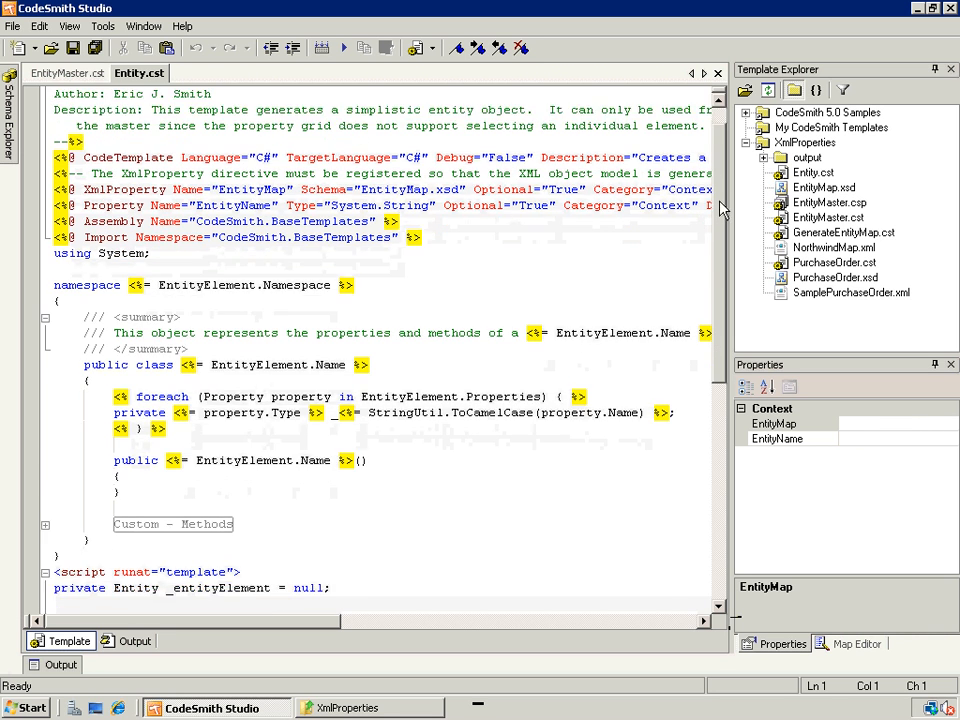
{"action": "scroll", "scroll_direction": "down", "scroll_amount": 3}
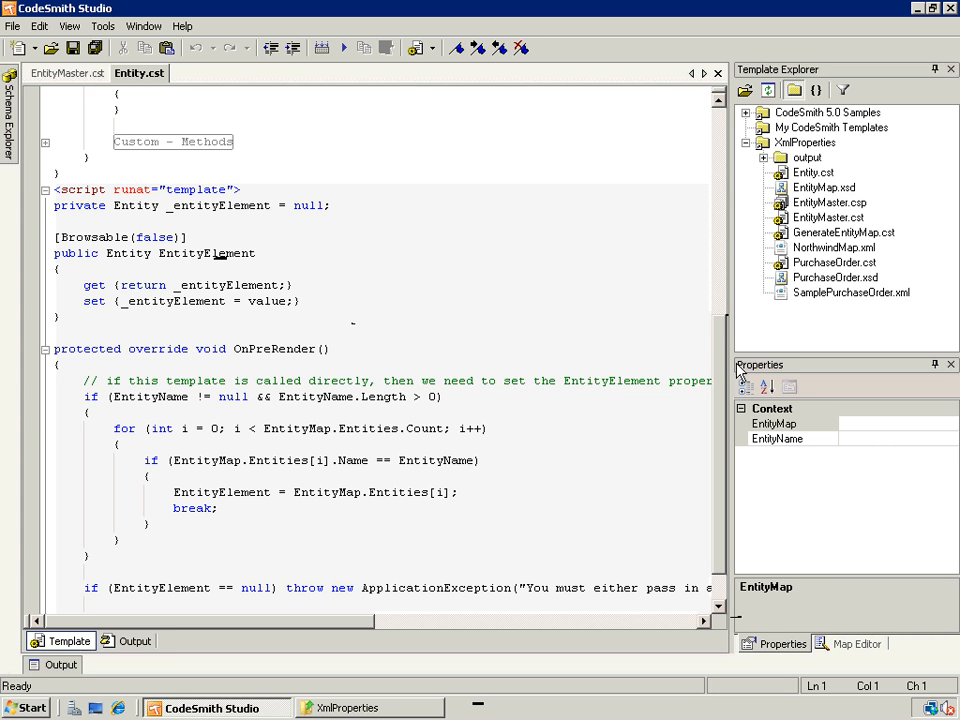
{"action": "scroll", "scroll_direction": "down", "scroll_amount": 3}
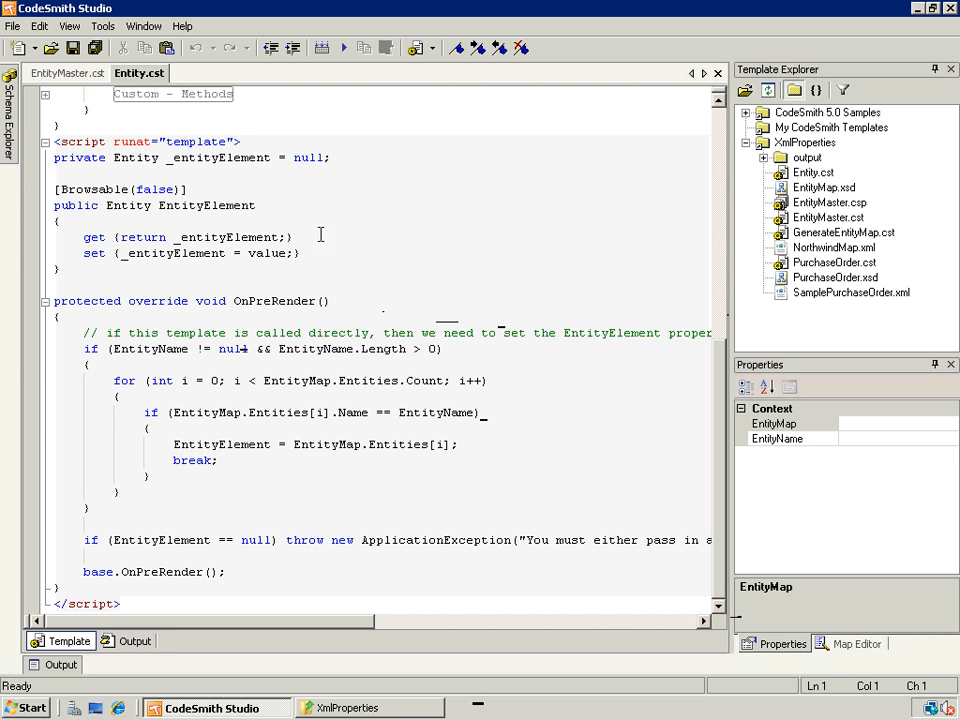
{"action": "mouse_move", "coordinate": [416, 540]}
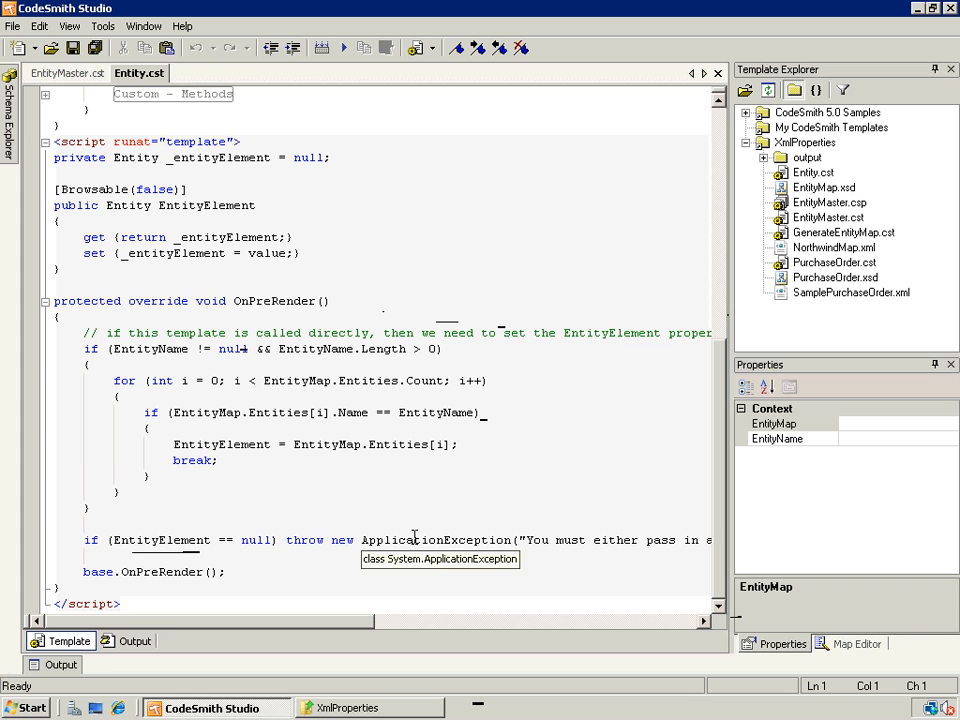
{"action": "mouse_move", "coordinate": [564, 288]}
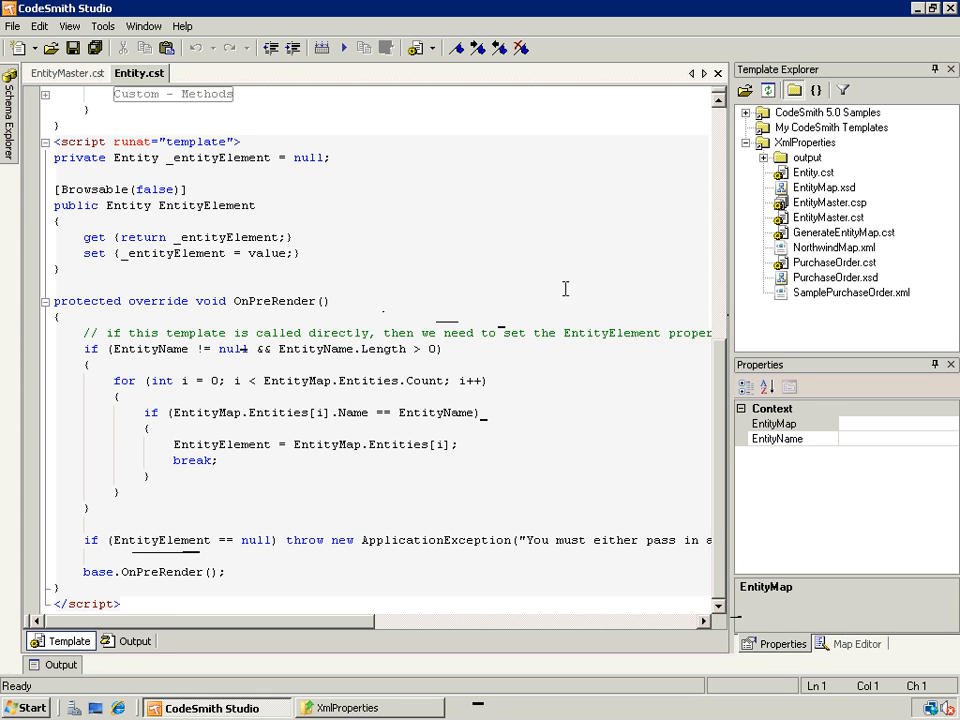
{"action": "mouse_move", "coordinate": [546, 266]}
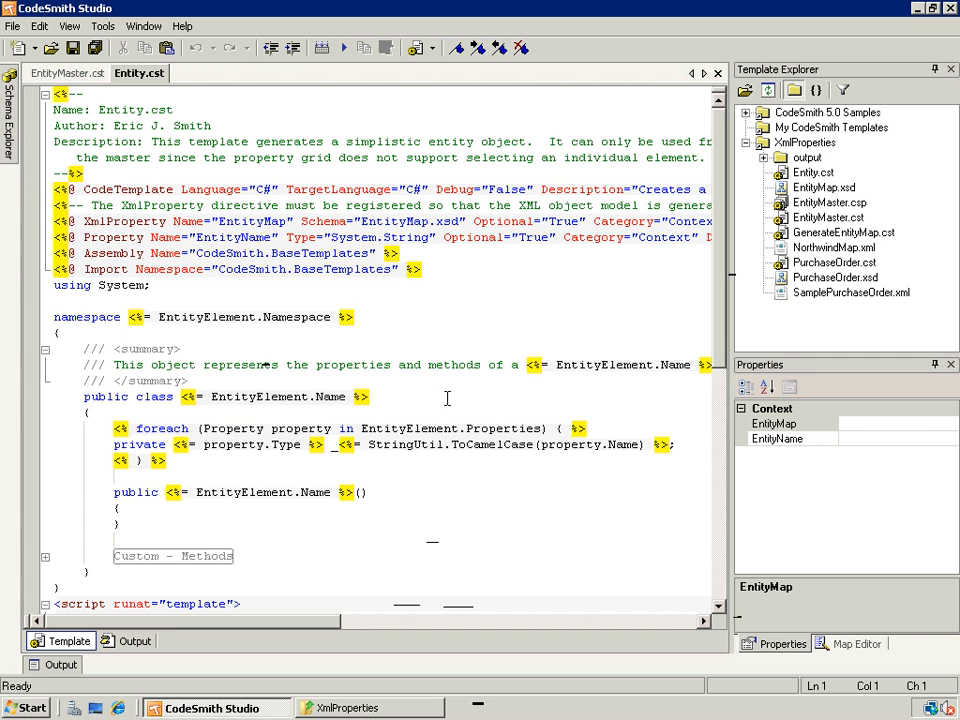
{"action": "mouse_move", "coordinate": [144, 438]}
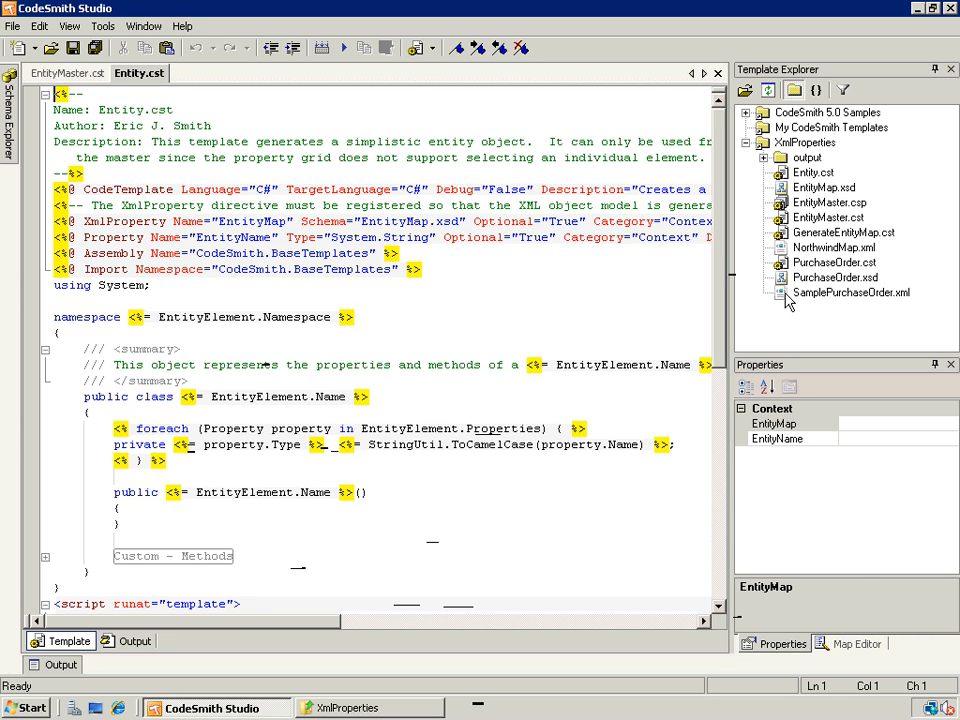
{"action": "mouse_move", "coordinate": [788, 256]}
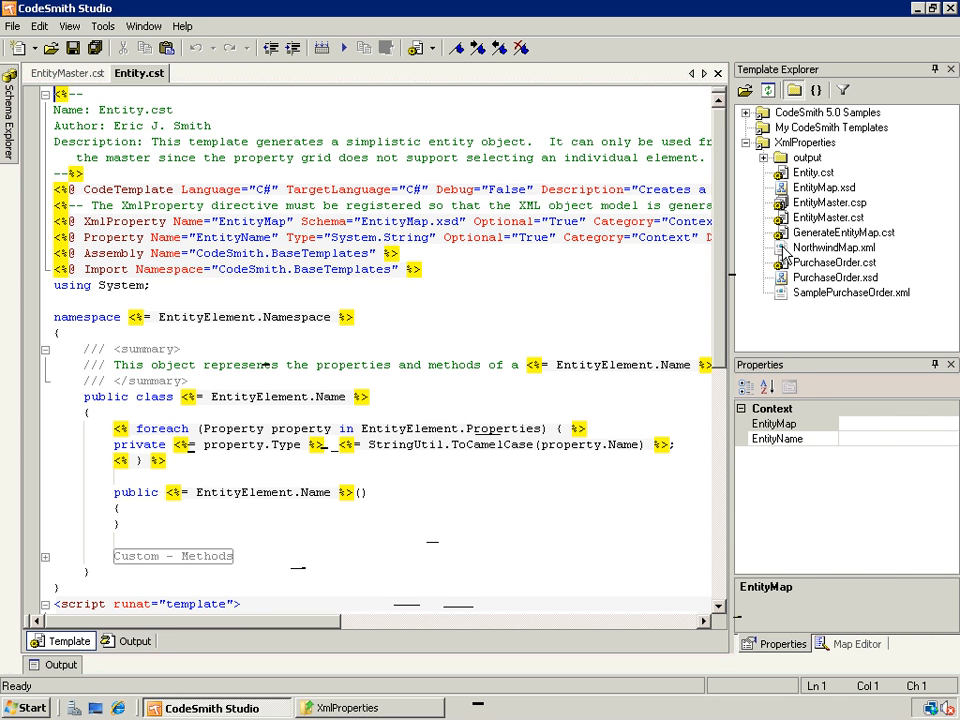
Step: Open NorthwindMap.xml and scroll through its Northwind entities, properties and relationships
{"action": "double_click", "coordinate": [830, 248]}
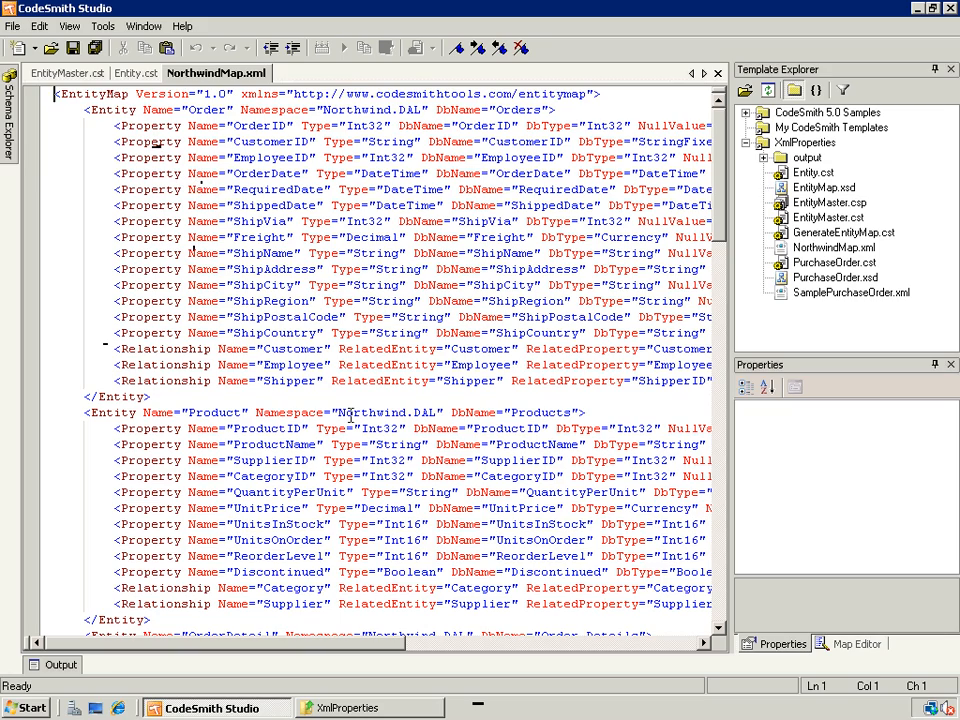
{"action": "scroll", "scroll_direction": "down", "scroll_amount": 3}
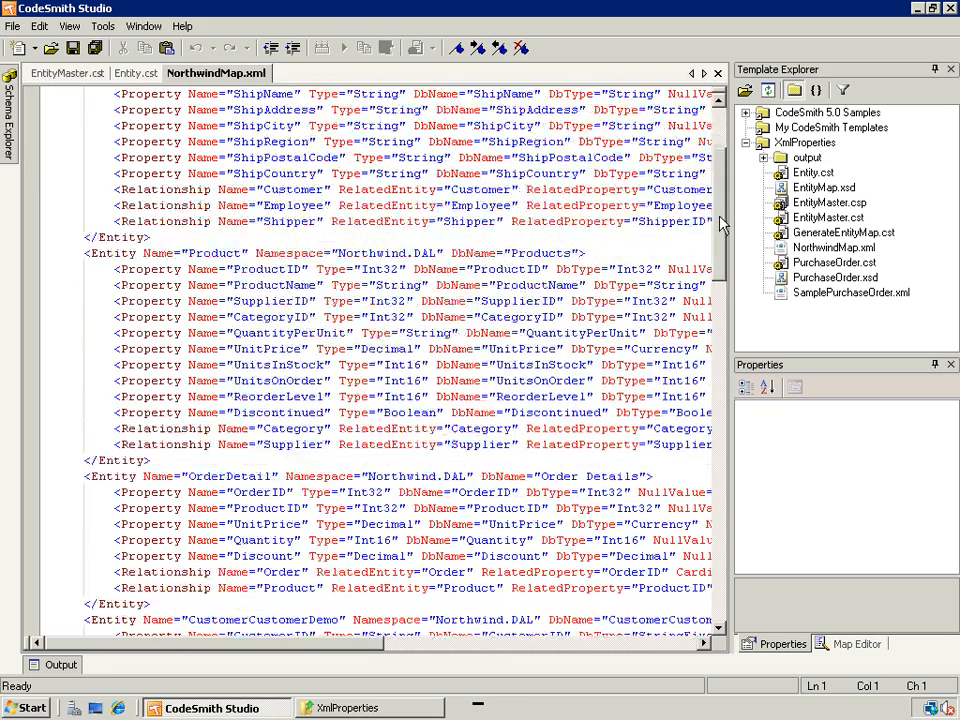
{"action": "scroll", "scroll_direction": "down", "scroll_amount": 3}
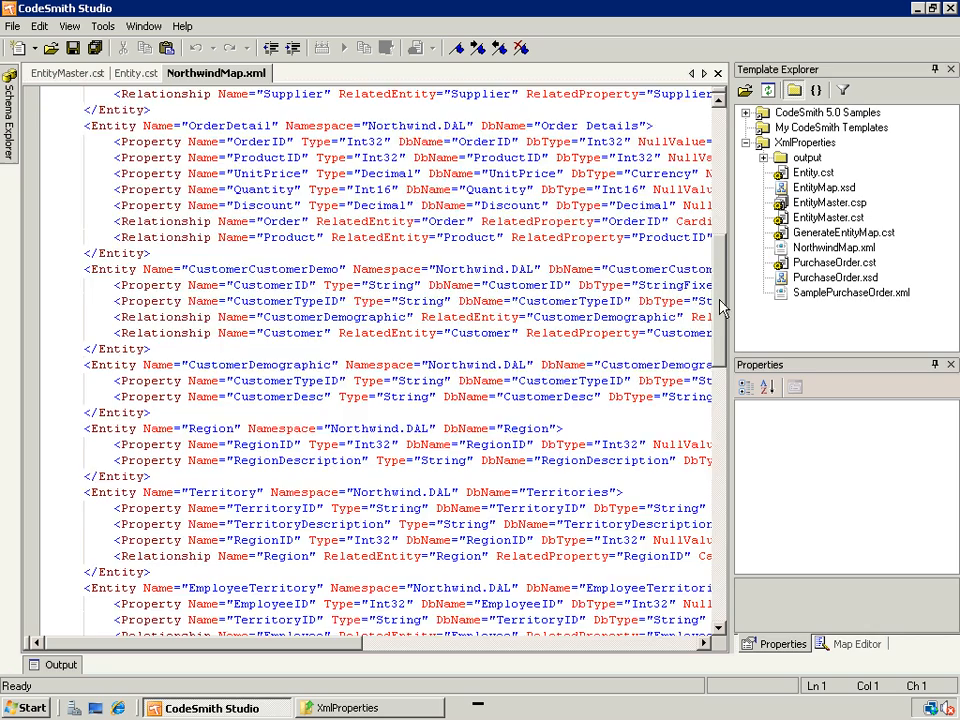
{"action": "scroll", "scroll_direction": "down", "scroll_amount": 3}
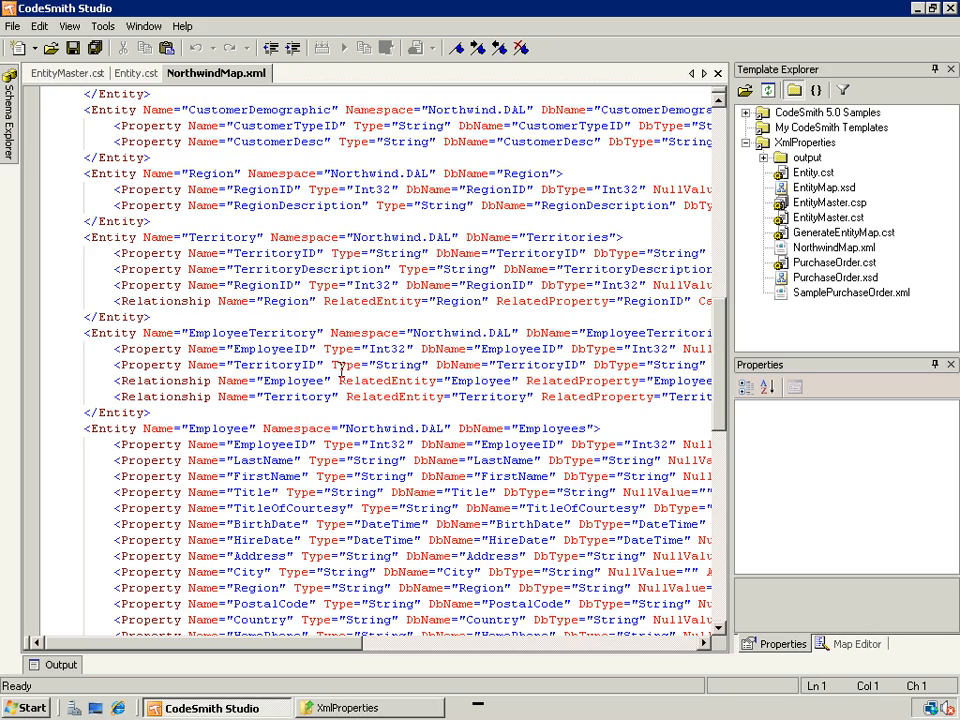
{"action": "scroll", "scroll_direction": "down", "scroll_amount": 3}
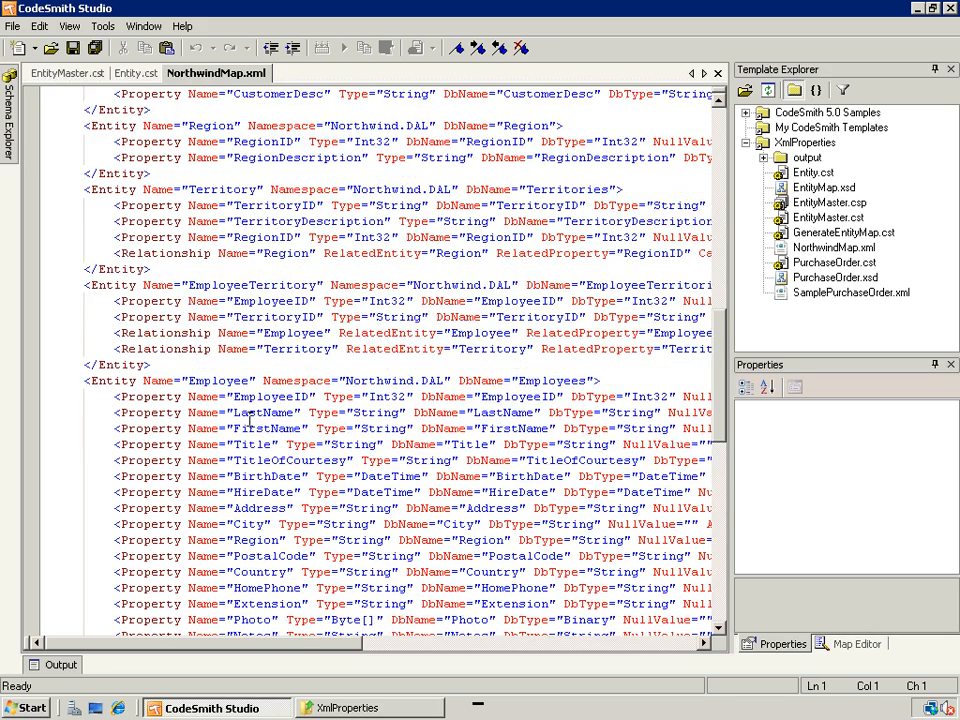
{"action": "scroll", "scroll_direction": "down", "scroll_amount": 3}
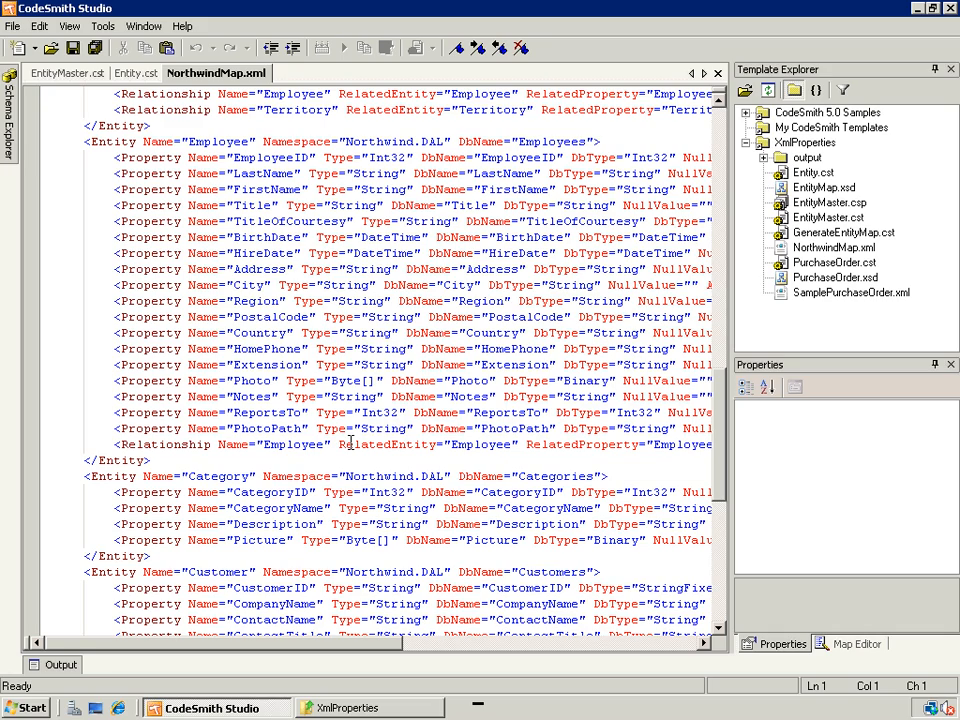
{"action": "scroll", "scroll_direction": "down", "scroll_amount": 3}
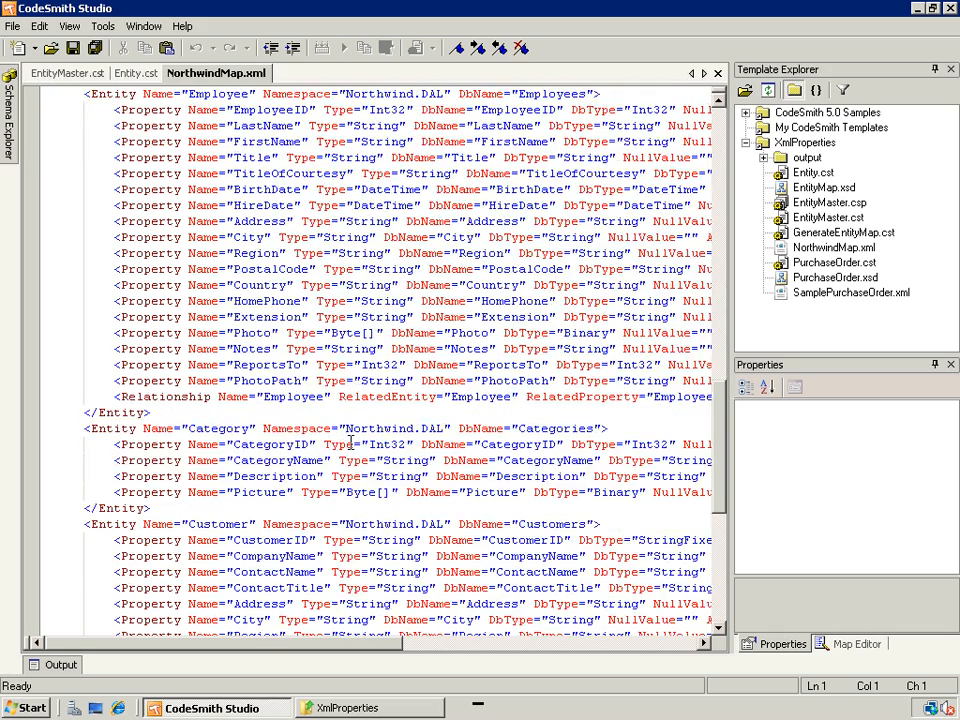
{"action": "scroll", "scroll_direction": "down", "scroll_amount": 3}
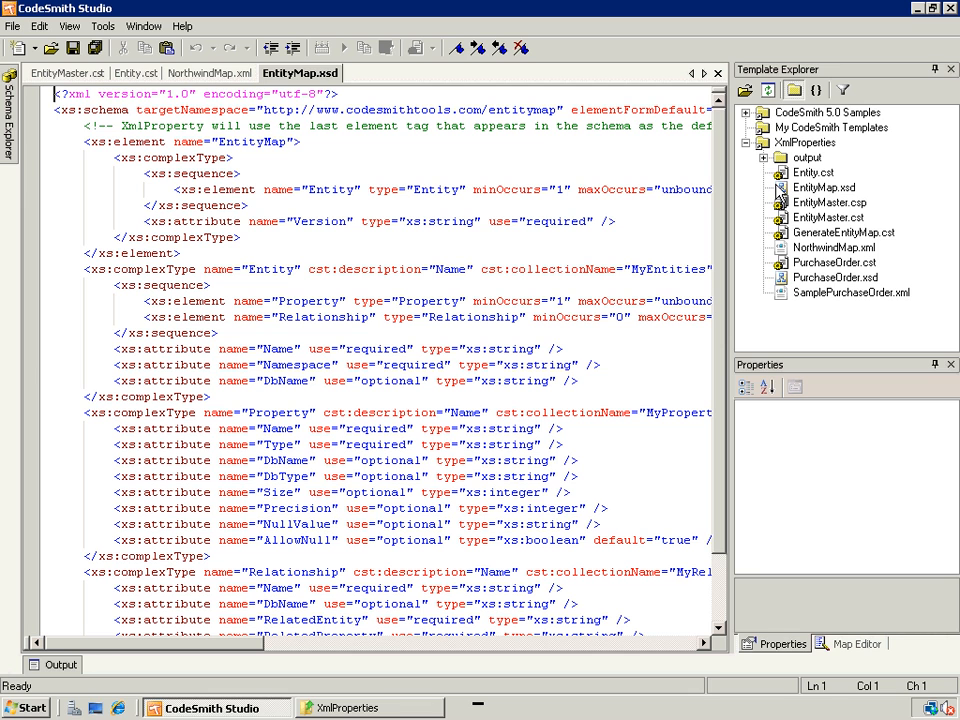
{"action": "mouse_move", "coordinate": [776, 192]}
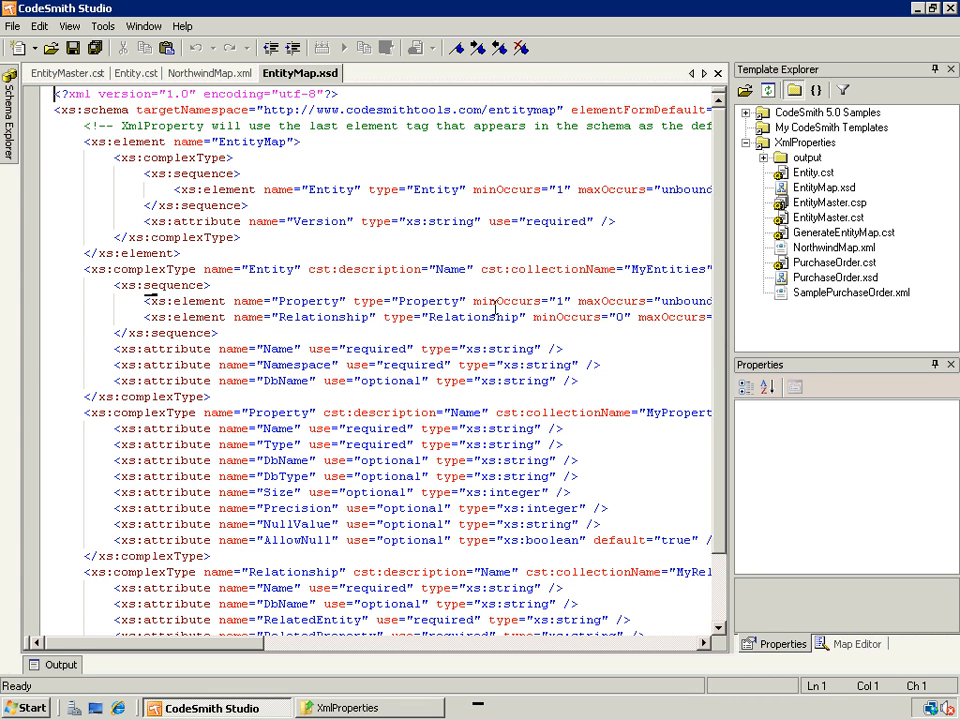
Step: Read EntityMap.xsd to its Relationship attributes, then select EntityMaster.csp in Template Explorer
{"action": "scroll", "scroll_direction": "down", "scroll_amount": 3}
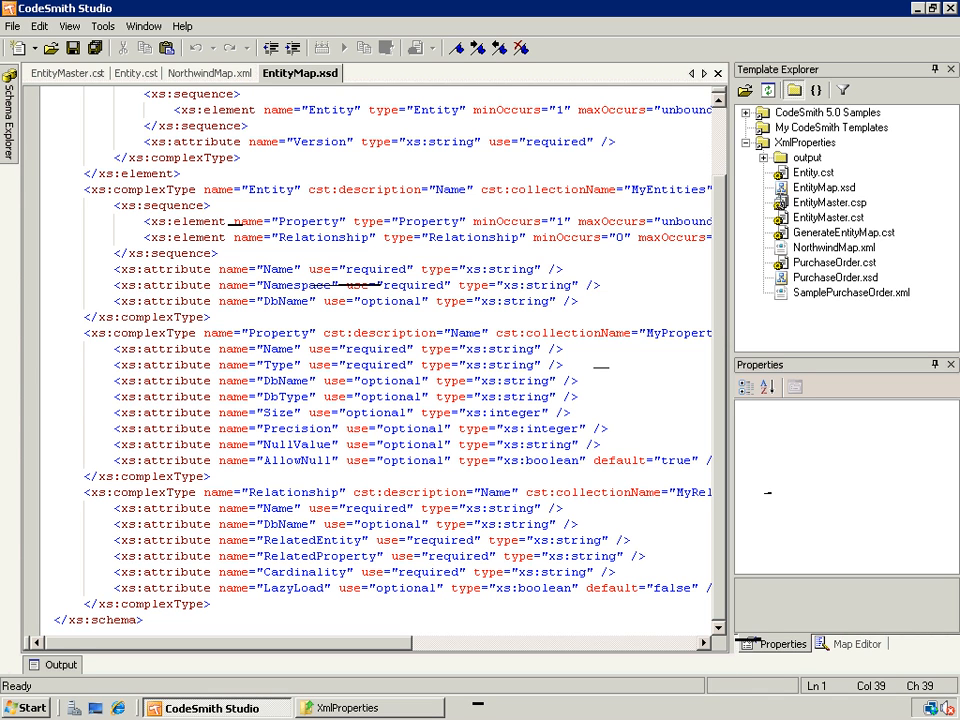
{"action": "left_click", "coordinate": [830, 202]}
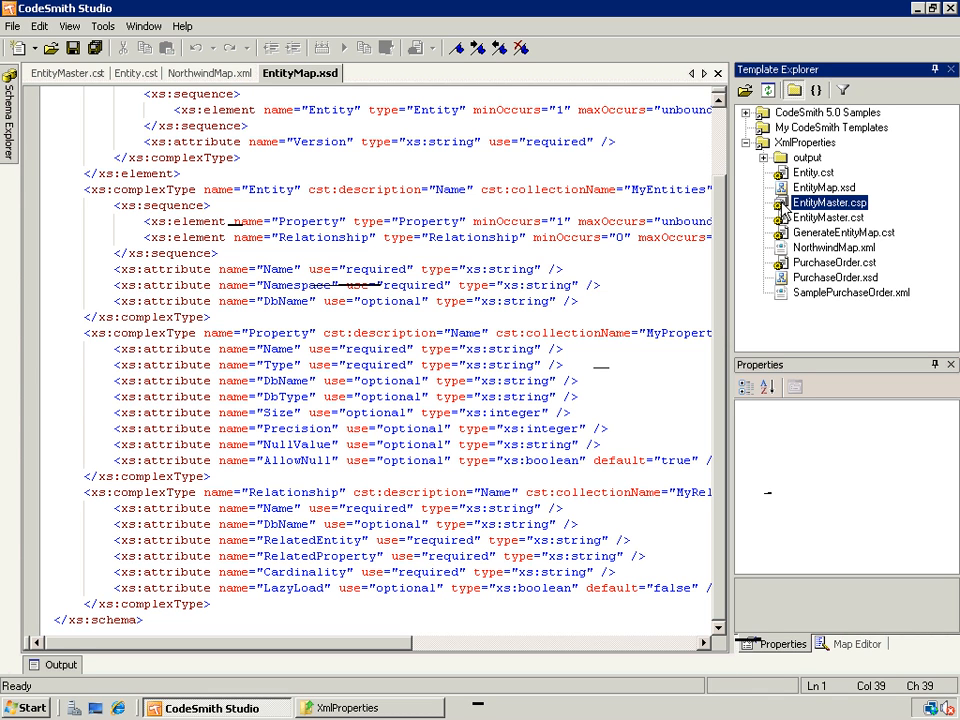
Step: Generate EntityMaster.csp's outputs, view the generated Employee.cs, and dismiss the results report
{"action": "double_click", "coordinate": [828, 202]}
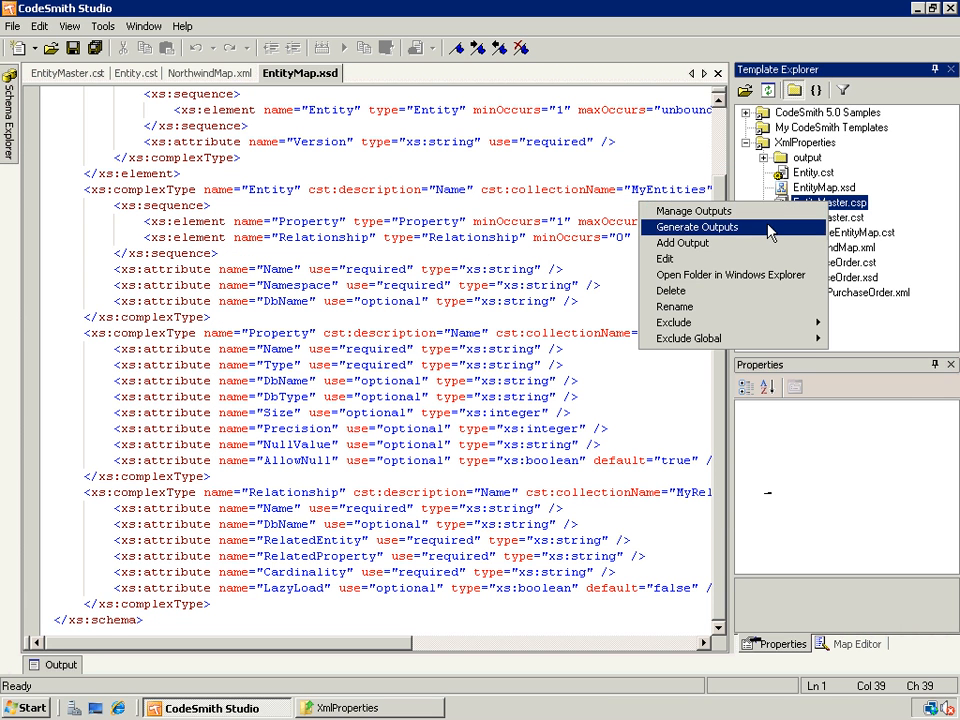
{"action": "left_click", "coordinate": [696, 228]}
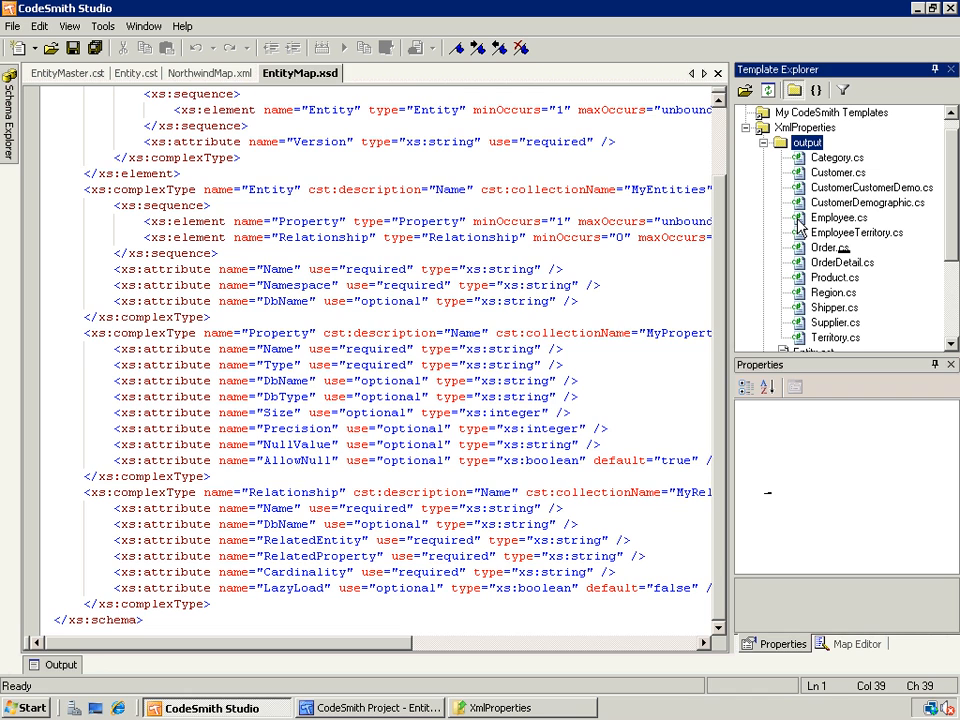
{"action": "double_click", "coordinate": [840, 216]}
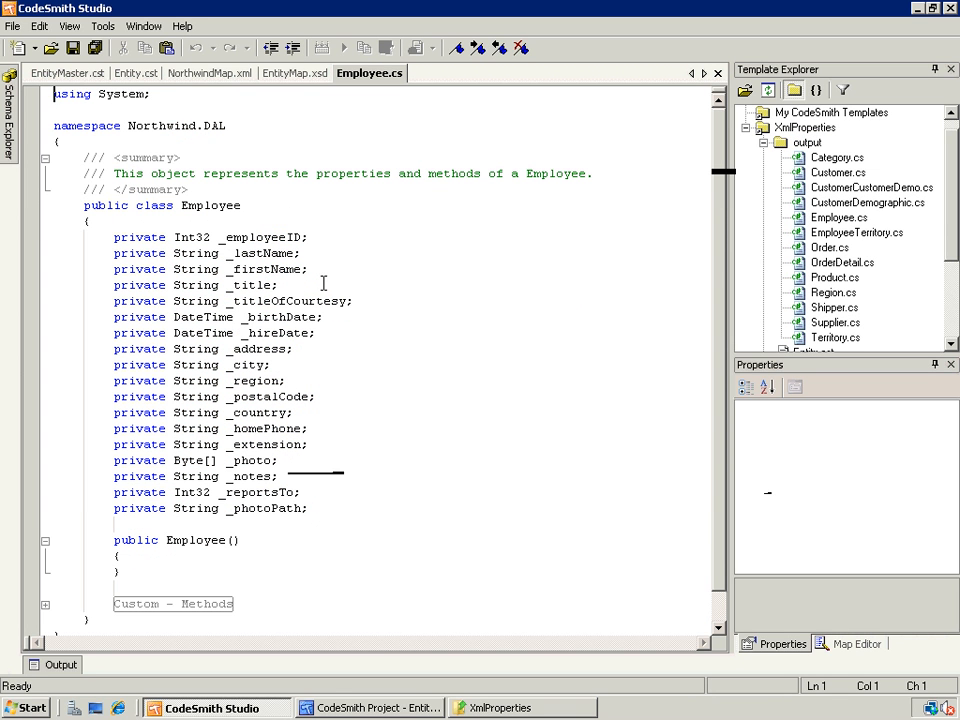
{"action": "mouse_move", "coordinate": [440, 446]}
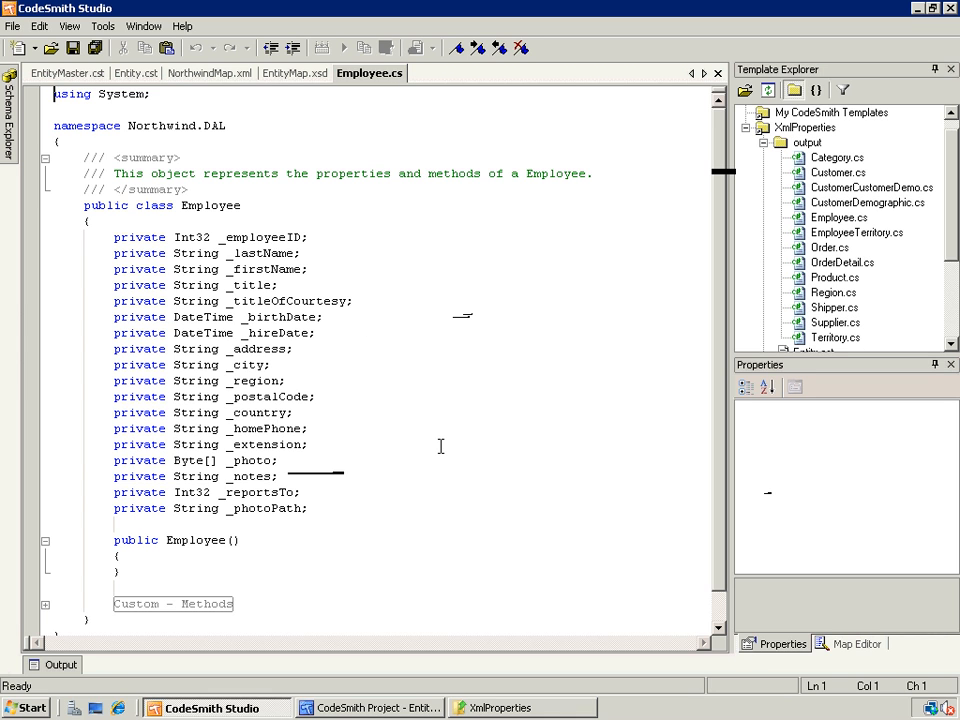
{"action": "mouse_move", "coordinate": [444, 448]}
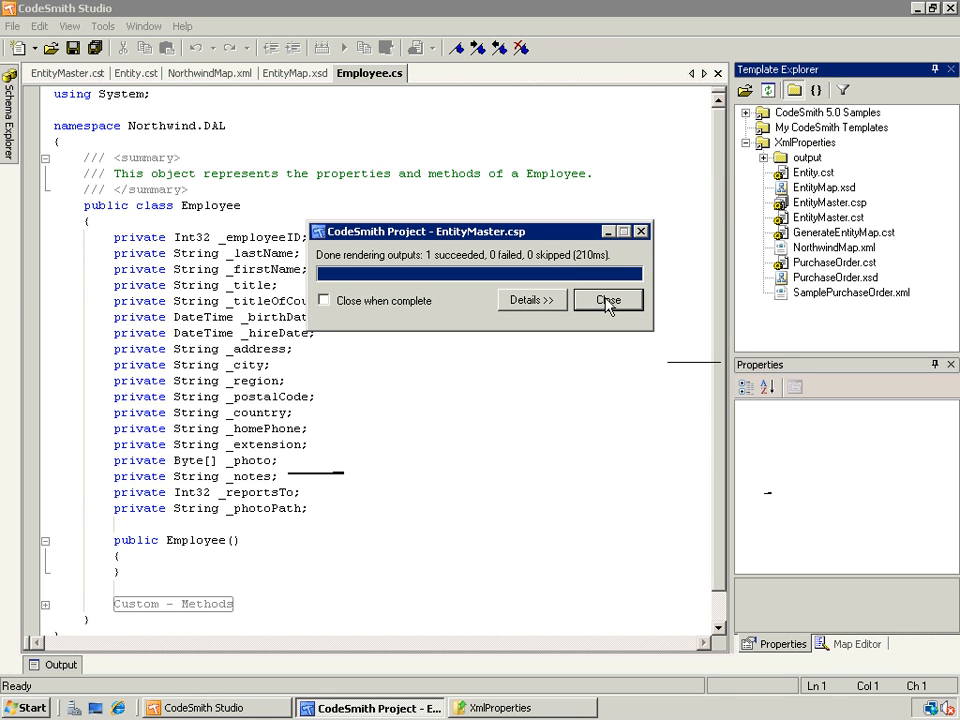
{"action": "left_click", "coordinate": [608, 300]}
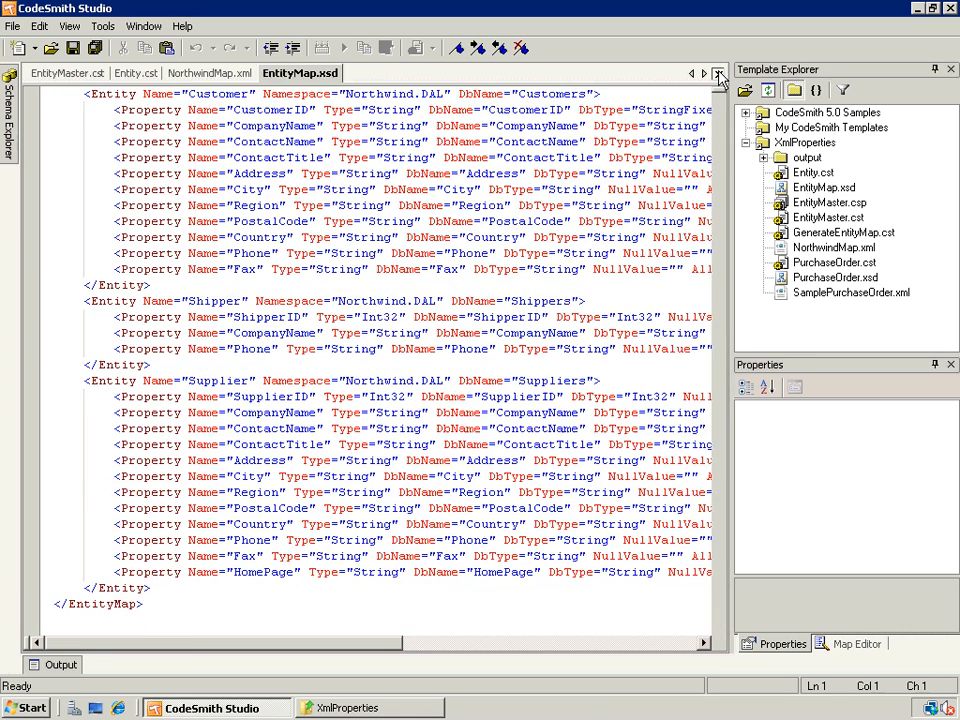
{"action": "left_click", "coordinate": [718, 72]}
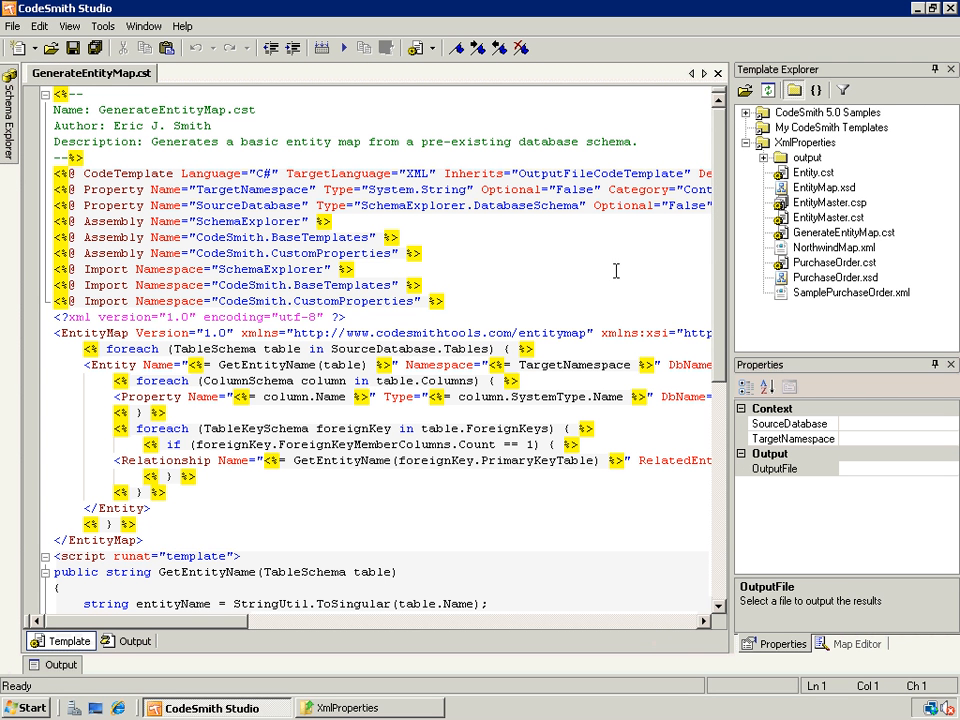
{"action": "mouse_move", "coordinate": [476, 268]}
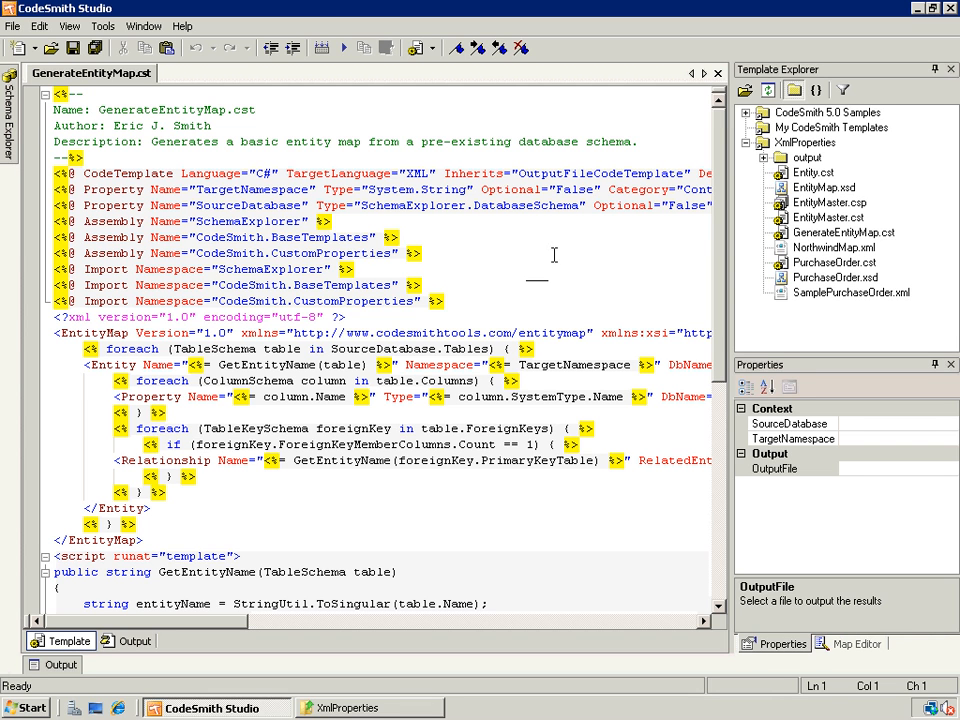
{"action": "mouse_move", "coordinate": [228, 550]}
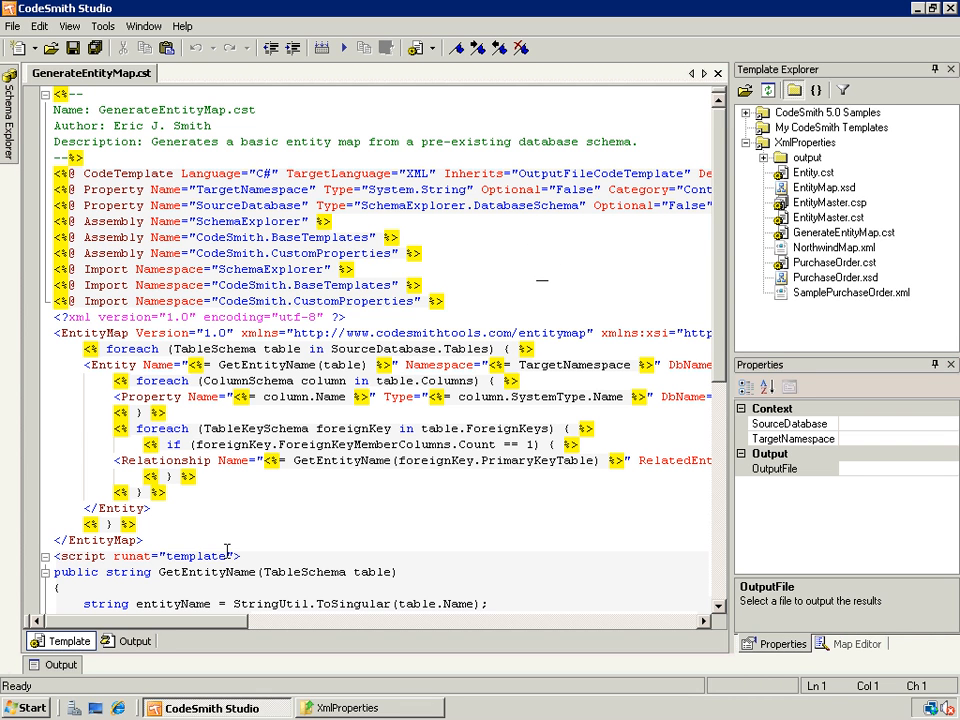
{"action": "mouse_move", "coordinate": [256, 532]}
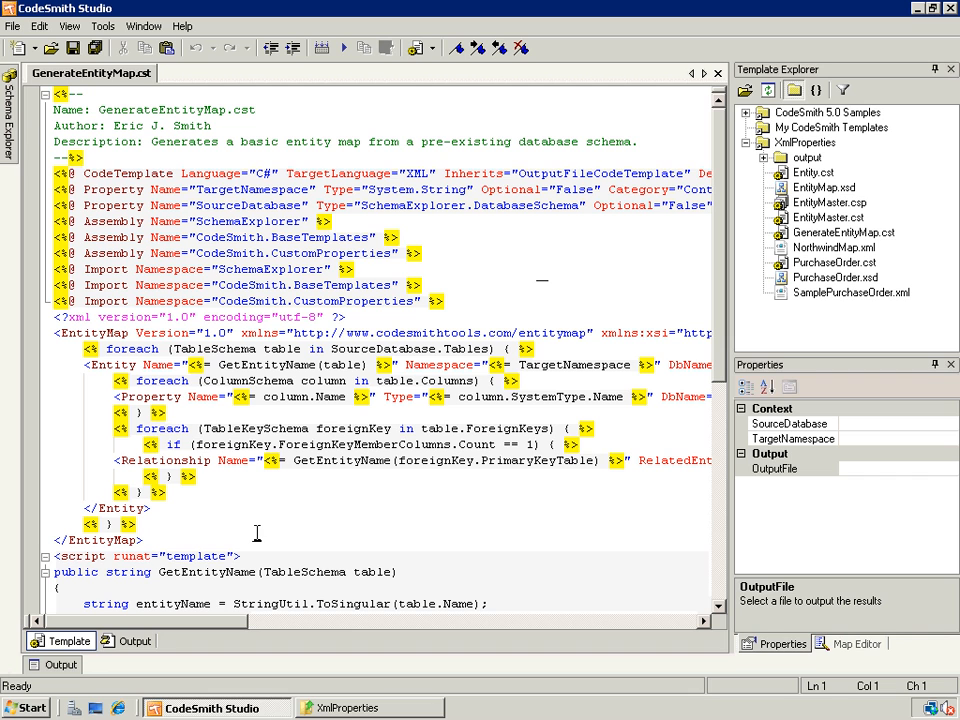
{"action": "mouse_move", "coordinate": [390, 504]}
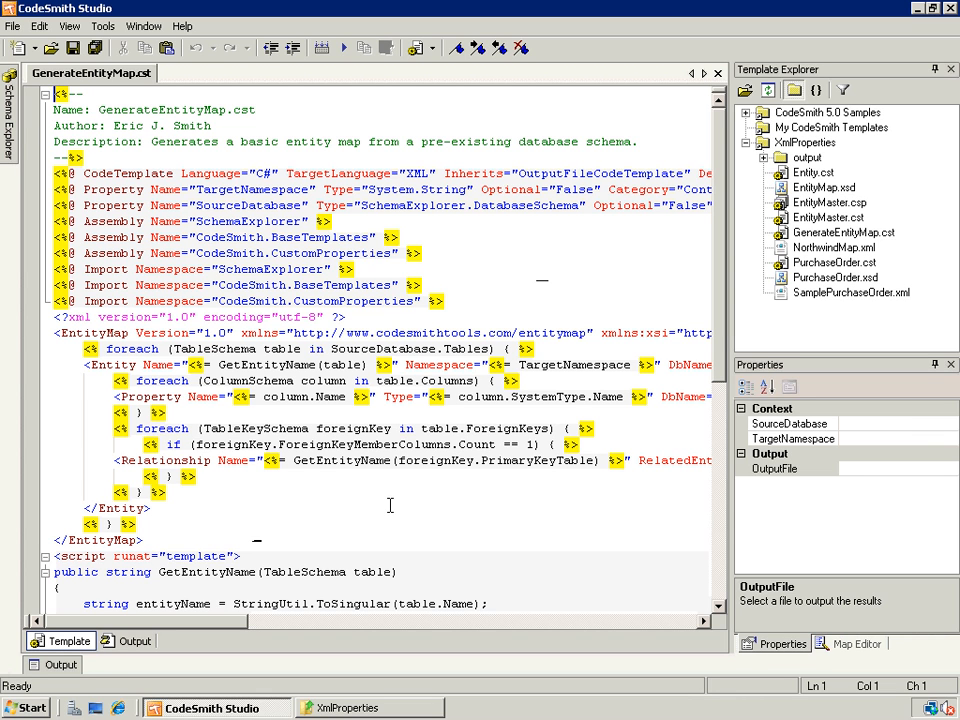
{"action": "mouse_move", "coordinate": [884, 486]}
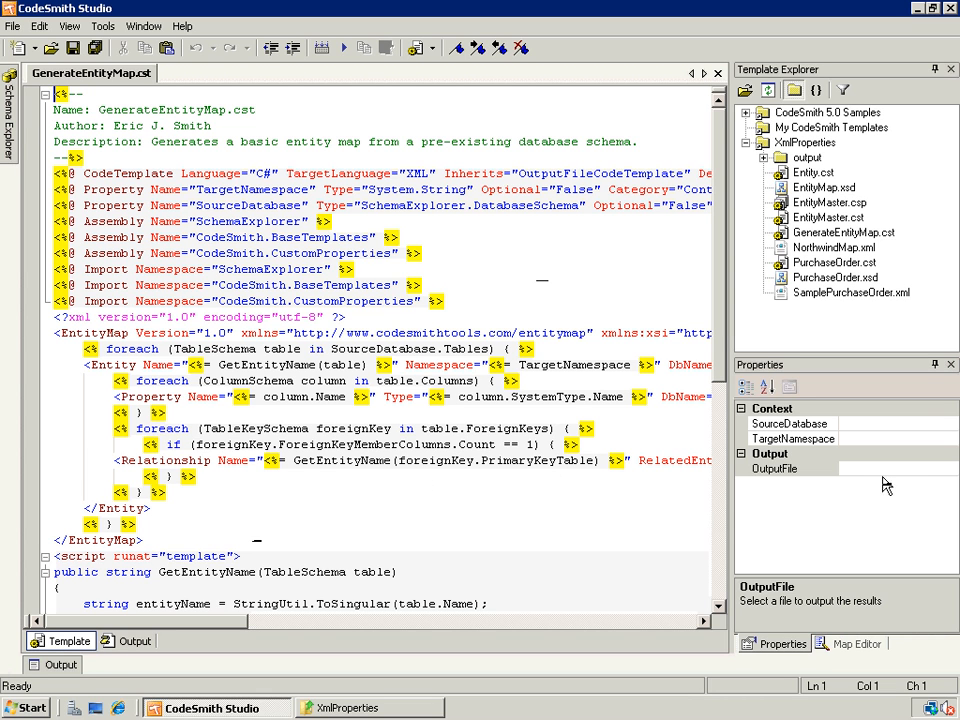
{"action": "mouse_move", "coordinate": [696, 396]}
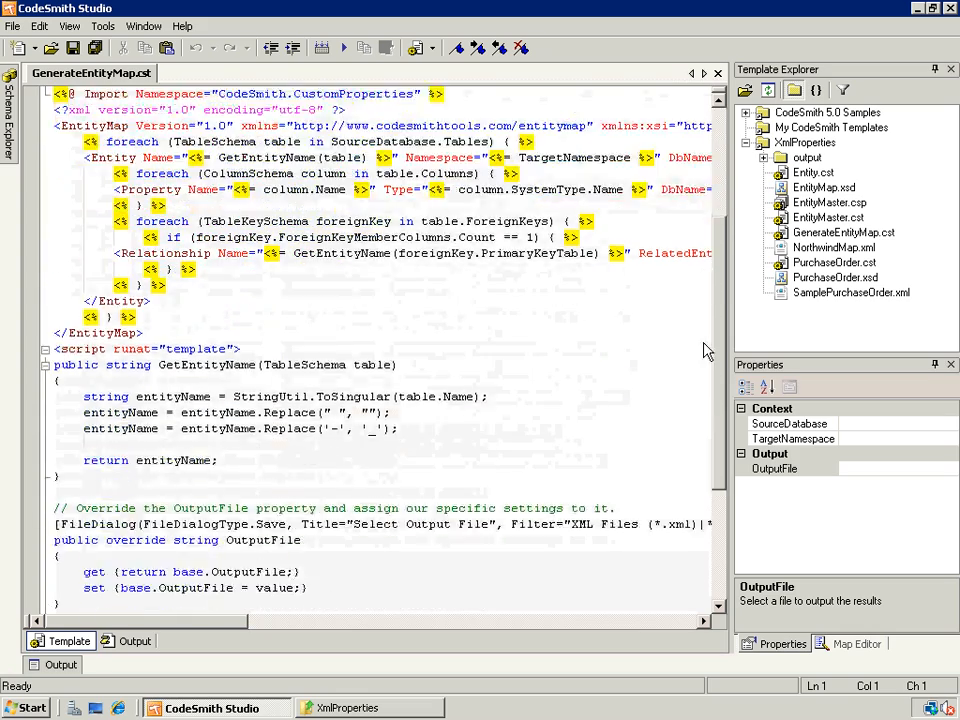
{"action": "scroll", "scroll_direction": "down", "scroll_amount": 3}
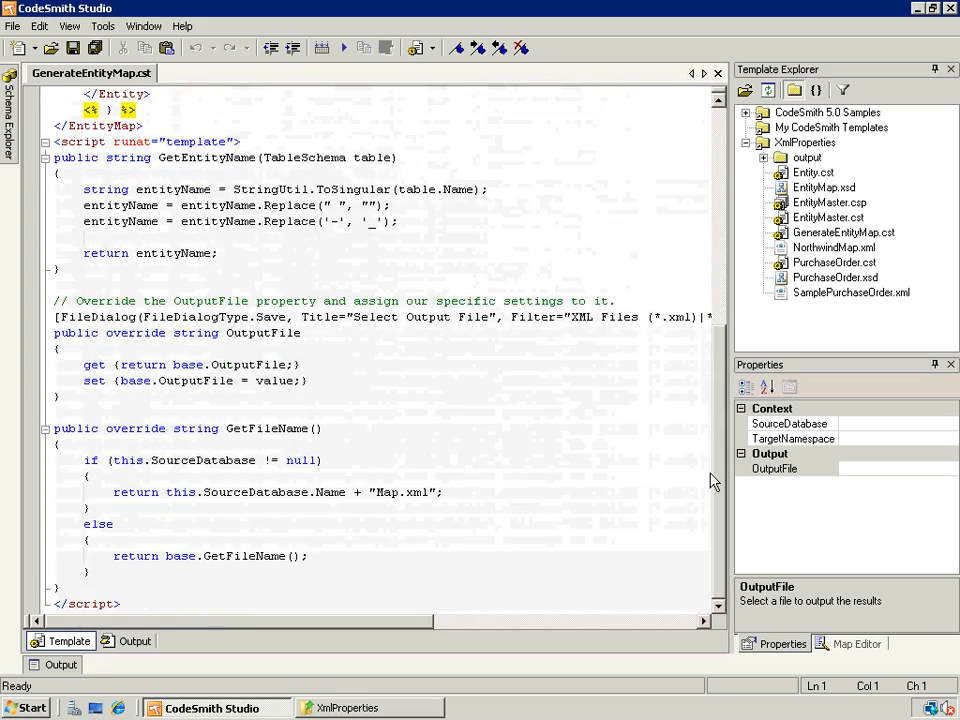
{"action": "scroll", "scroll_direction": "up", "scroll_amount": 3}
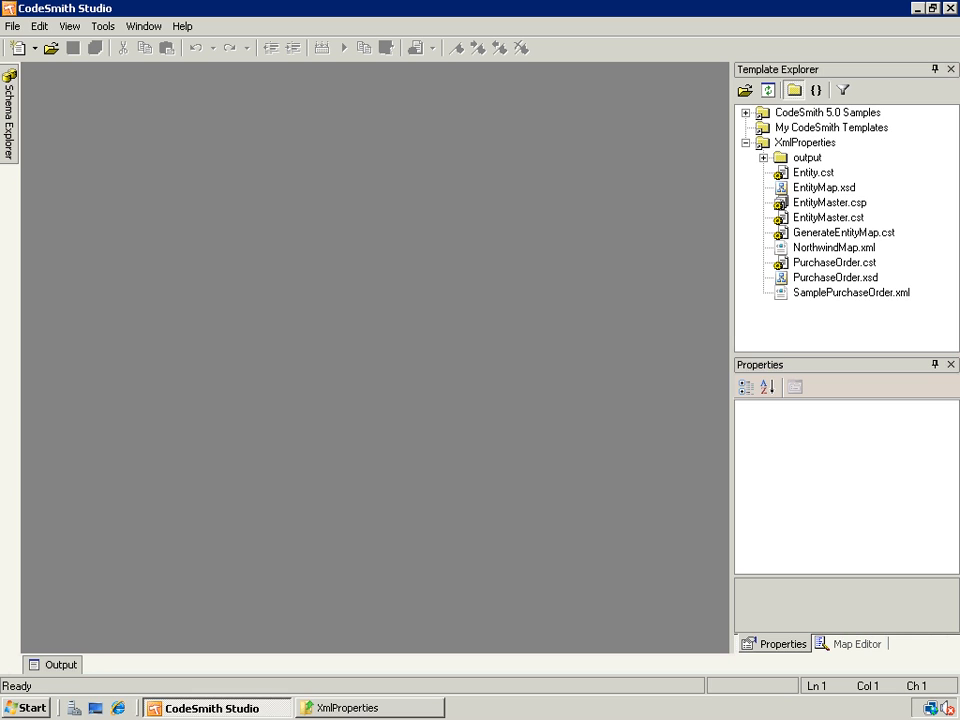
{"action": "mouse_move", "coordinate": [800, 264]}
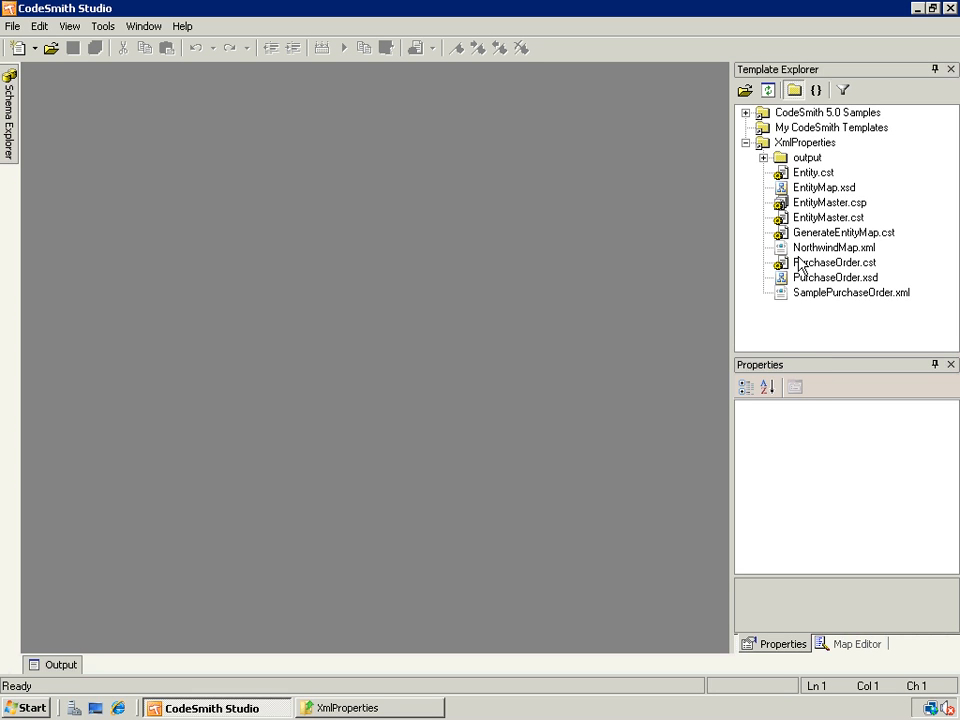
Step: Add a NewStuff folder under XmlProperties and create a new blank file inside it
{"action": "right_click", "coordinate": [804, 142]}
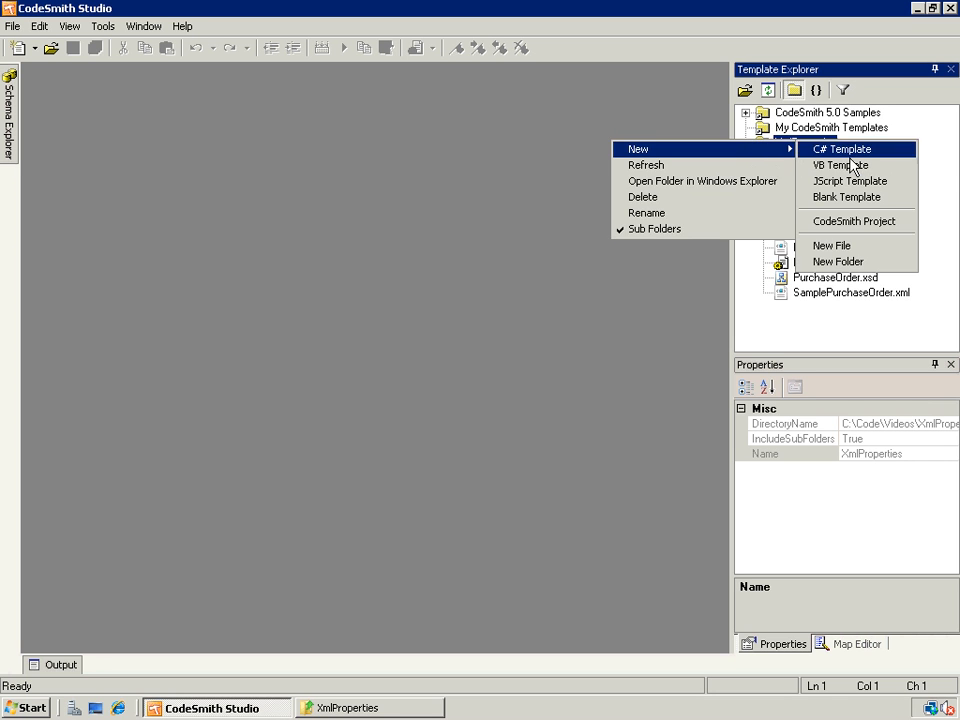
{"action": "left_click", "coordinate": [836, 260]}
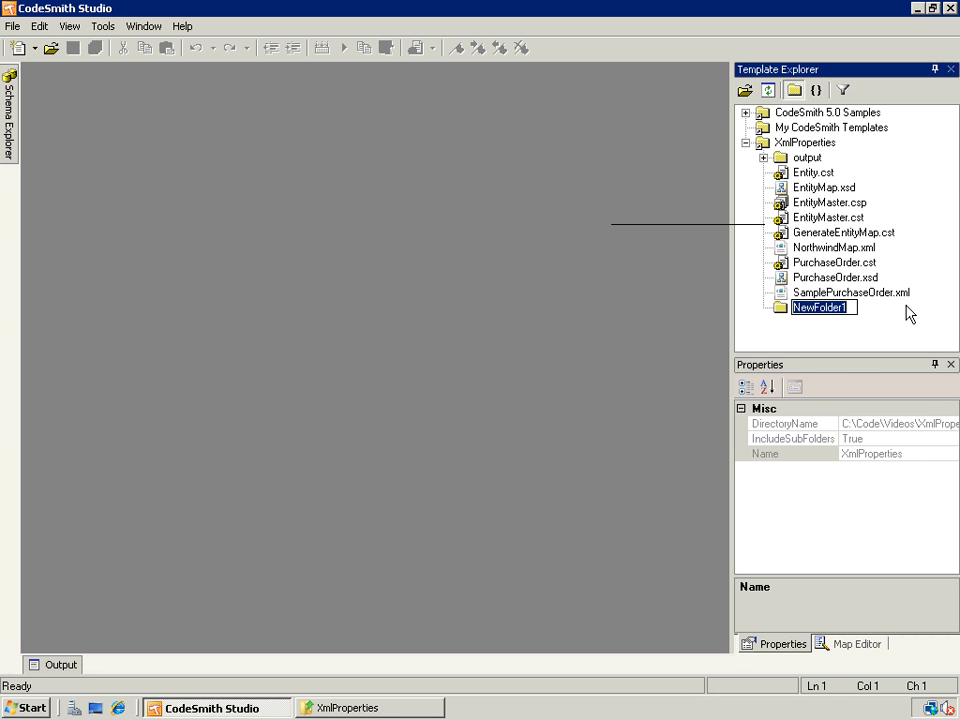
{"action": "type", "text": "NewStuff"}
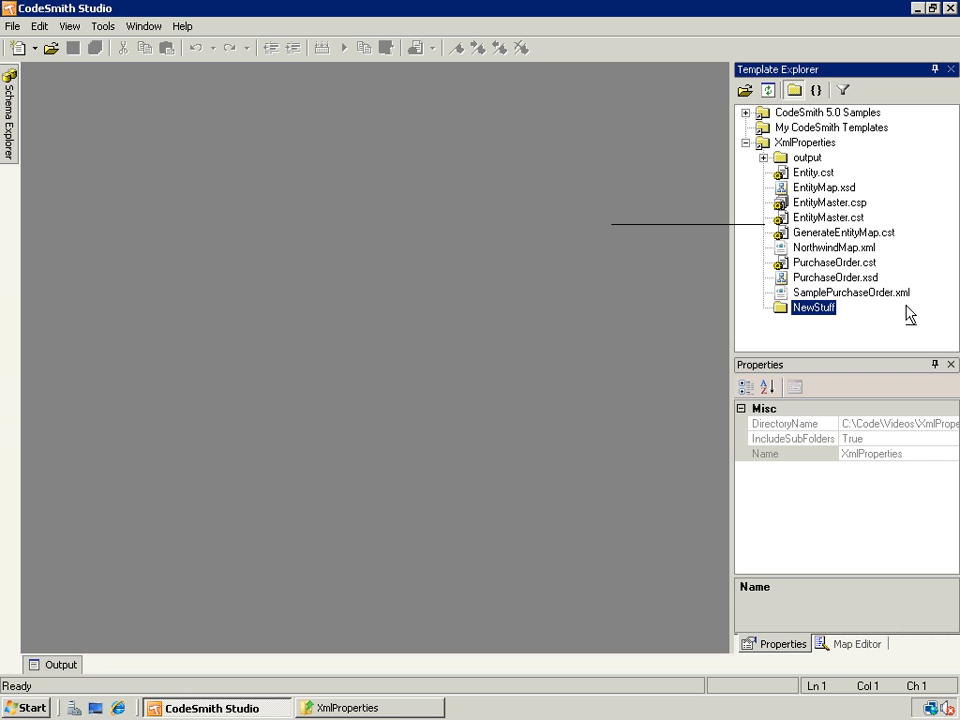
{"action": "right_click", "coordinate": [812, 308]}
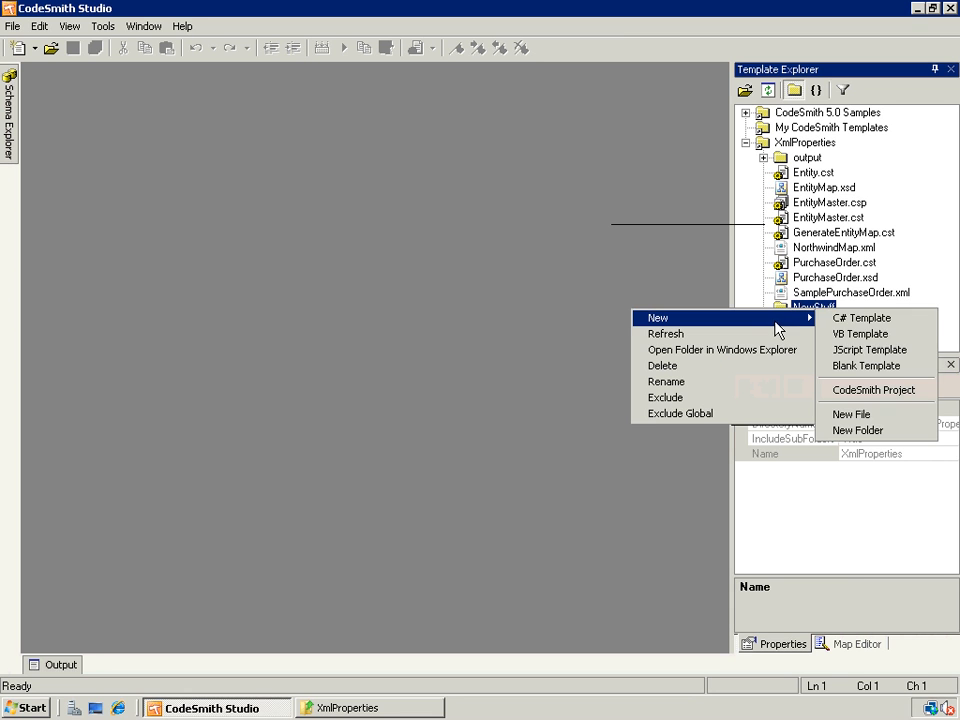
{"action": "left_click", "coordinate": [852, 414]}
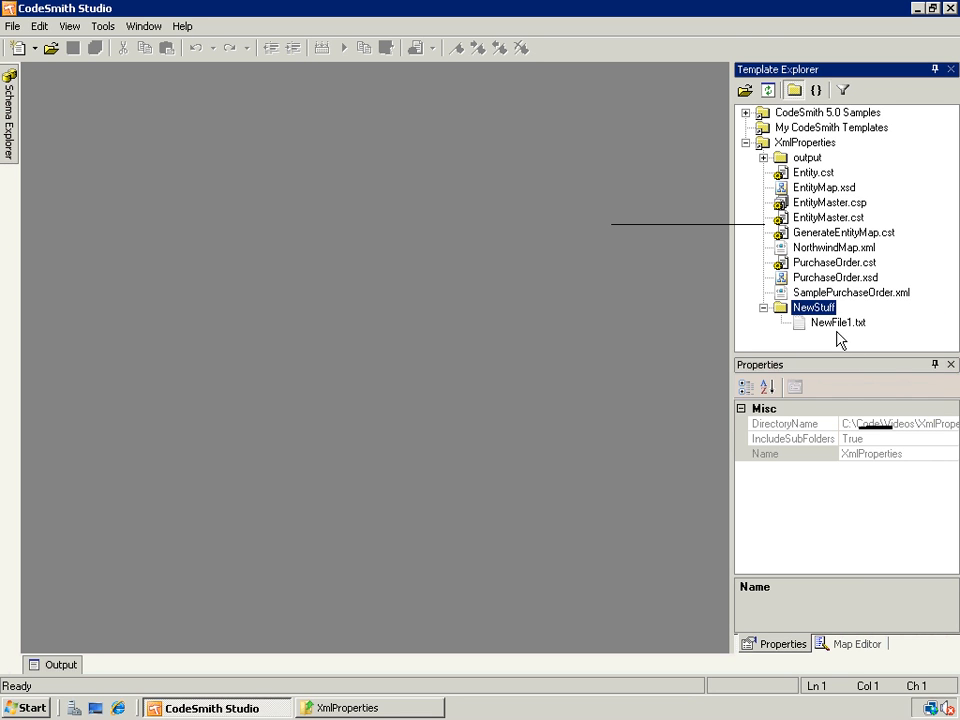
Step: Rename the new file to List.xml with the BestOfListMap Bikes and Superheros XML, and save it
{"action": "left_click", "coordinate": [836, 322]}
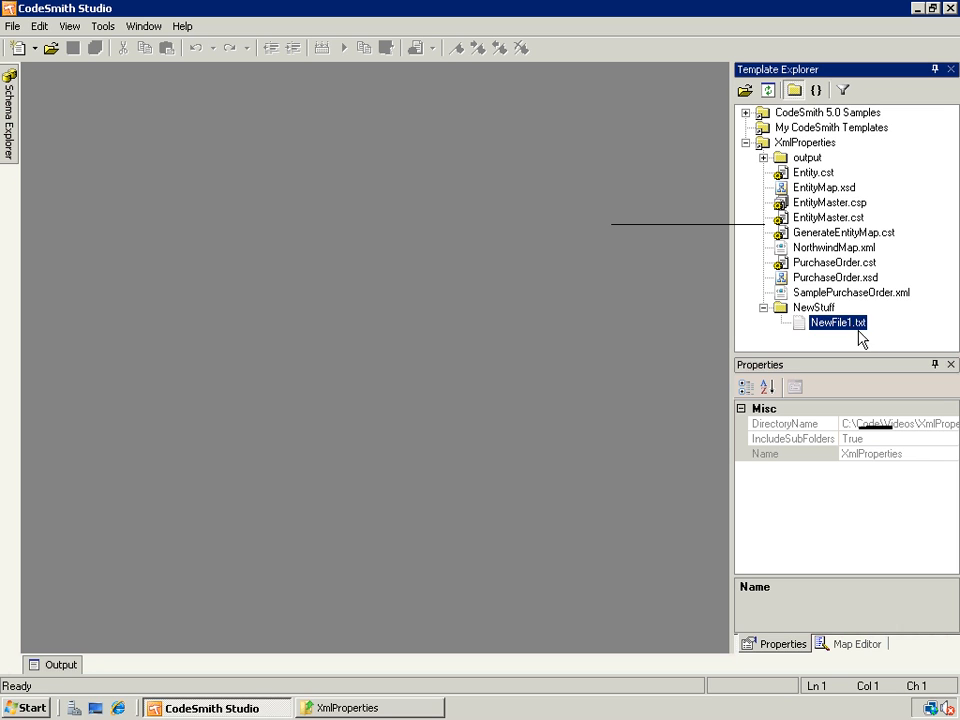
{"action": "type", "text": "List.xml"}
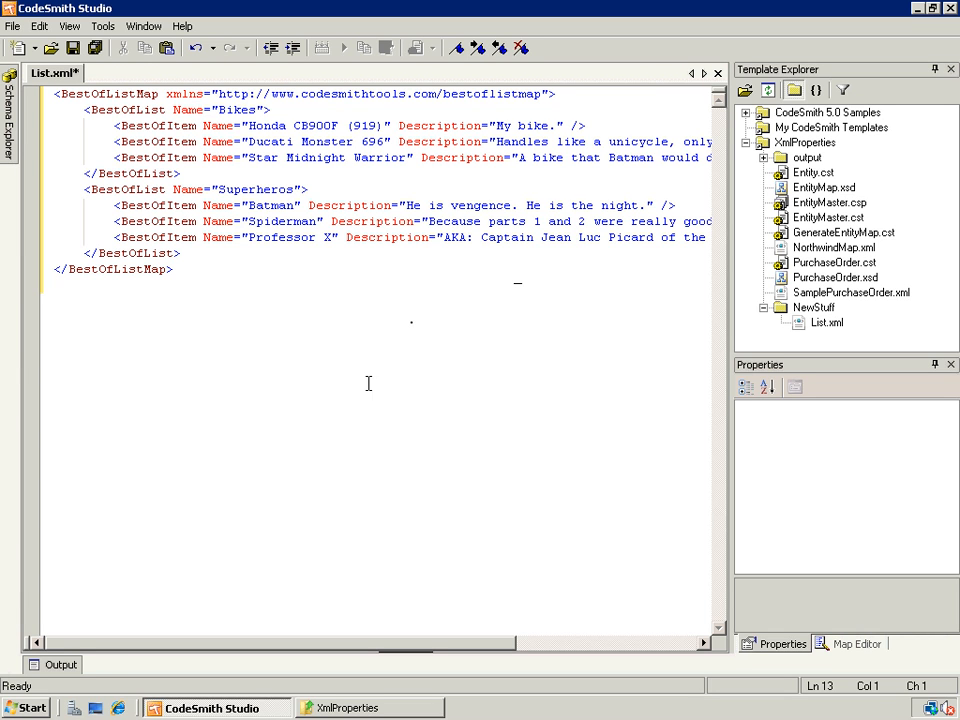
{"action": "mouse_move", "coordinate": [408, 292]}
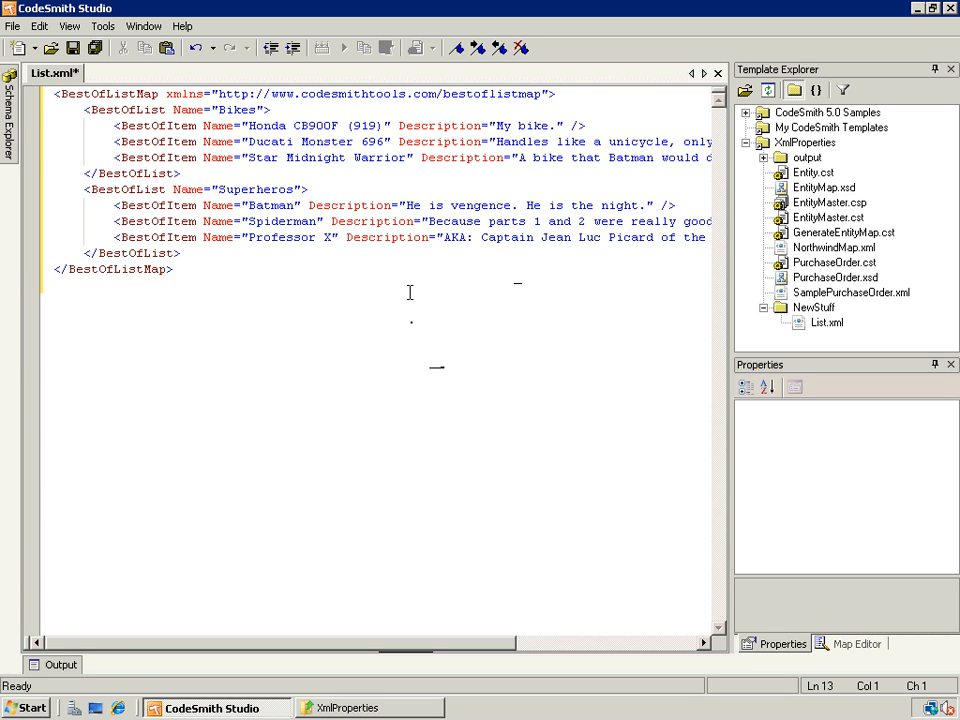
{"action": "key", "text": "ctrl+s"}
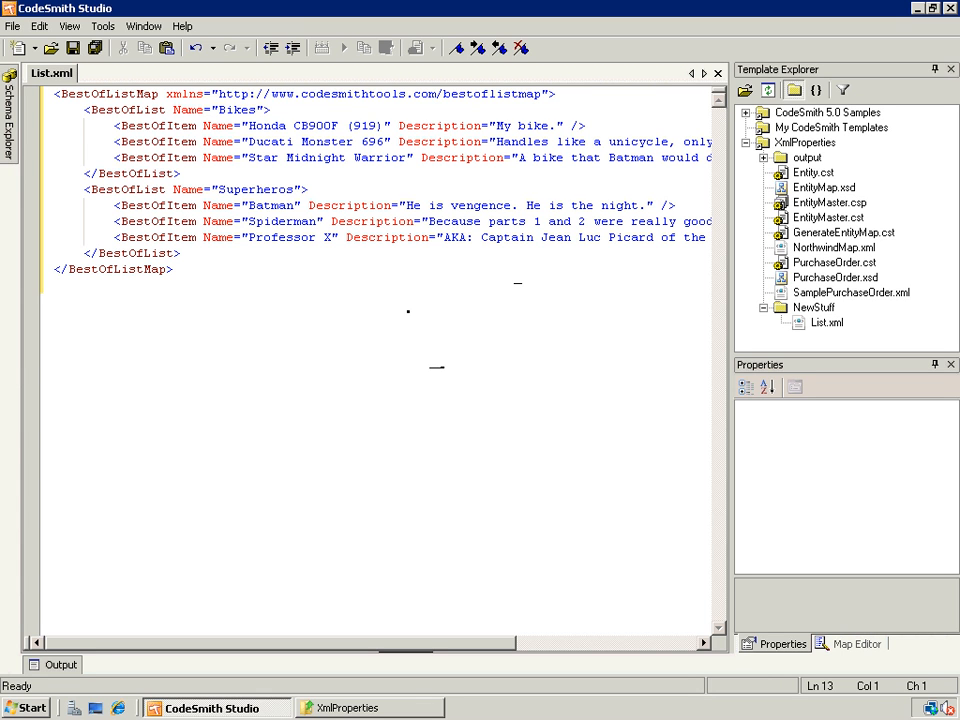
{"action": "mouse_move", "coordinate": [918, 408]}
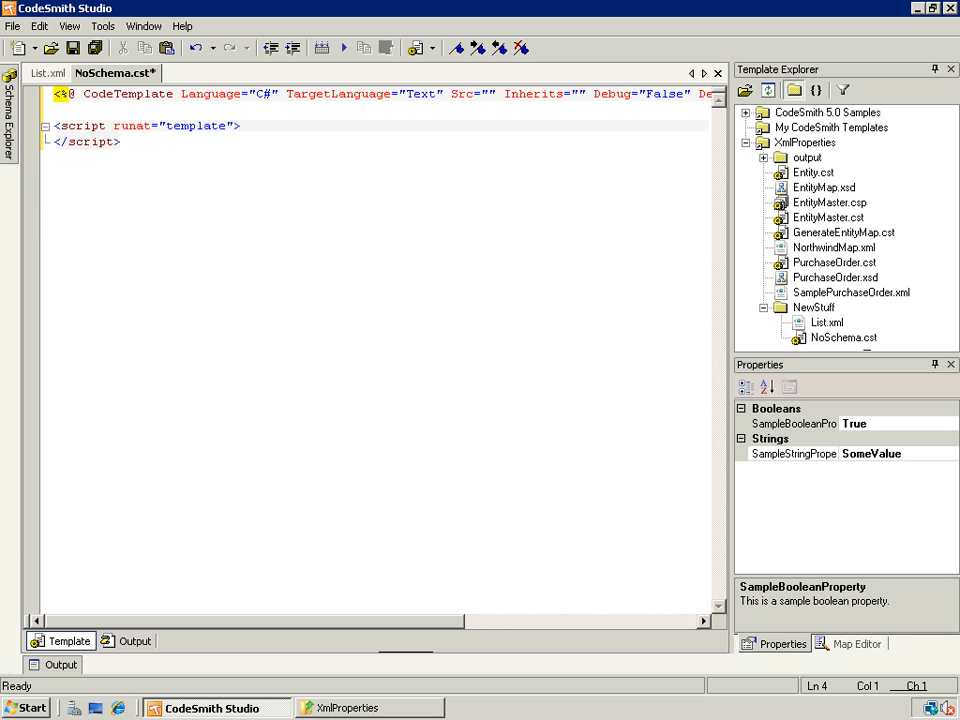
Step: Declare the required BestOfList XmlProperty directive in NoSchema.cst and begin code referencing BestOfList
{"action": "type", "text": "<%@ XmlProperty Name=\"BestOfList\" Optional=\"False\" Category=\"\" Description=\"\" %>"}
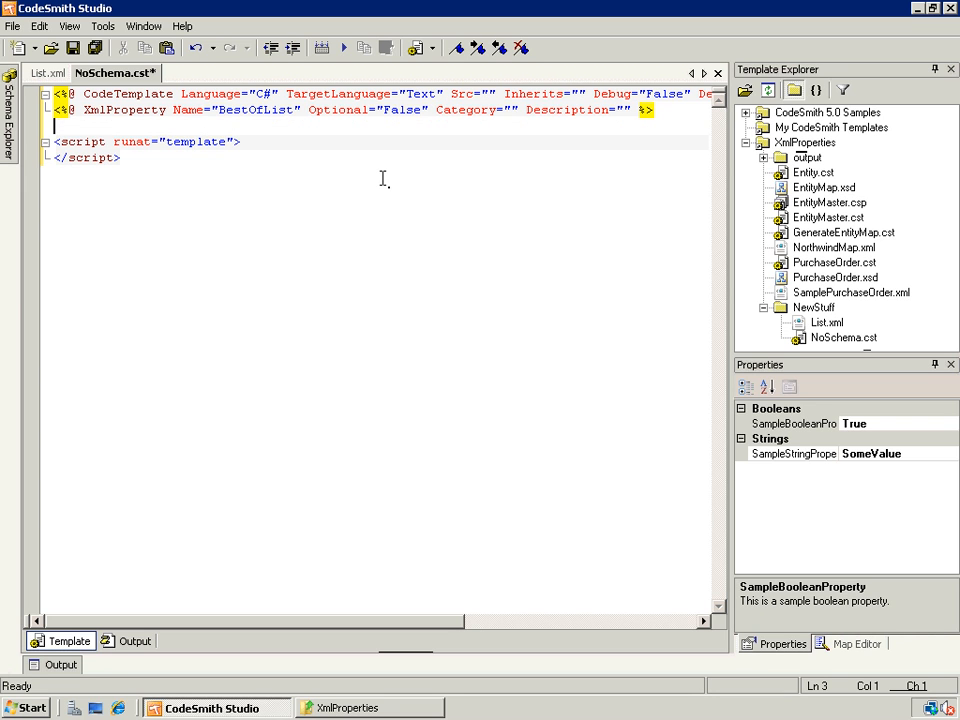
{"action": "mouse_move", "coordinate": [328, 136]}
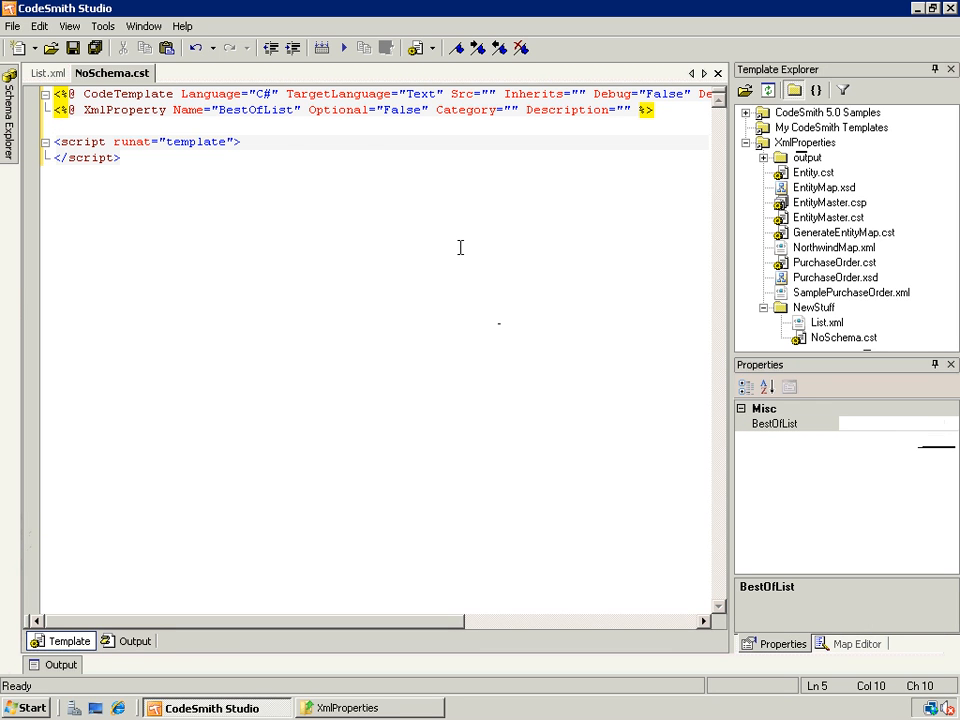
{"action": "mouse_move", "coordinate": [742, 238]}
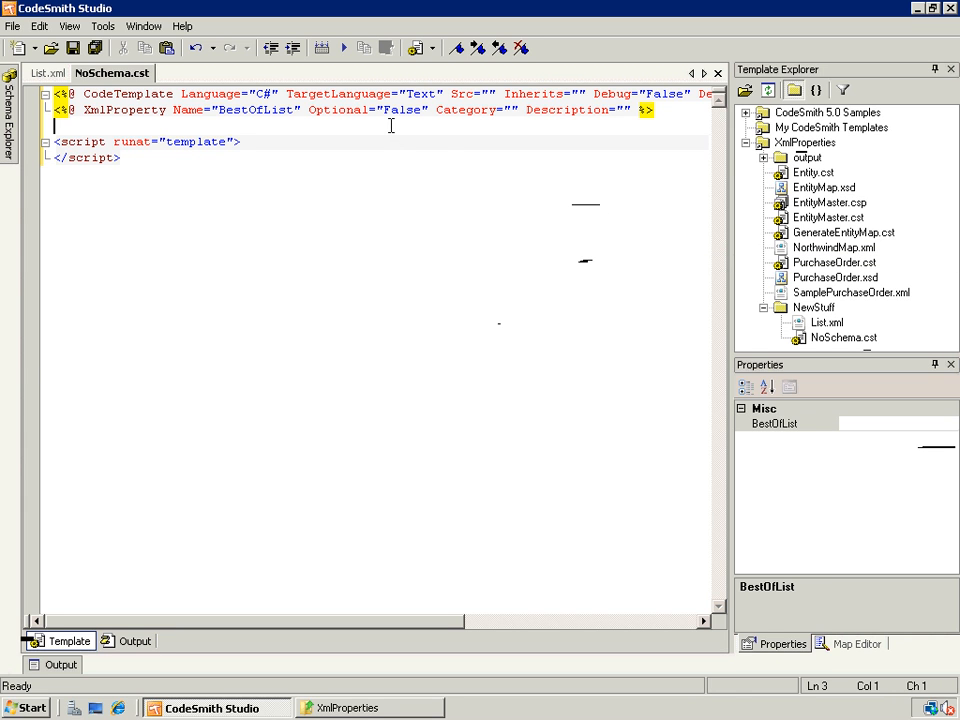
{"action": "type", "text": "<%"}
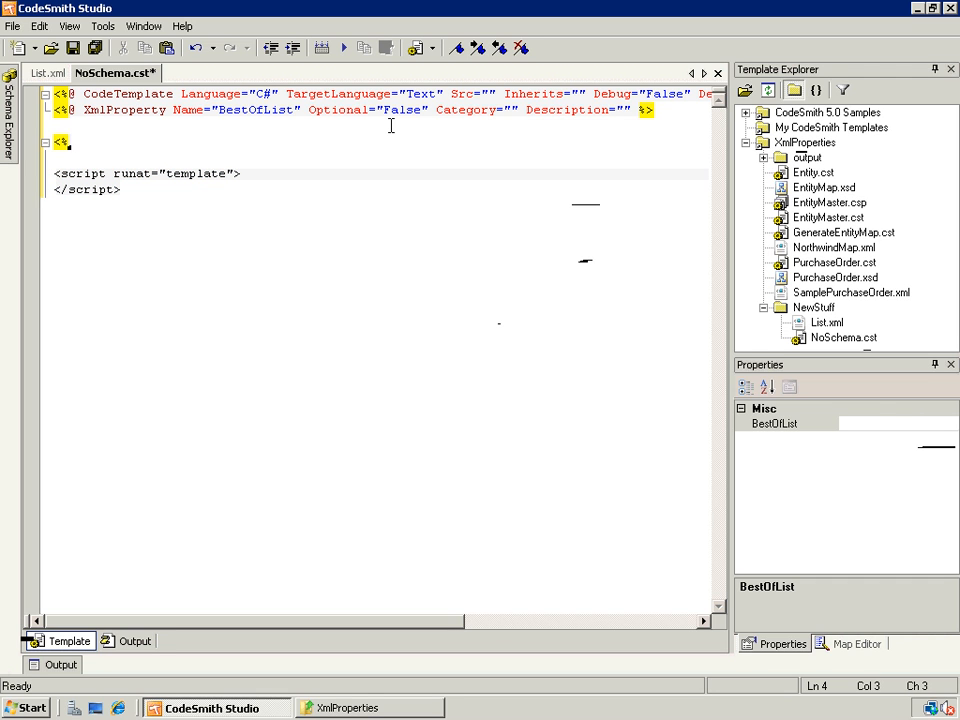
{"action": "type", "text": "BestOfList."}
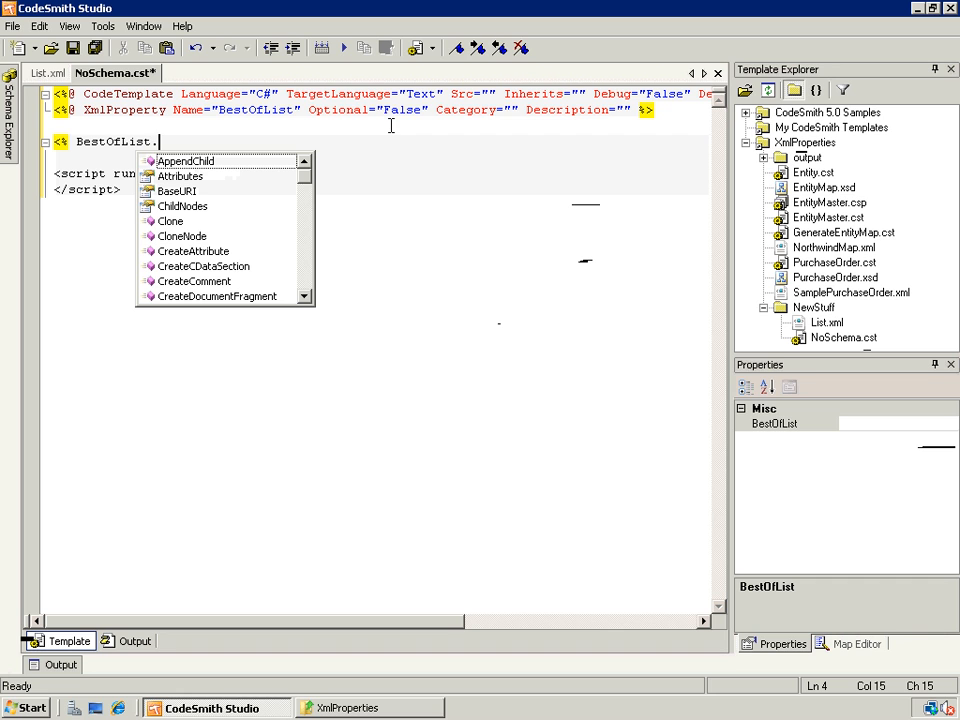
{"action": "mouse_move", "coordinate": [276, 192]}
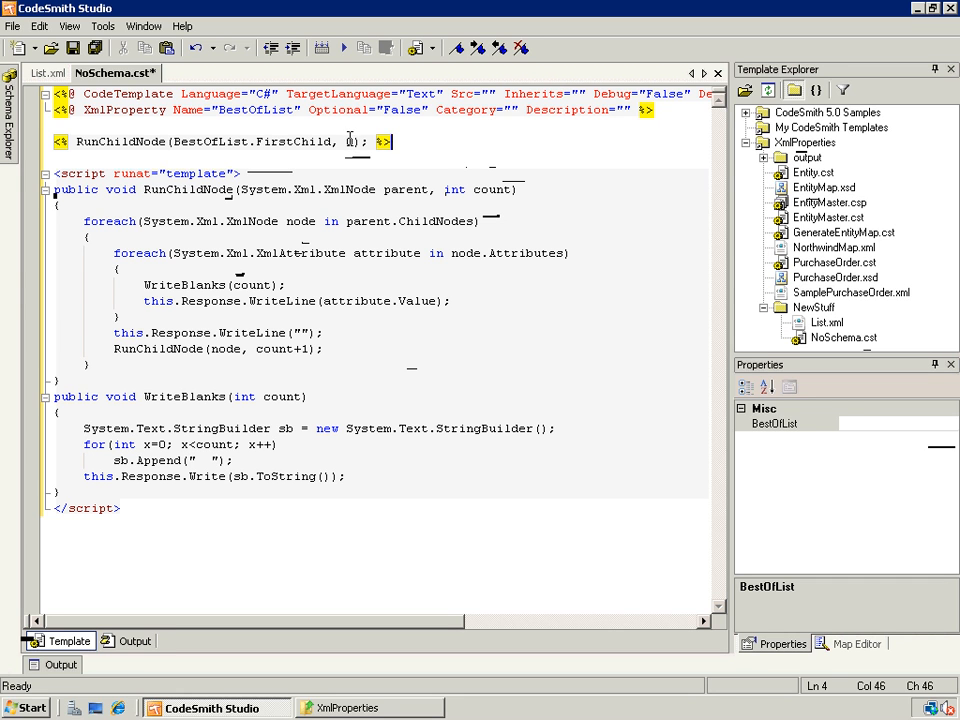
Step: Run NoSchema.cst, view its Bikes and Superheros output beside List.xml, then return to List.xml
{"action": "left_click", "coordinate": [344, 48]}
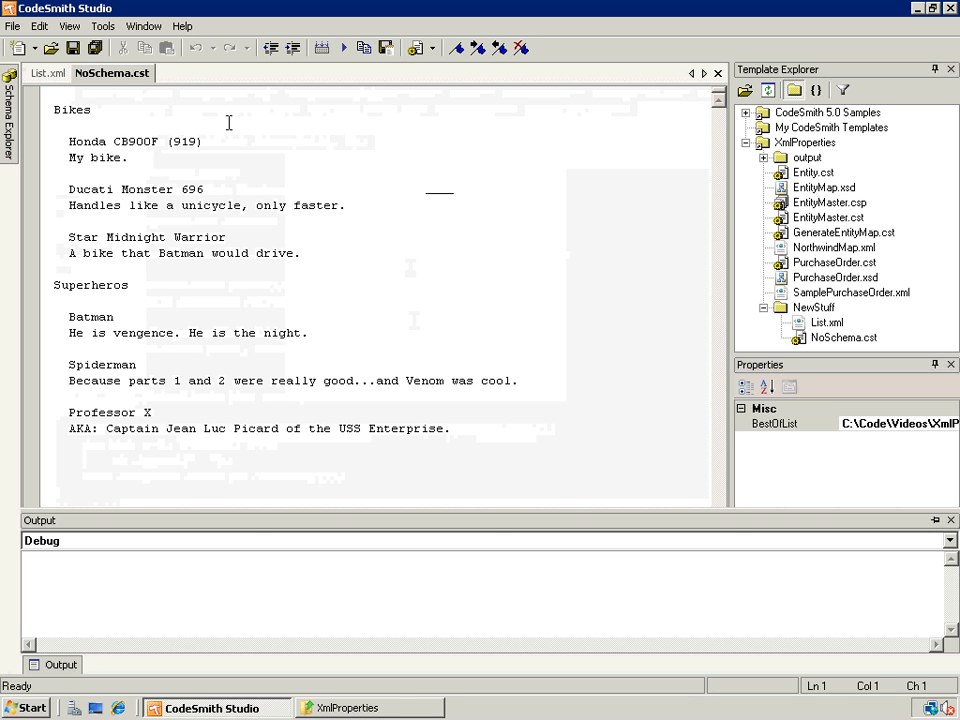
{"action": "right_click", "coordinate": [112, 72]}
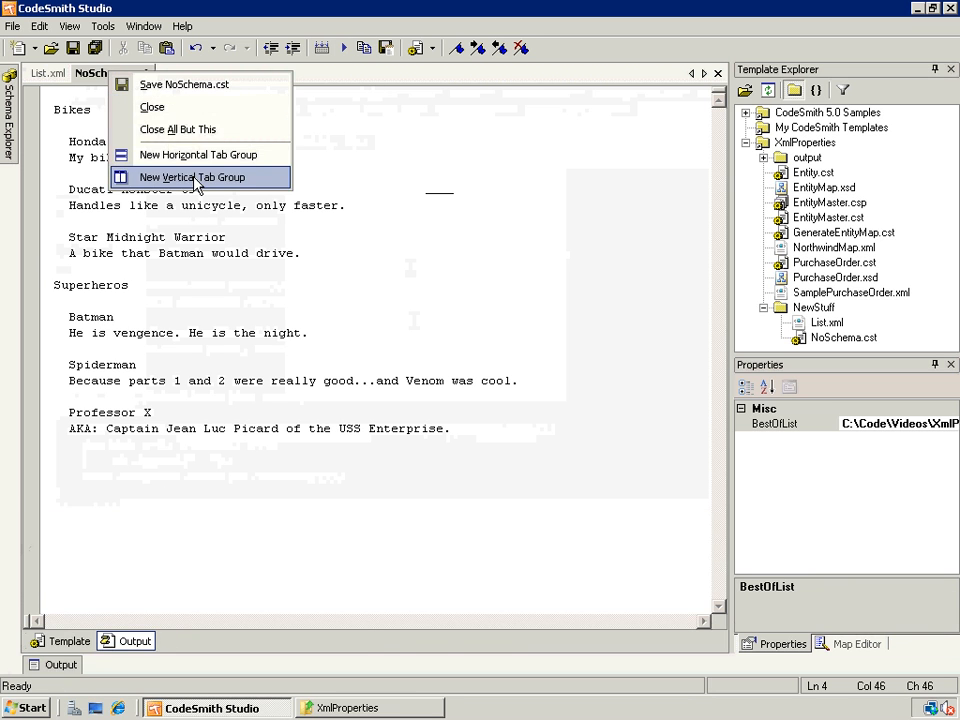
{"action": "left_click", "coordinate": [192, 176]}
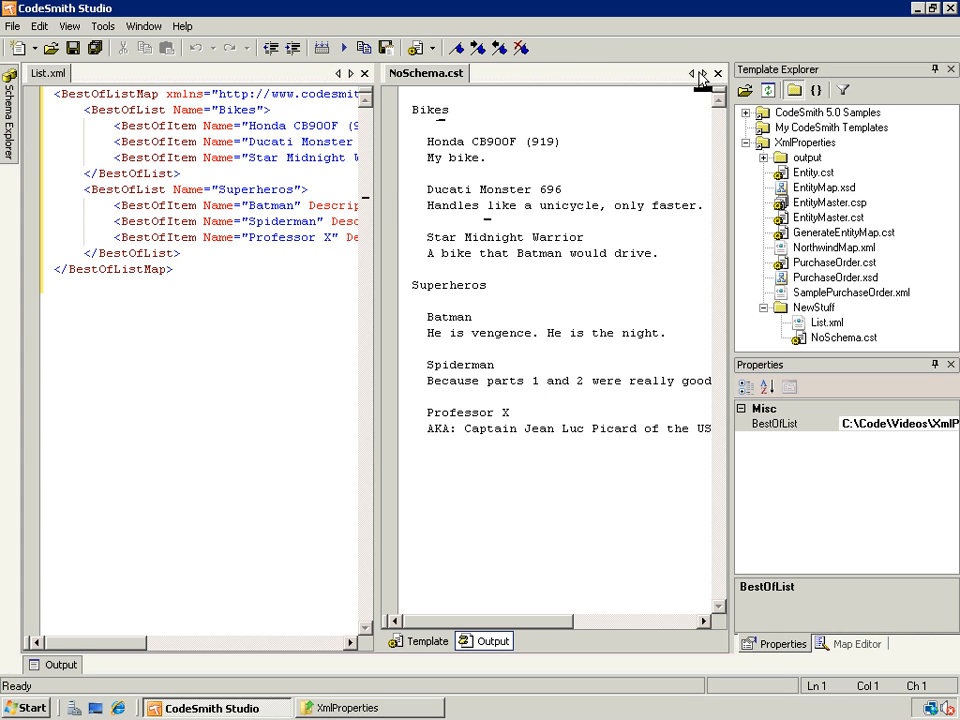
{"action": "left_click", "coordinate": [428, 640]}
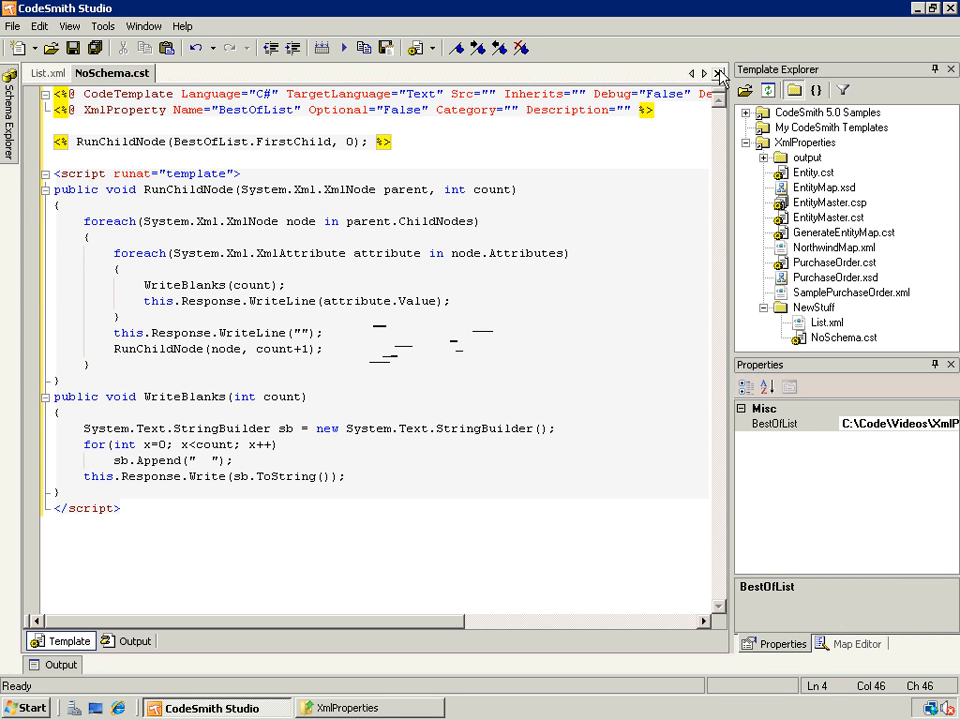
{"action": "left_click", "coordinate": [48, 72]}
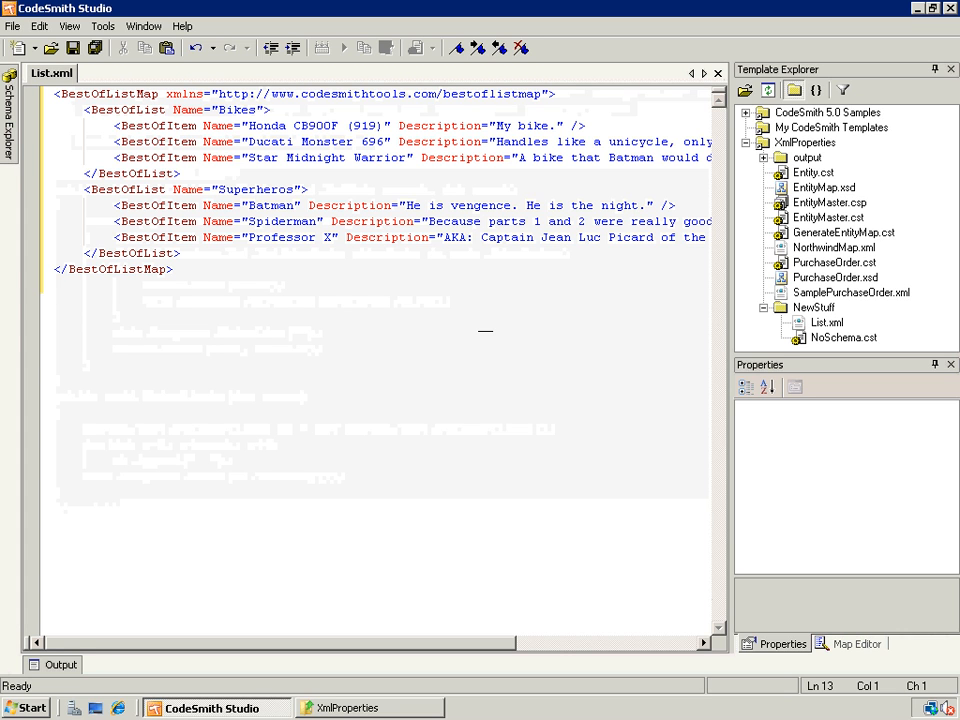
Step: Add a new List.xsd file to NewStuff for the BestOfListMap schema
{"action": "right_click", "coordinate": [814, 308]}
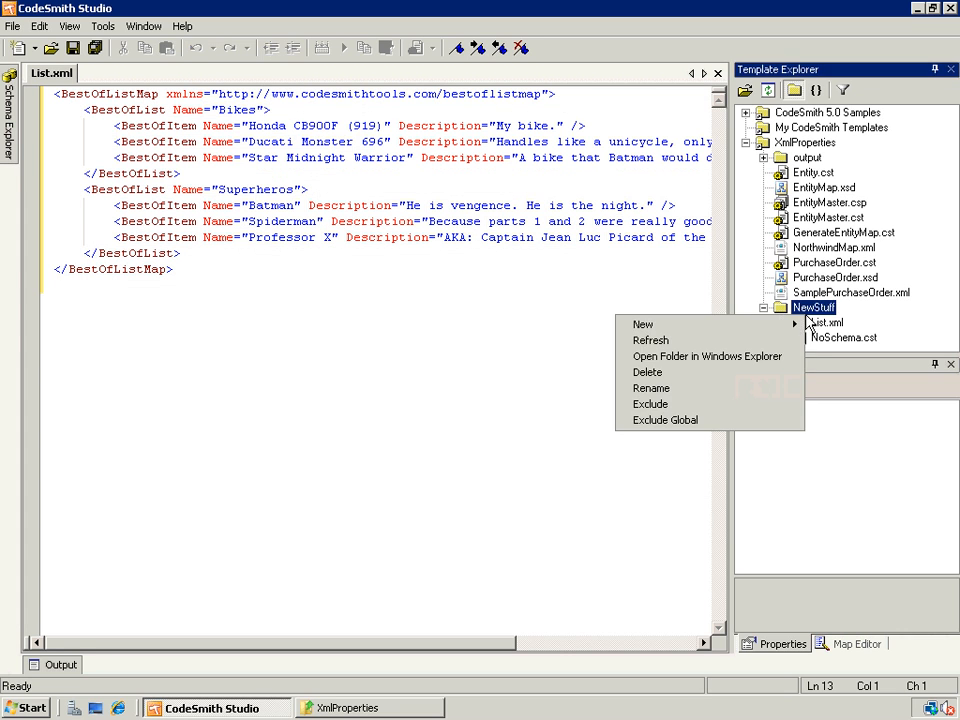
{"action": "mouse_move", "coordinate": [644, 324]}
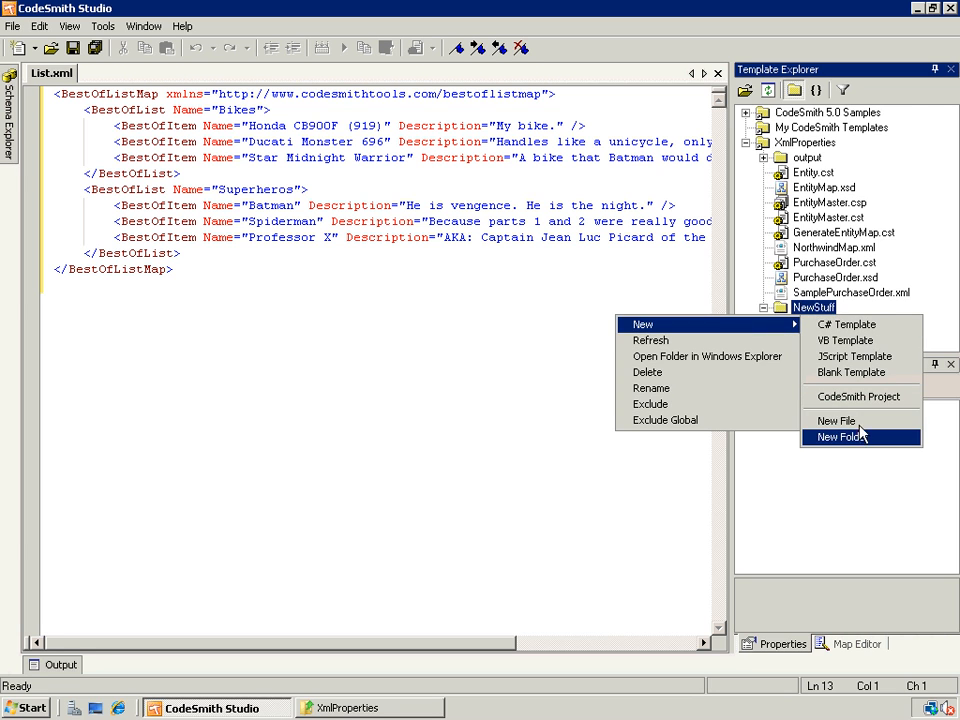
{"action": "left_click", "coordinate": [836, 420]}
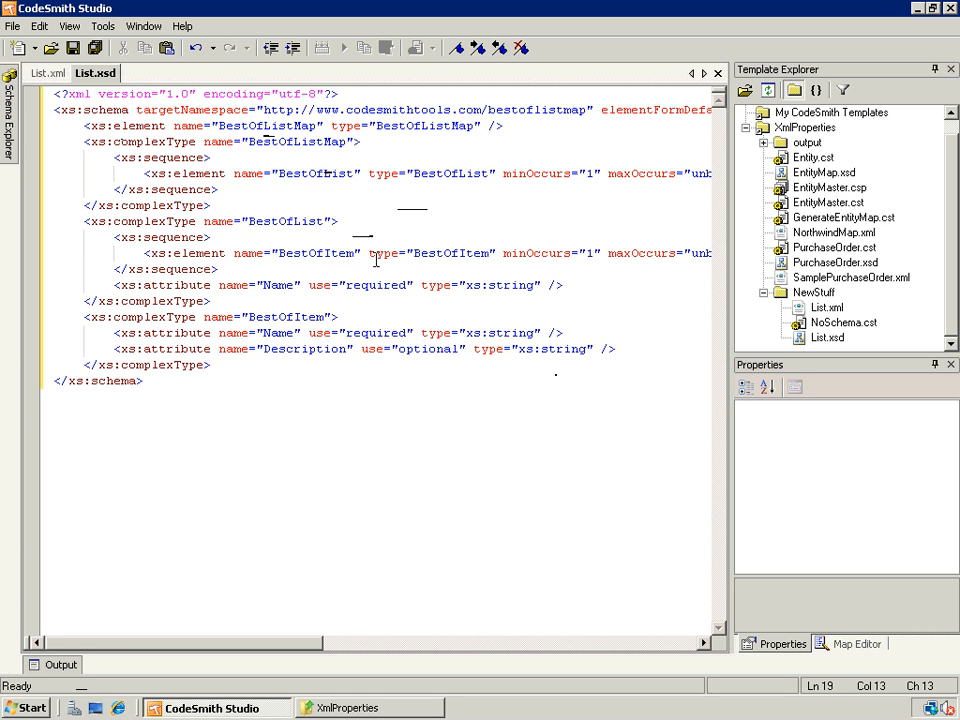
{"action": "mouse_move", "coordinate": [188, 312]}
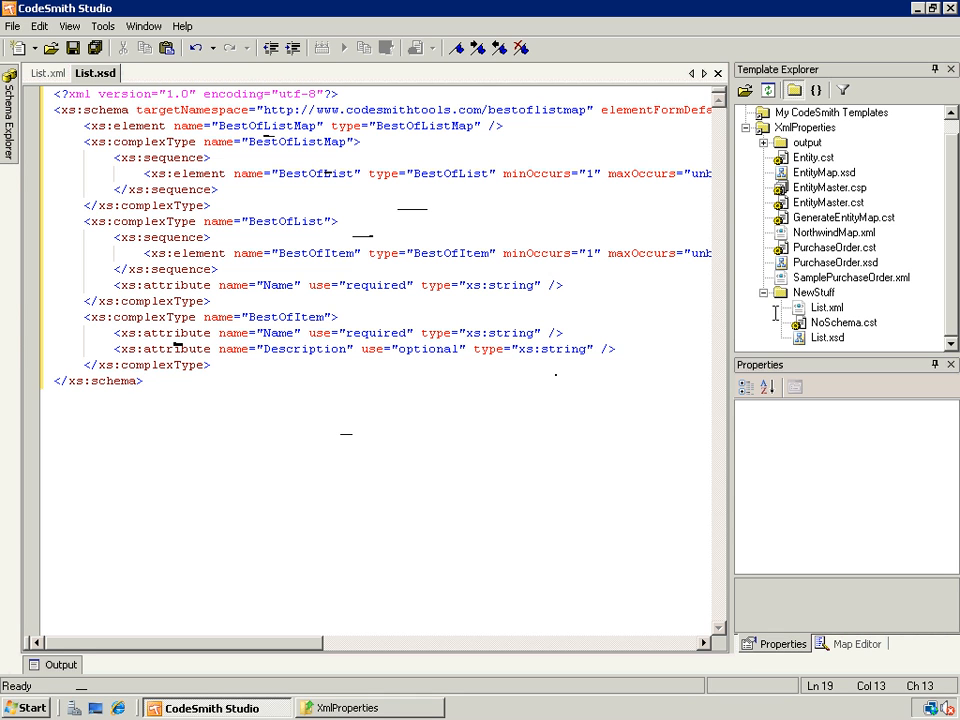
Step: Create Master.cst and Sub.cst C# templates in NewStuff and replace Master's starter code with the render code
{"action": "right_click", "coordinate": [826, 308]}
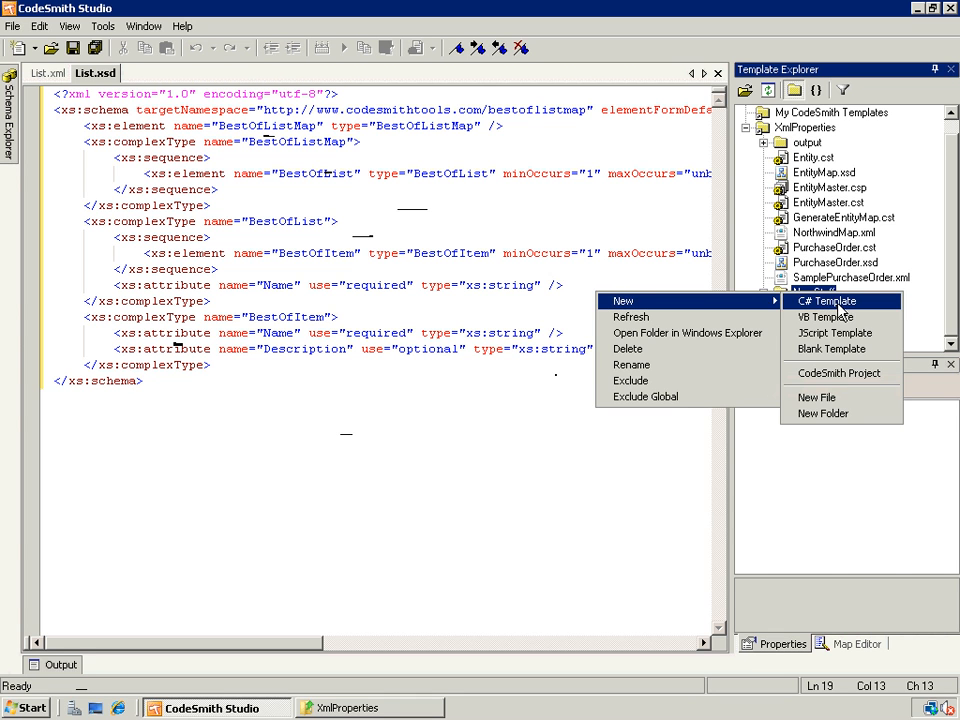
{"action": "left_click", "coordinate": [824, 300]}
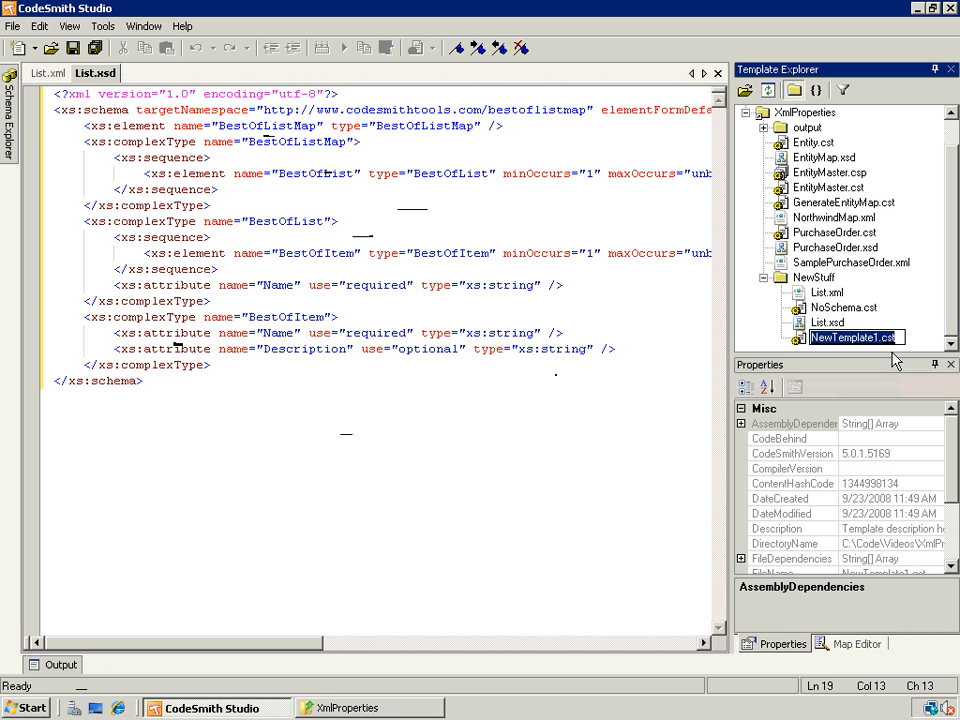
{"action": "type", "text": "Master.cst"}
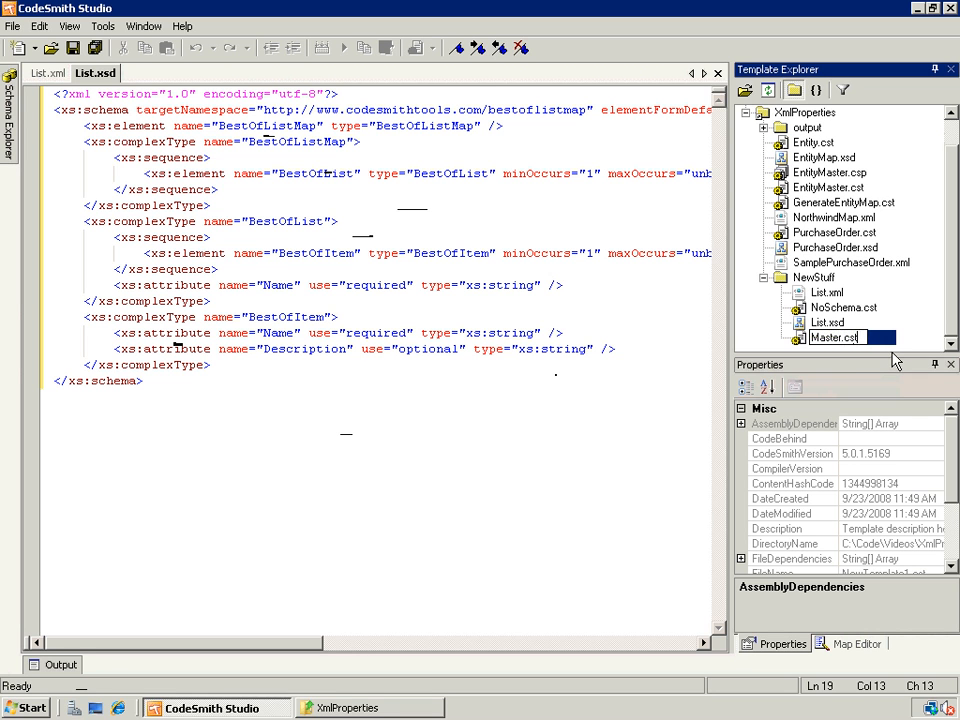
{"action": "right_click", "coordinate": [814, 276]}
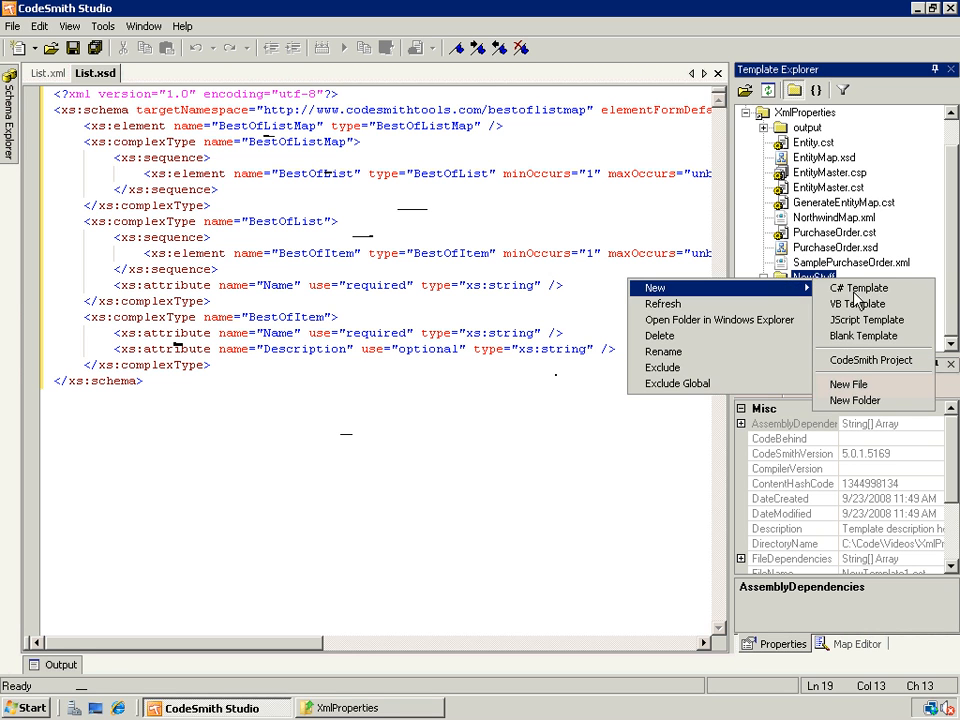
{"action": "left_click", "coordinate": [862, 336]}
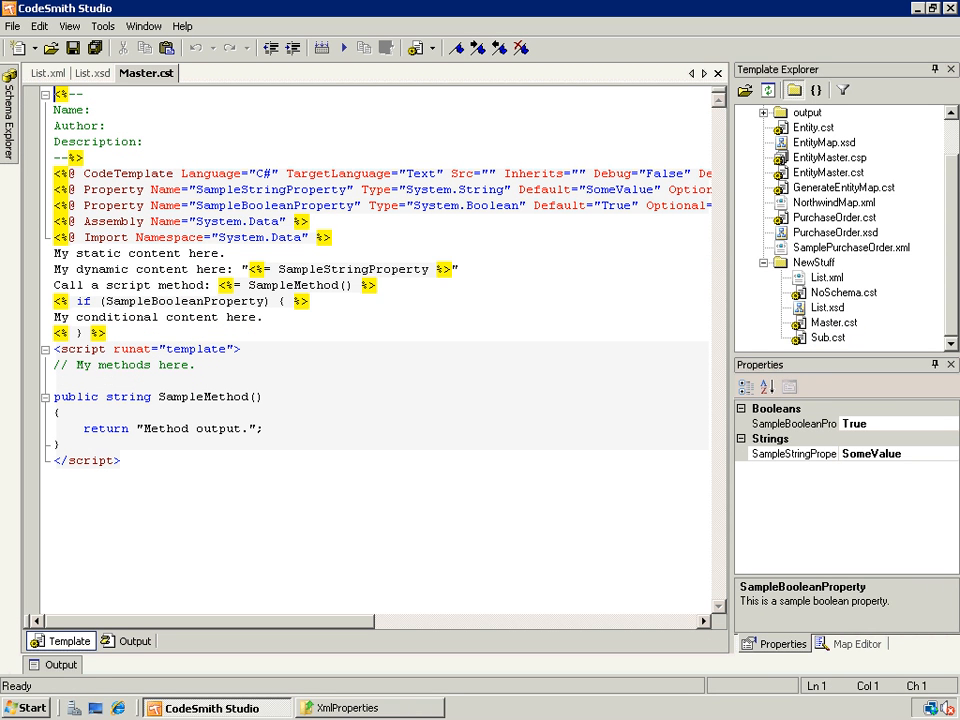
{"action": "key", "text": "ctrl+a"}
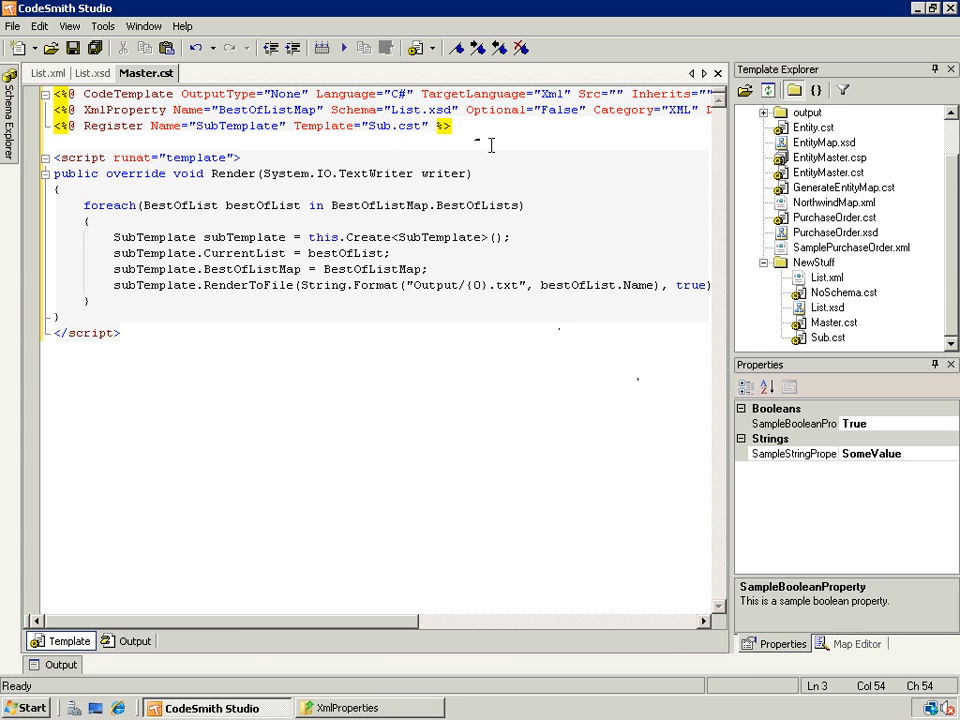
{"action": "mouse_move", "coordinate": [564, 208]}
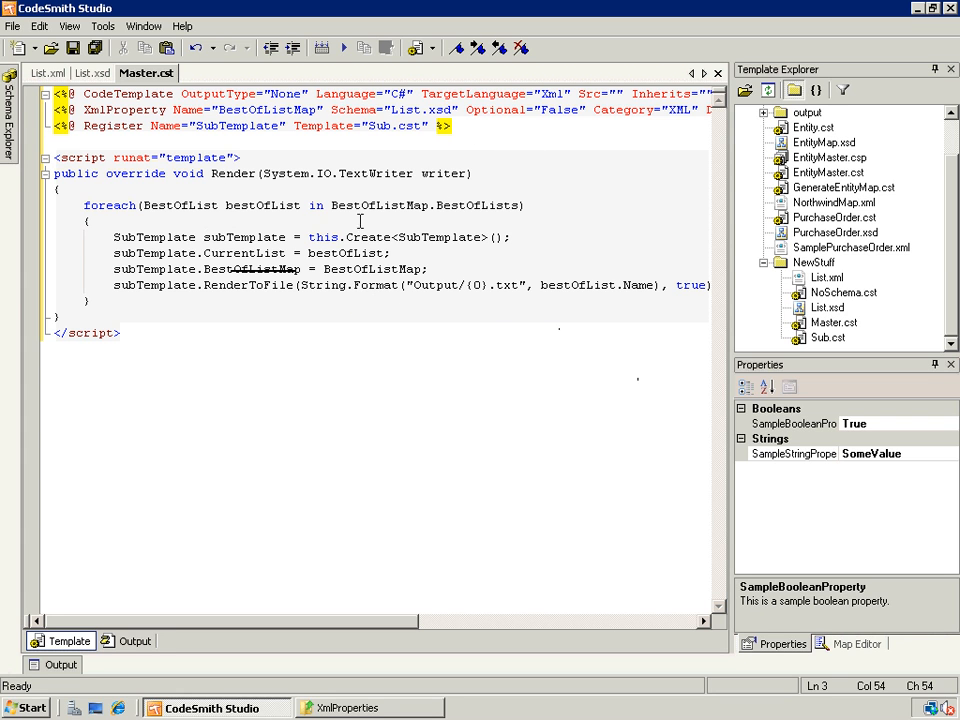
{"action": "mouse_move", "coordinate": [448, 204]}
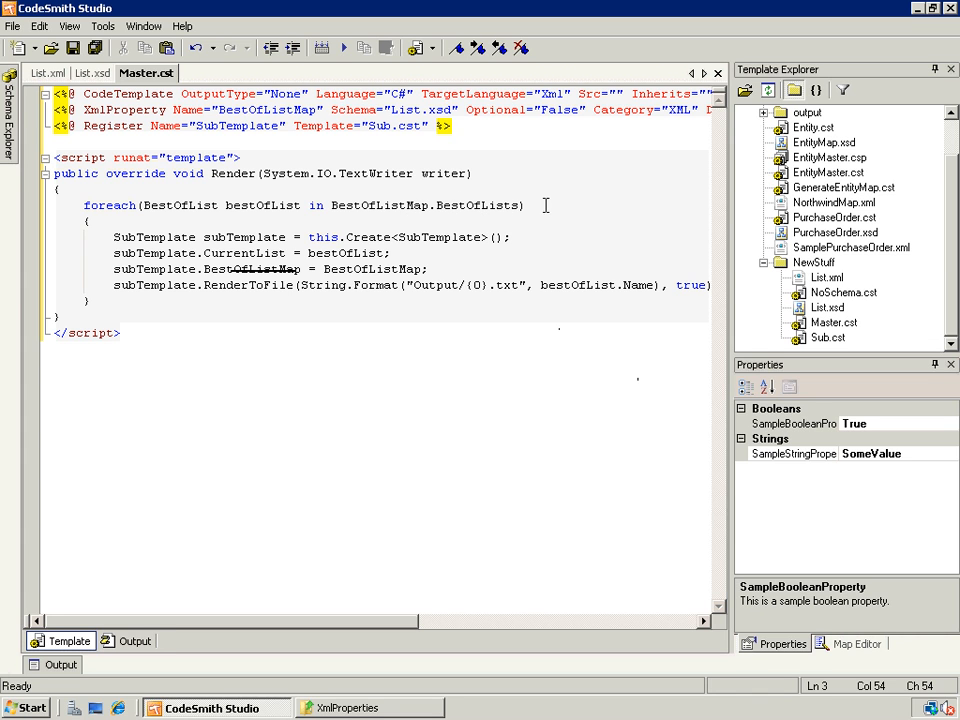
{"action": "mouse_move", "coordinate": [368, 254]}
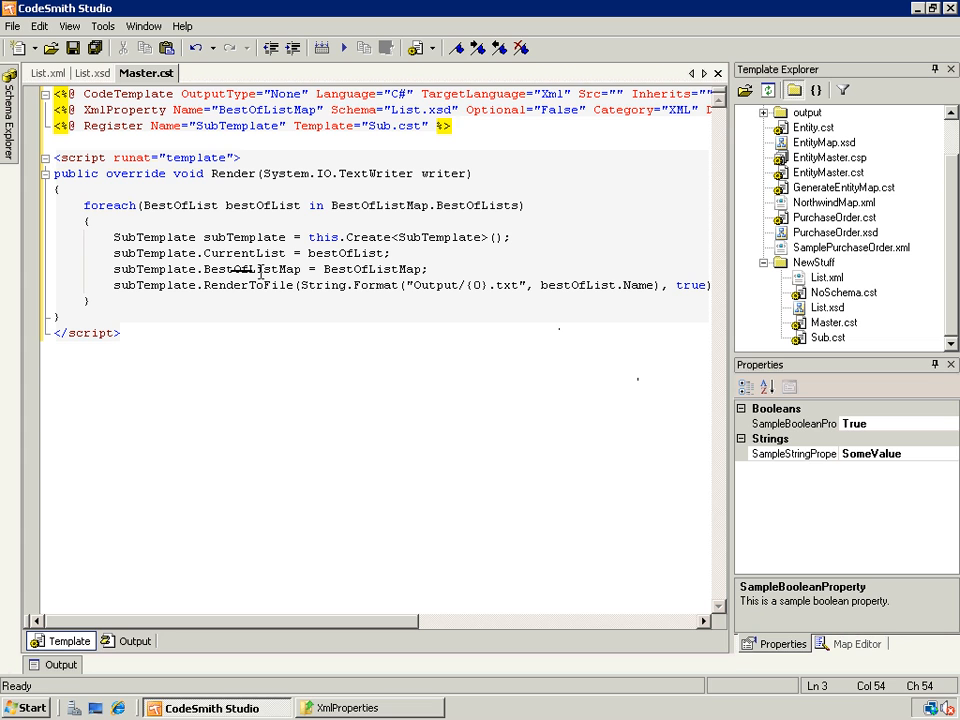
{"action": "mouse_move", "coordinate": [416, 396]}
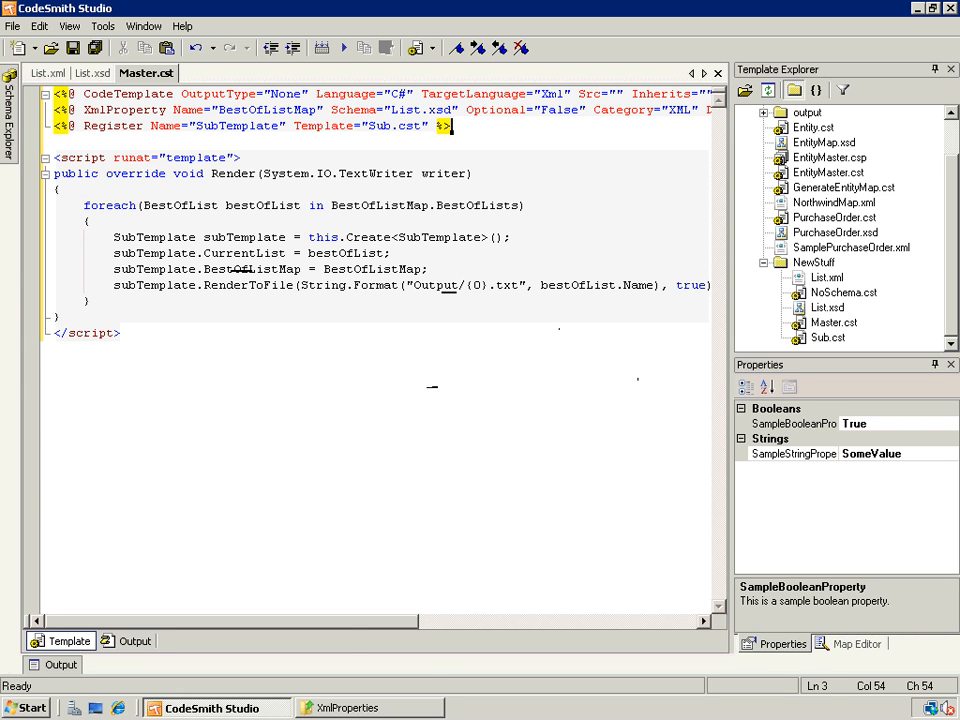
Step: Edit Sub.cst to declare CurrentList and print each item's number, Name and Description
{"action": "left_click", "coordinate": [828, 336]}
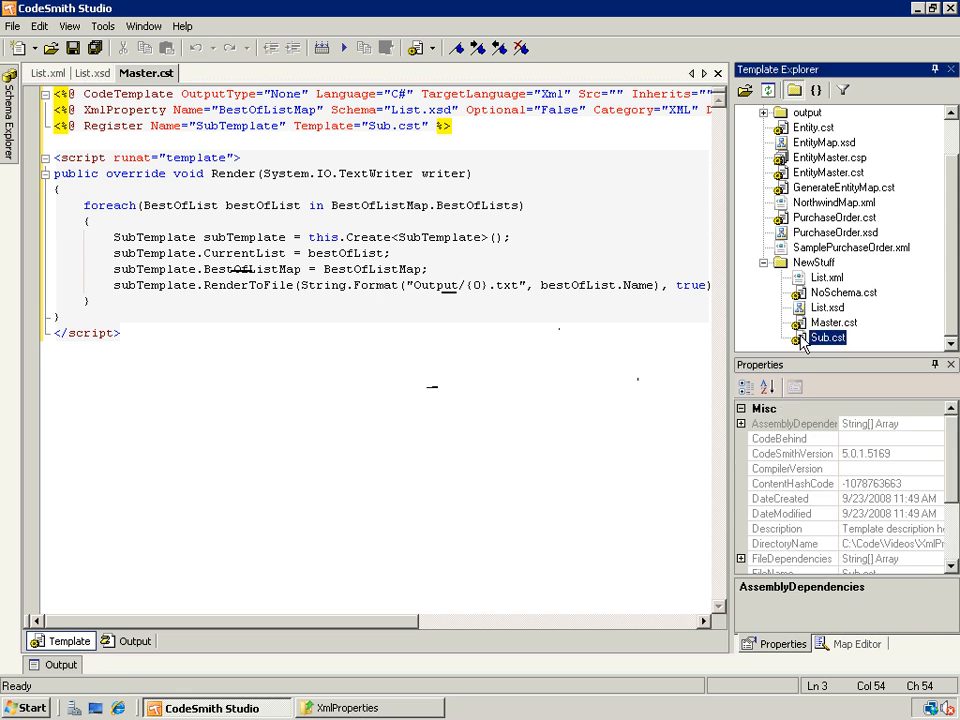
{"action": "double_click", "coordinate": [828, 336]}
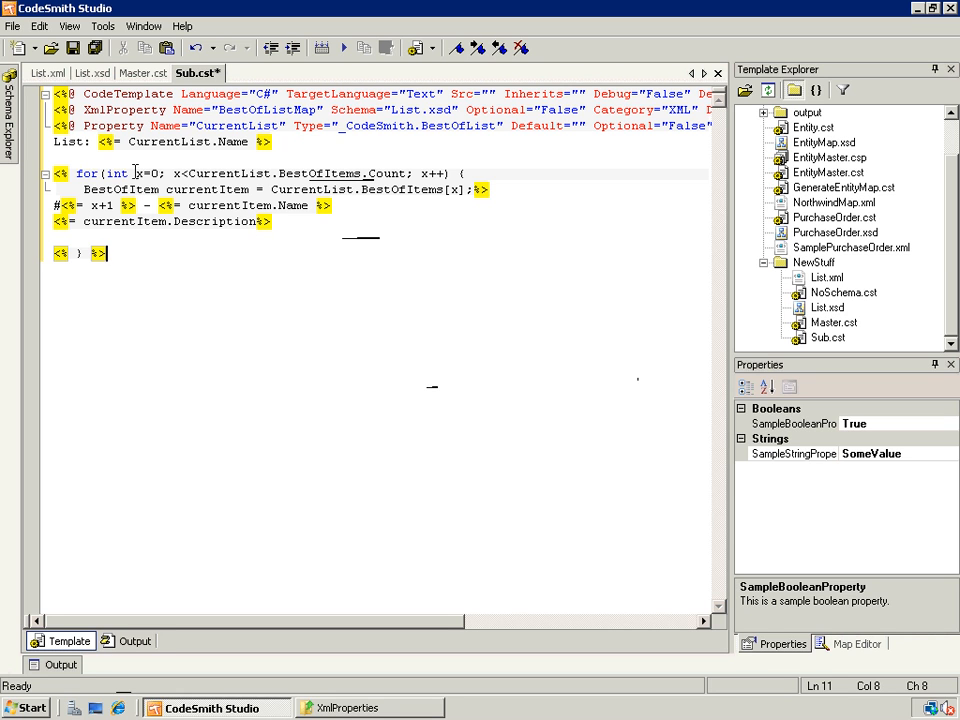
{"action": "mouse_move", "coordinate": [266, 264]}
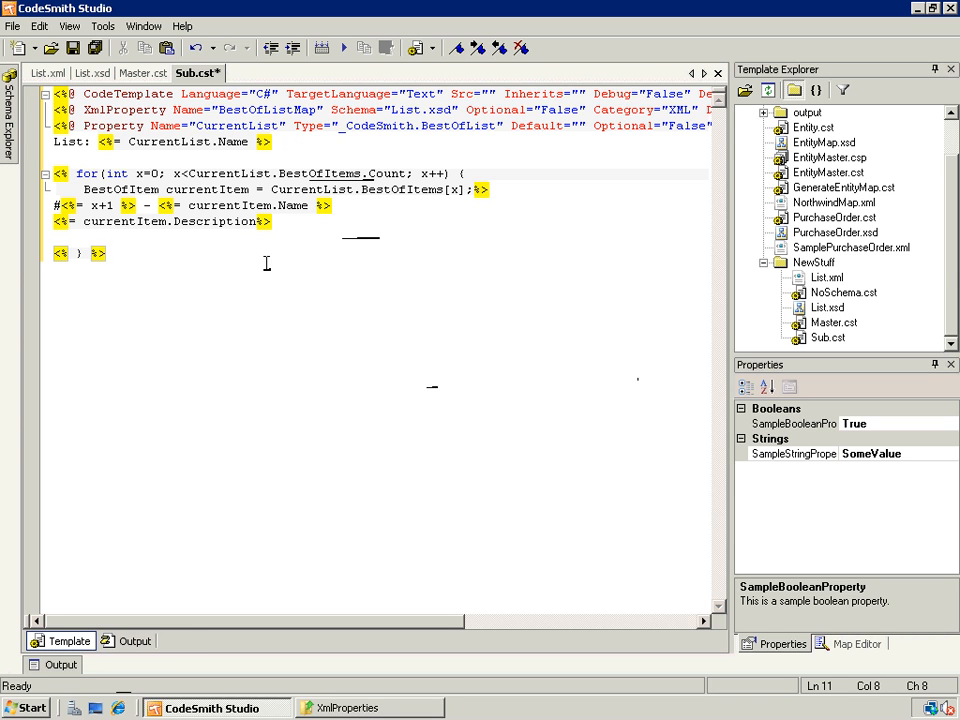
{"action": "mouse_move", "coordinate": [228, 270]}
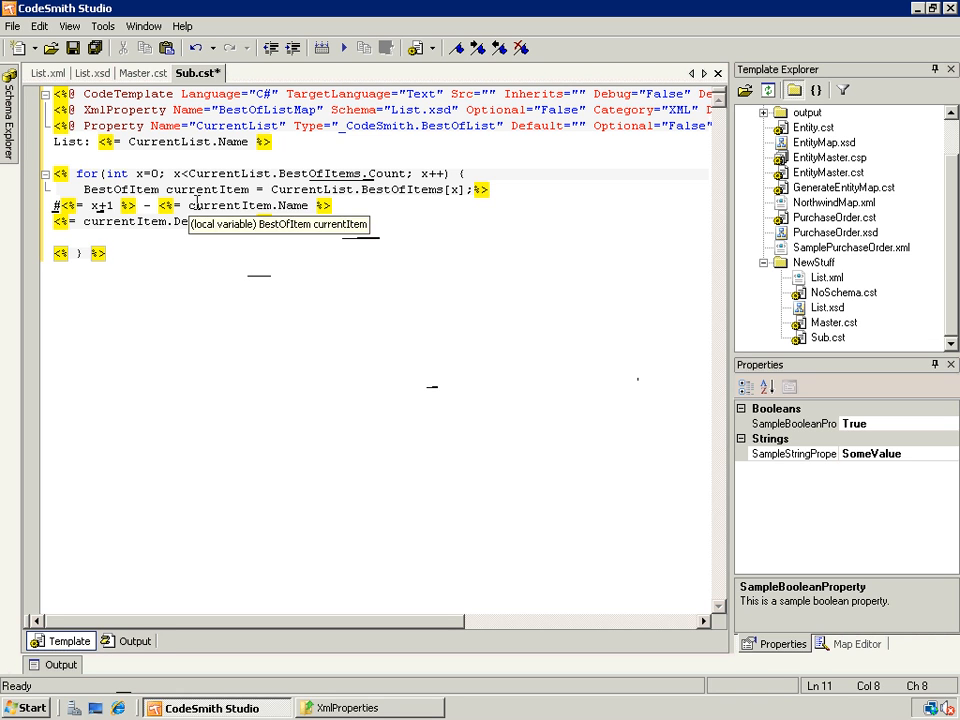
{"action": "type", "text": "scription"}
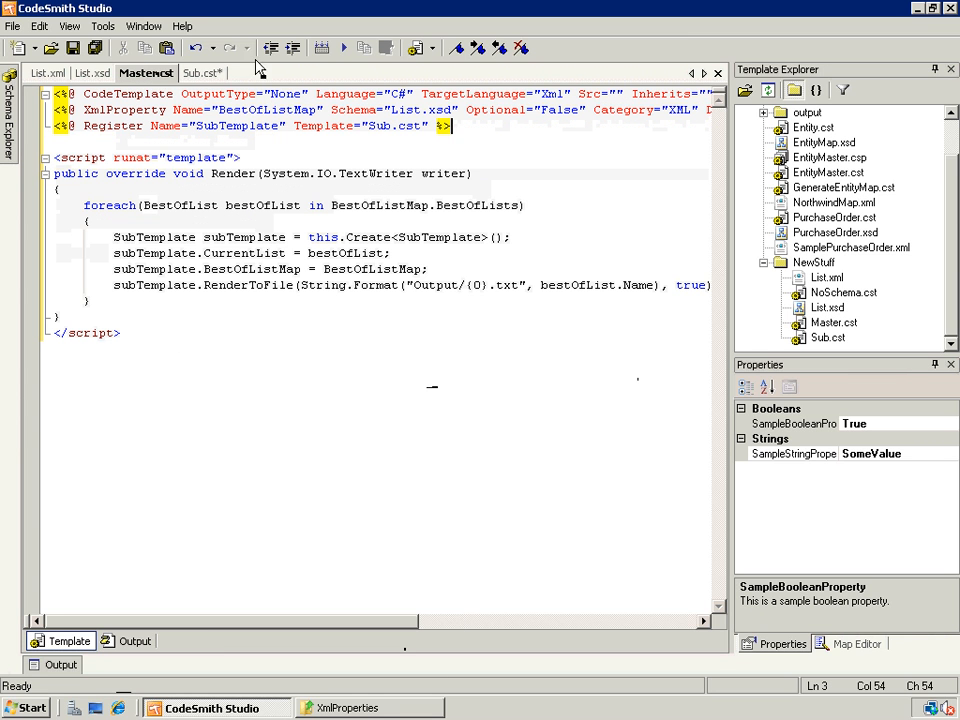
Step: Run Master.cst, dismiss the BestOfListMap required error, and point BestOfListMap to the XML file
{"action": "left_click", "coordinate": [344, 48]}
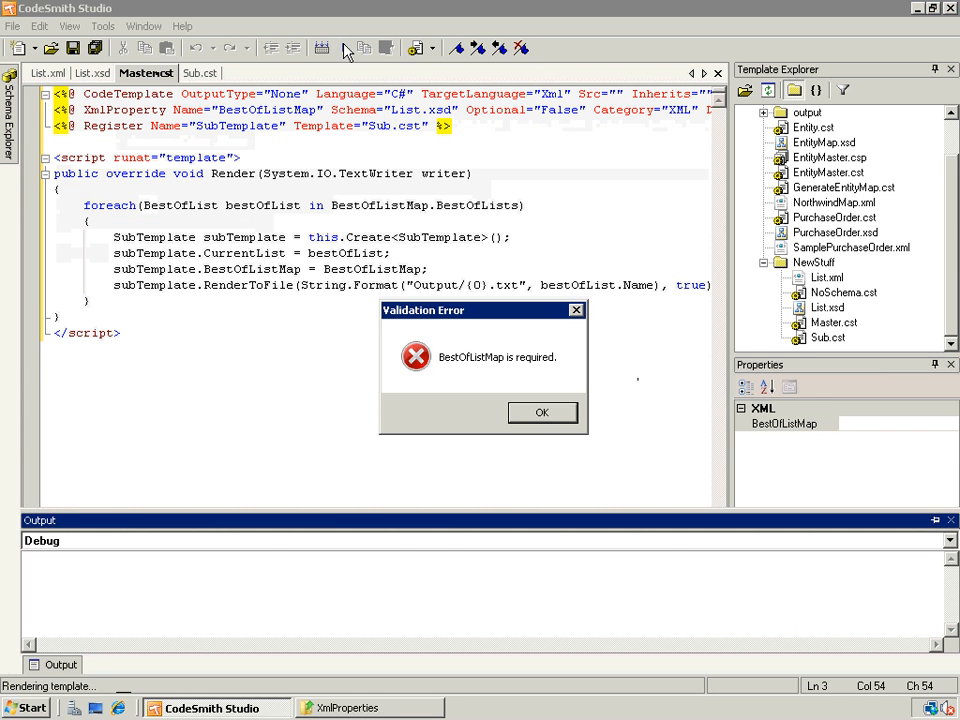
{"action": "left_click", "coordinate": [540, 412]}
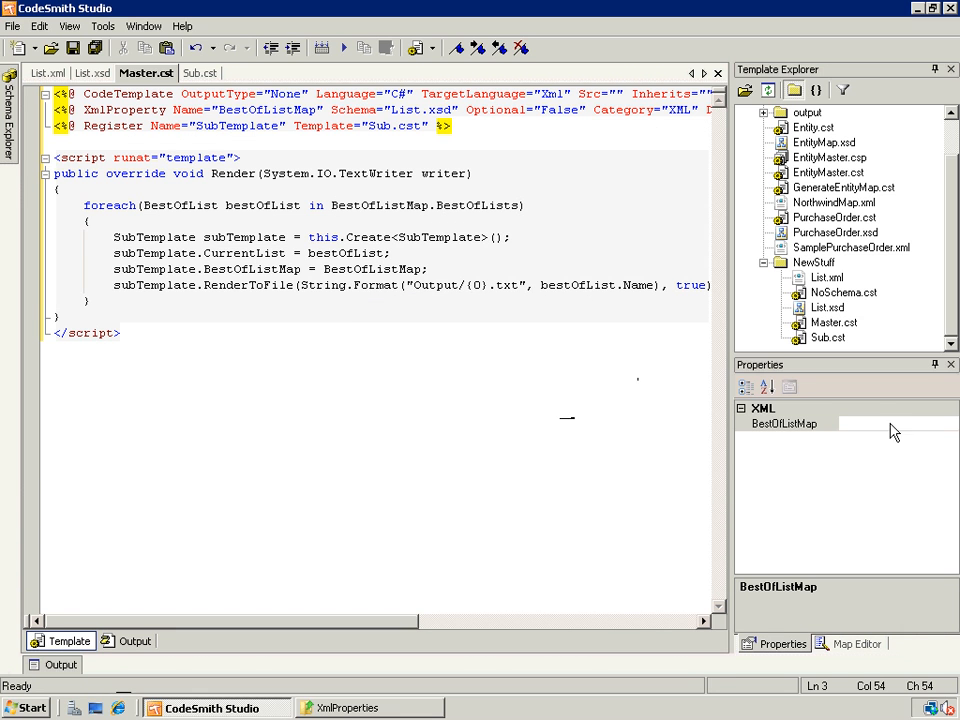
{"action": "left_click", "coordinate": [916, 424]}
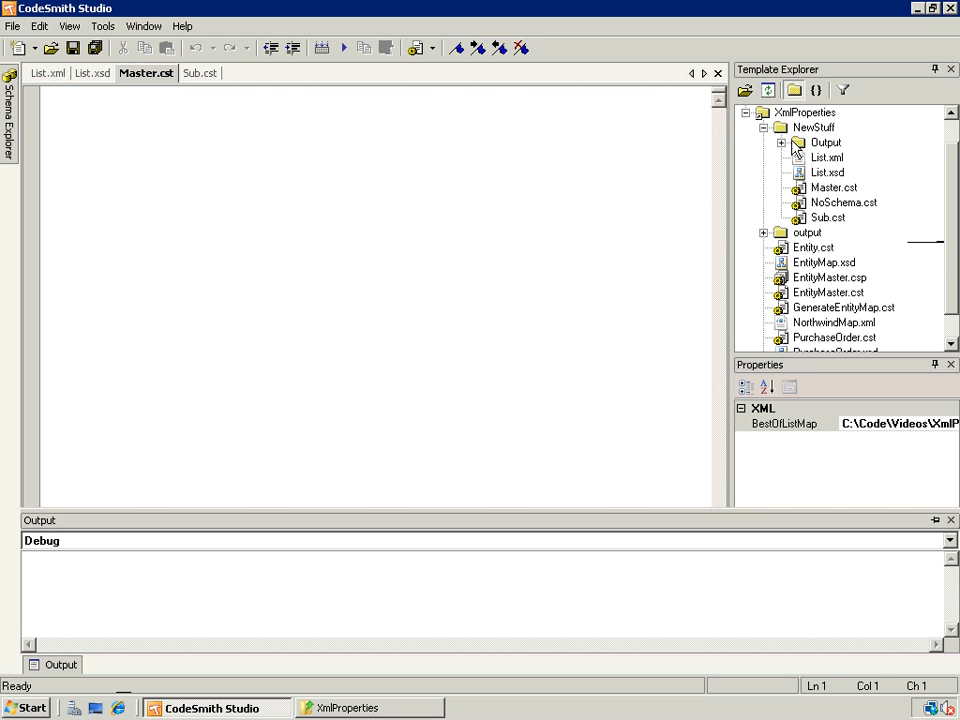
Step: View the generated Bikes.txt and Superheros.txt in NewStuff's Output folder, then return to NoSchema.cst
{"action": "left_click", "coordinate": [782, 142]}
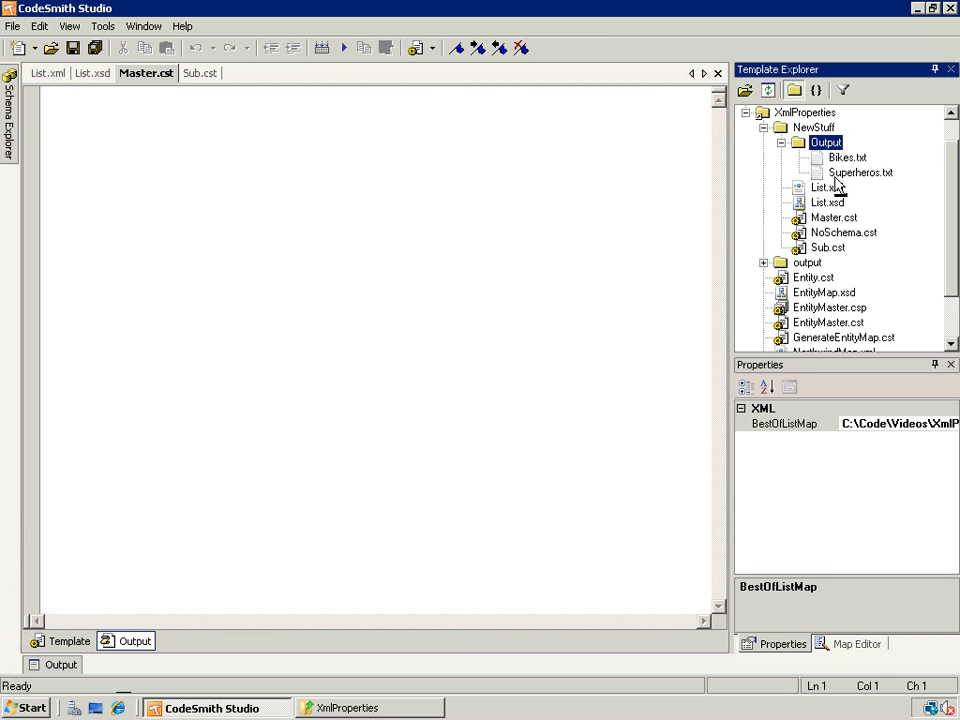
{"action": "double_click", "coordinate": [848, 156]}
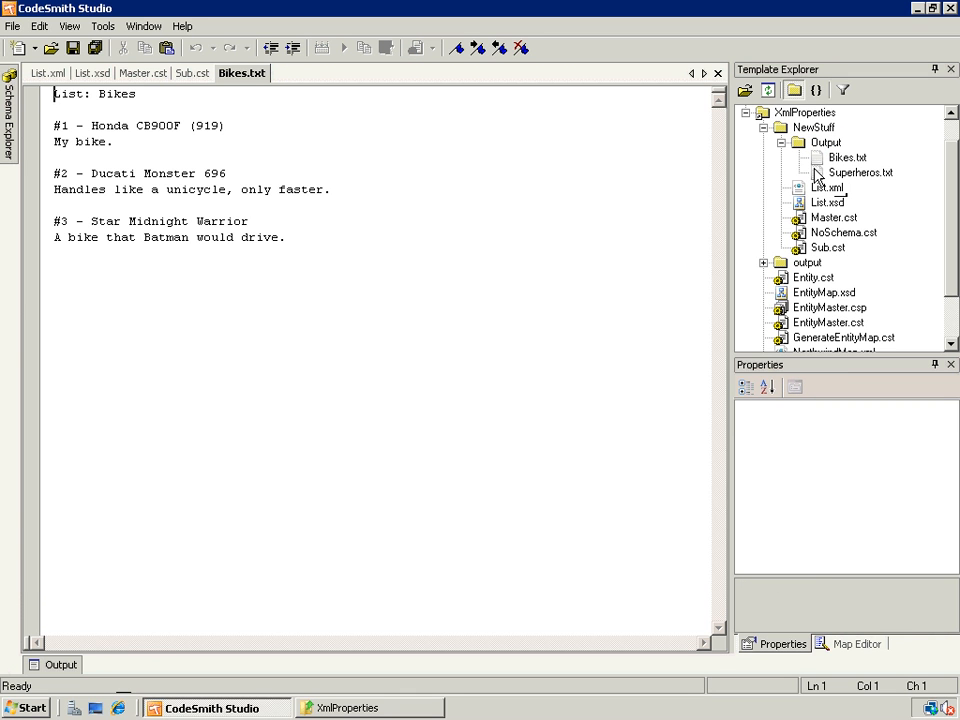
{"action": "left_click", "coordinate": [860, 172]}
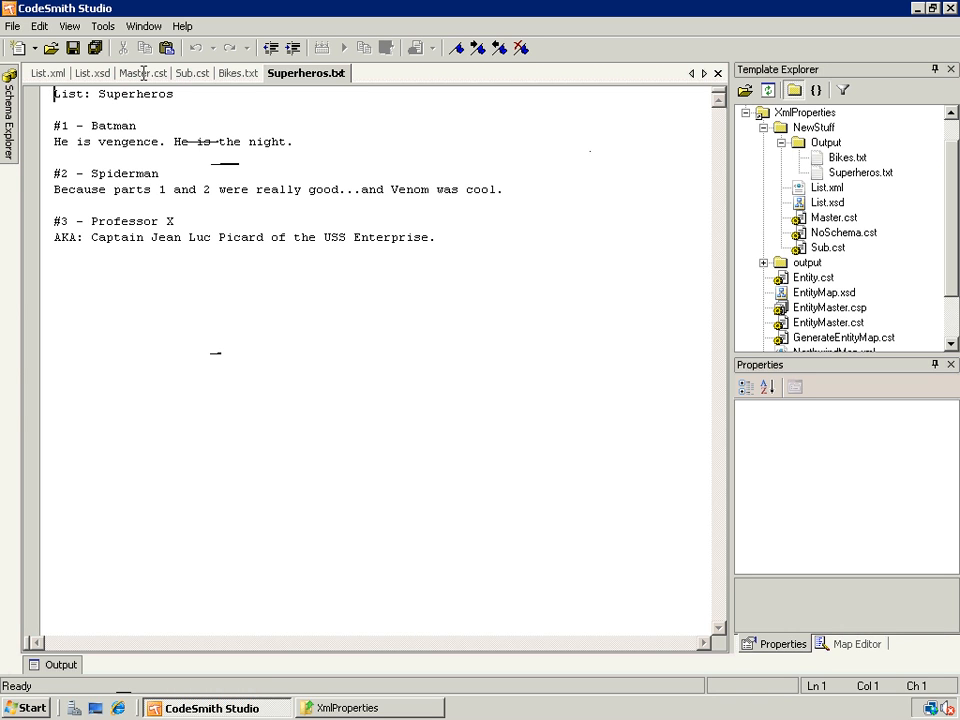
{"action": "left_click", "coordinate": [144, 72]}
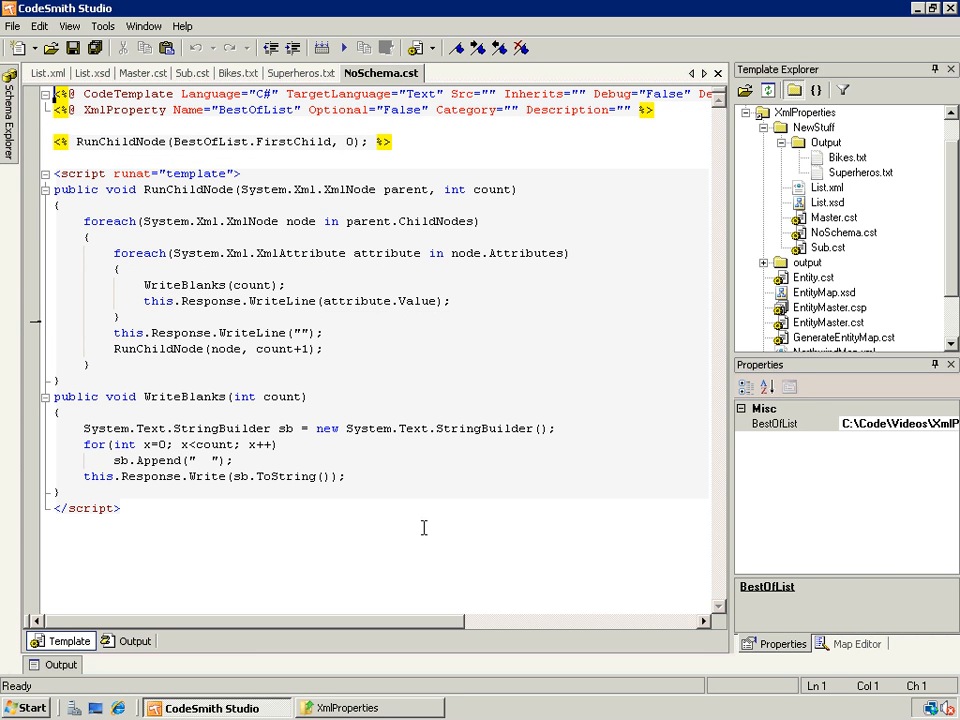
{"action": "mouse_move", "coordinate": [508, 630]}
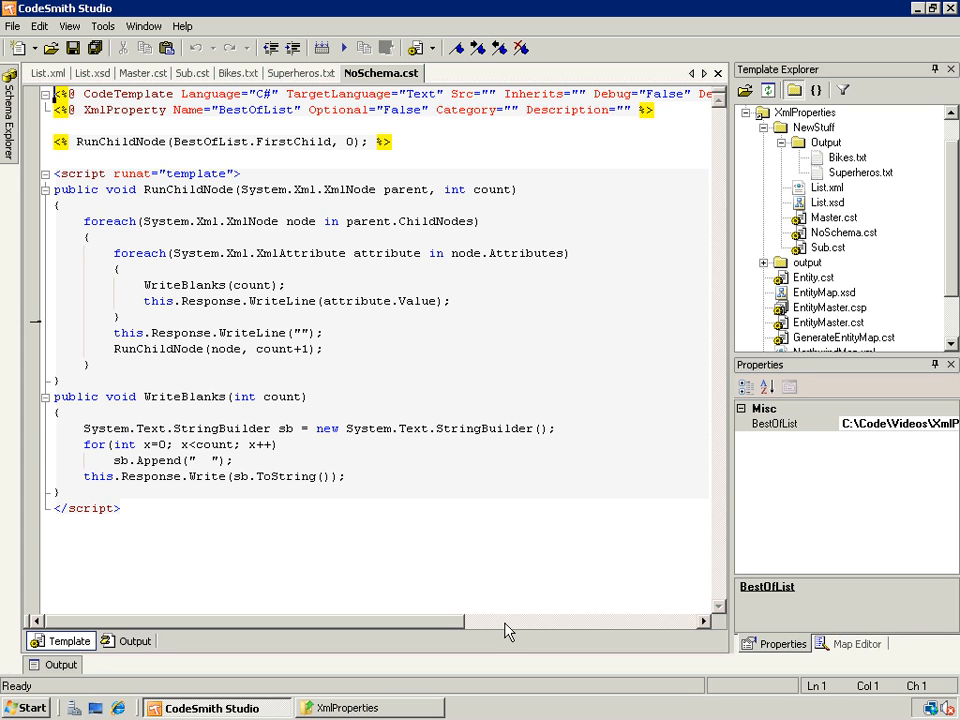